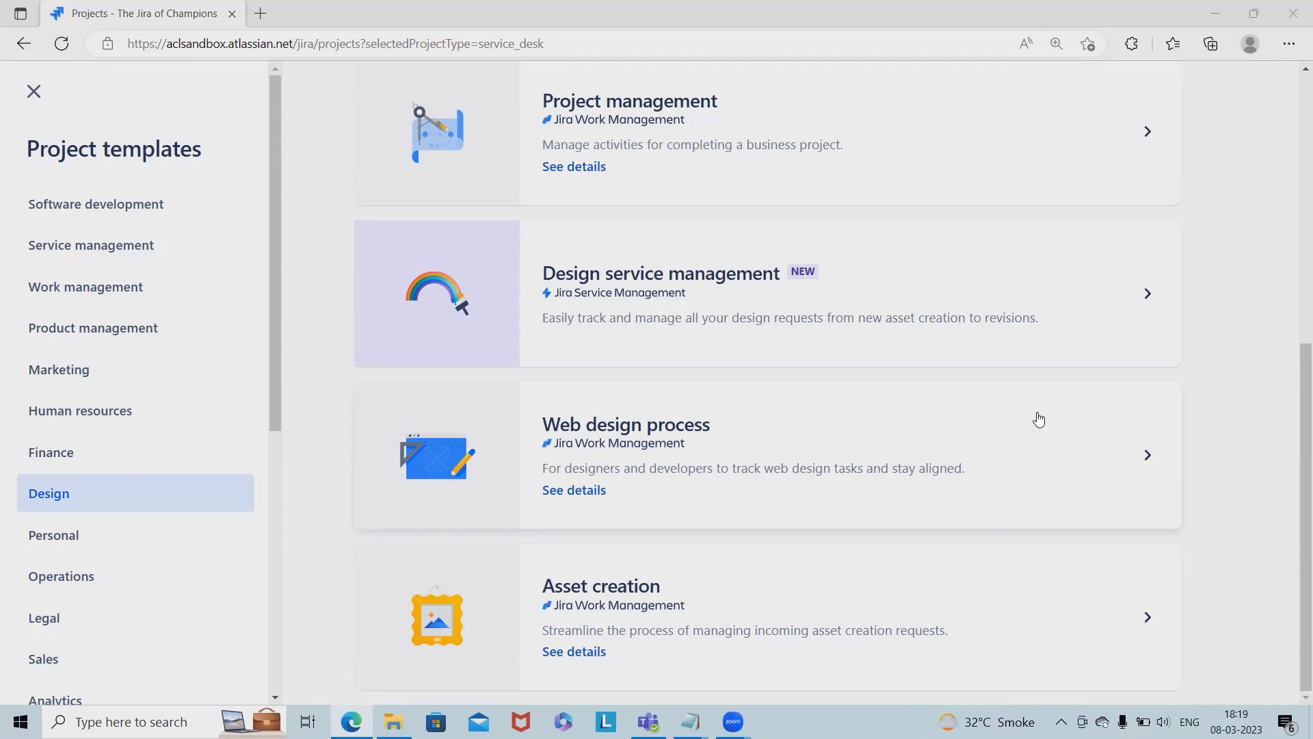
mouse_move(288, 559)
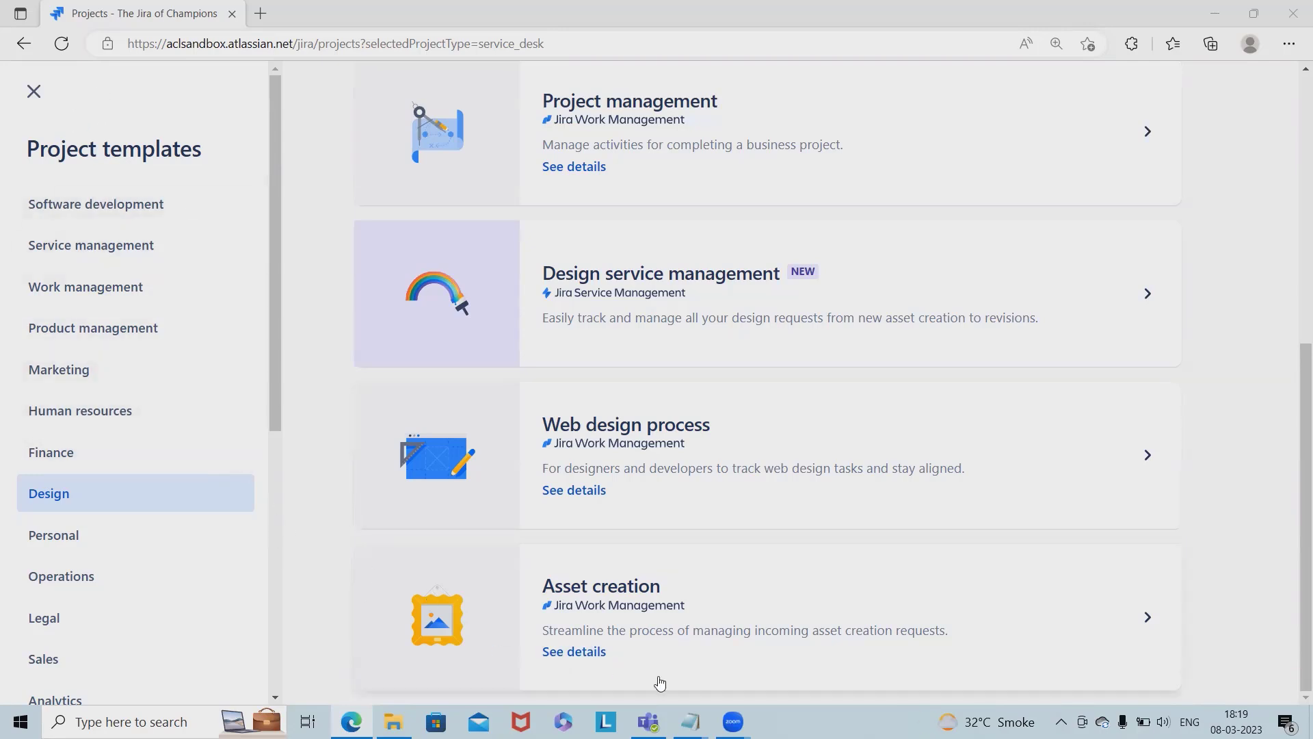
mouse_move(90, 244)
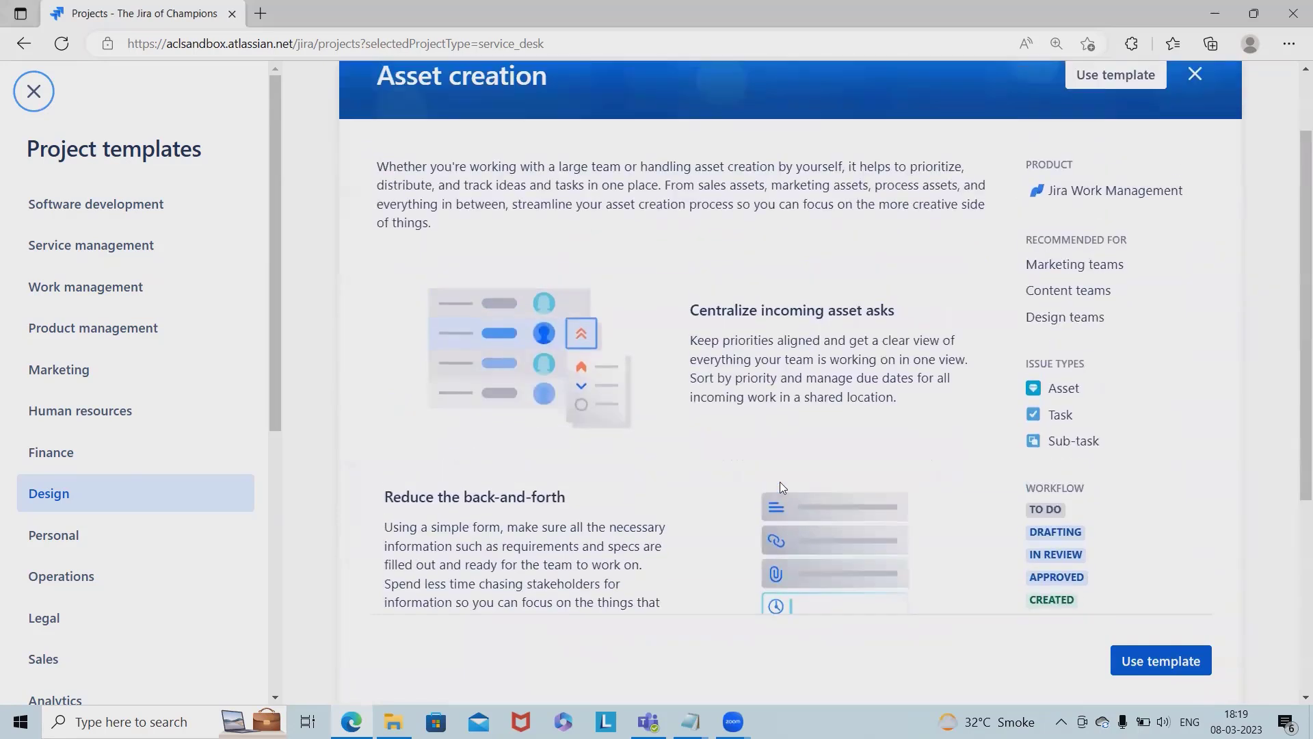
mouse_move(1026, 292)
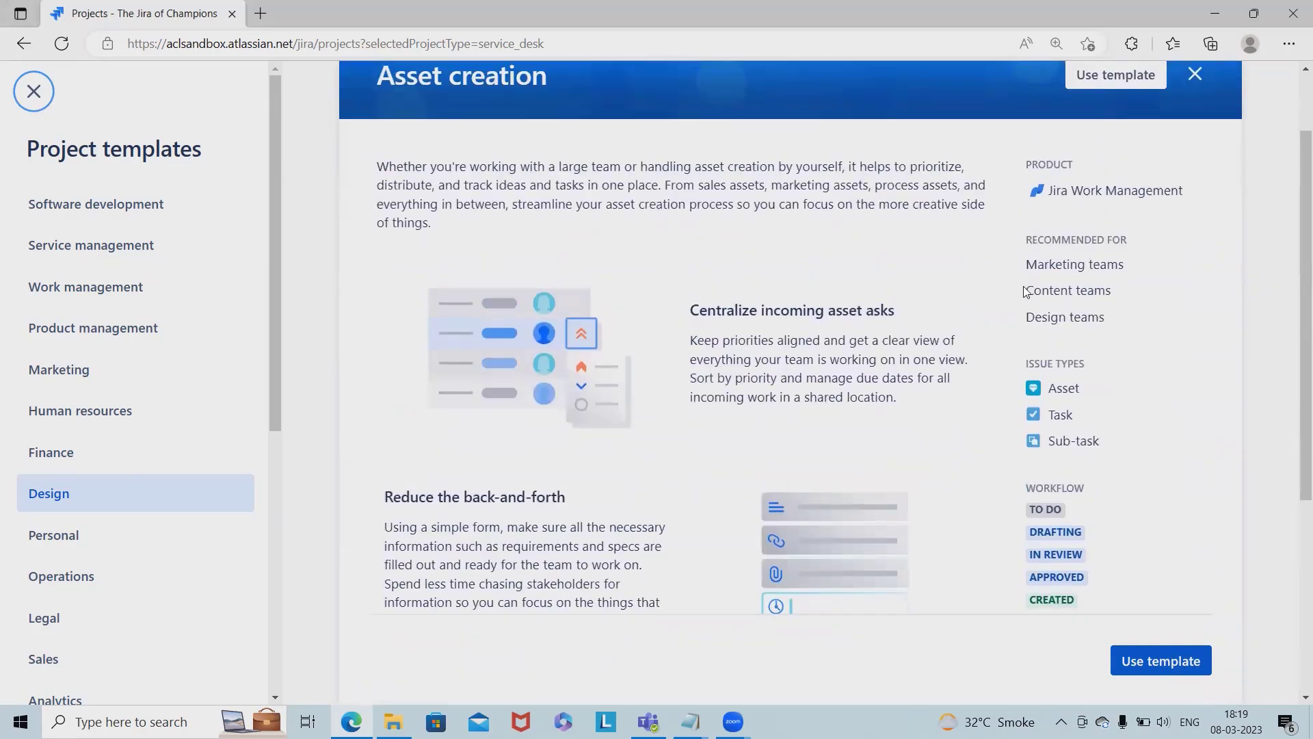
mouse_move(1050, 286)
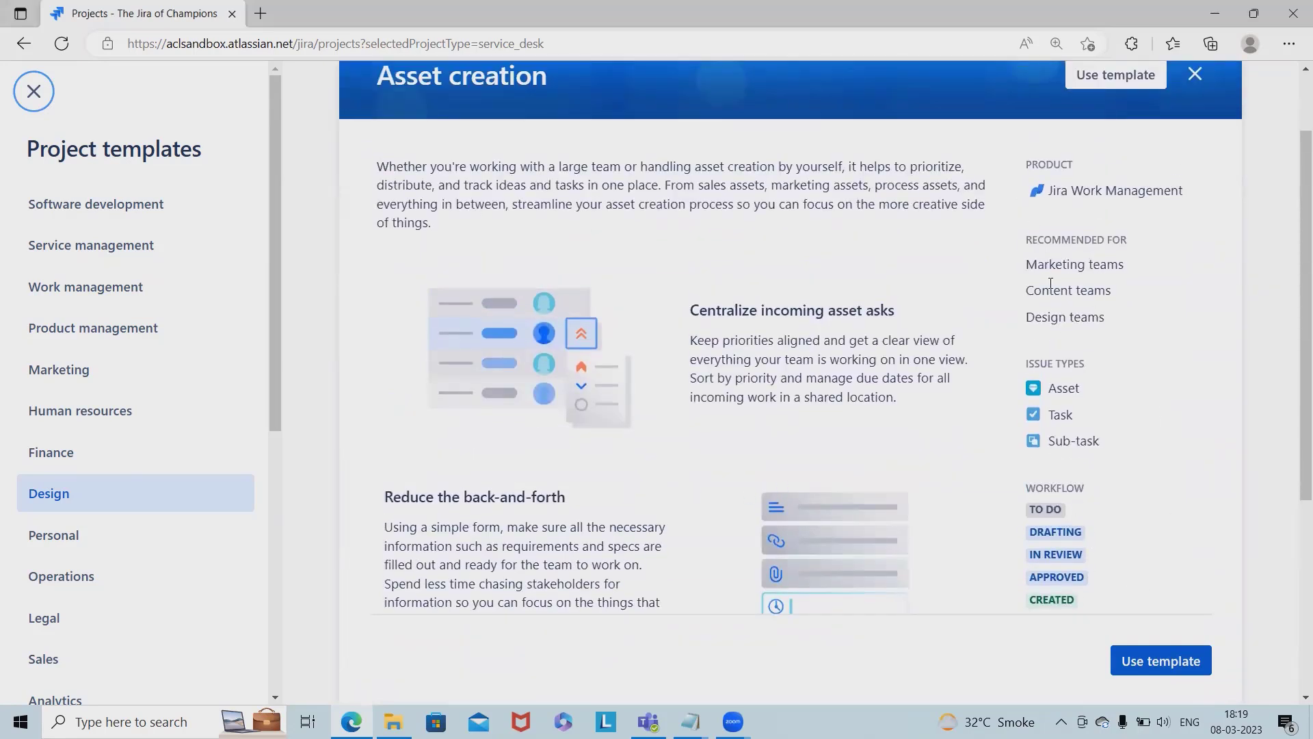
mouse_move(1083, 407)
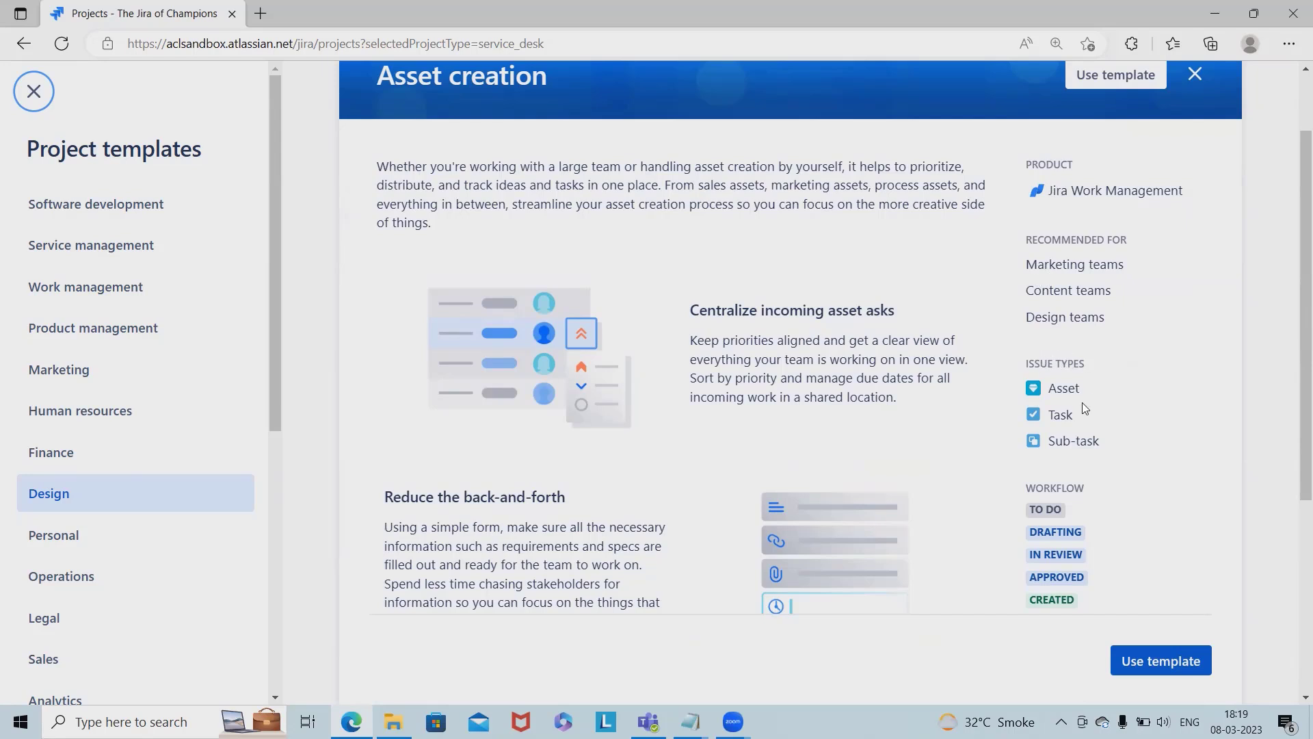
mouse_move(1104, 466)
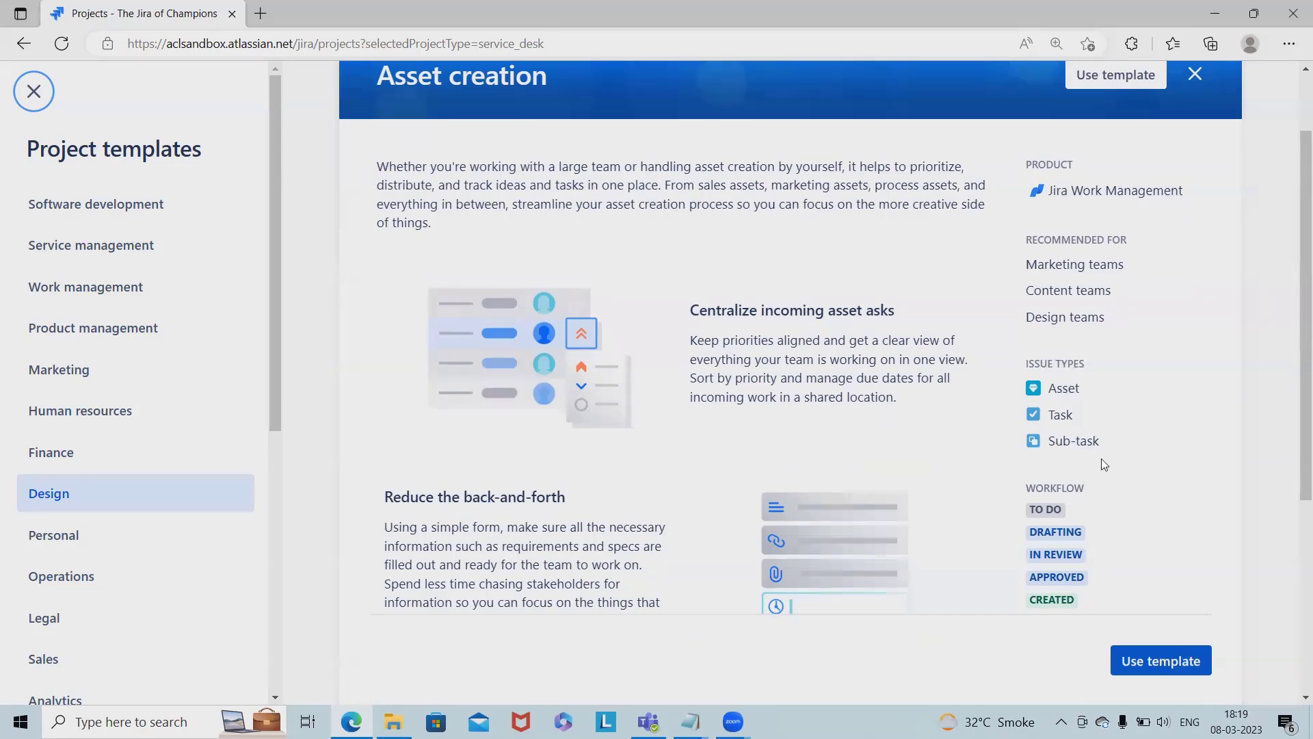
mouse_move(1048, 522)
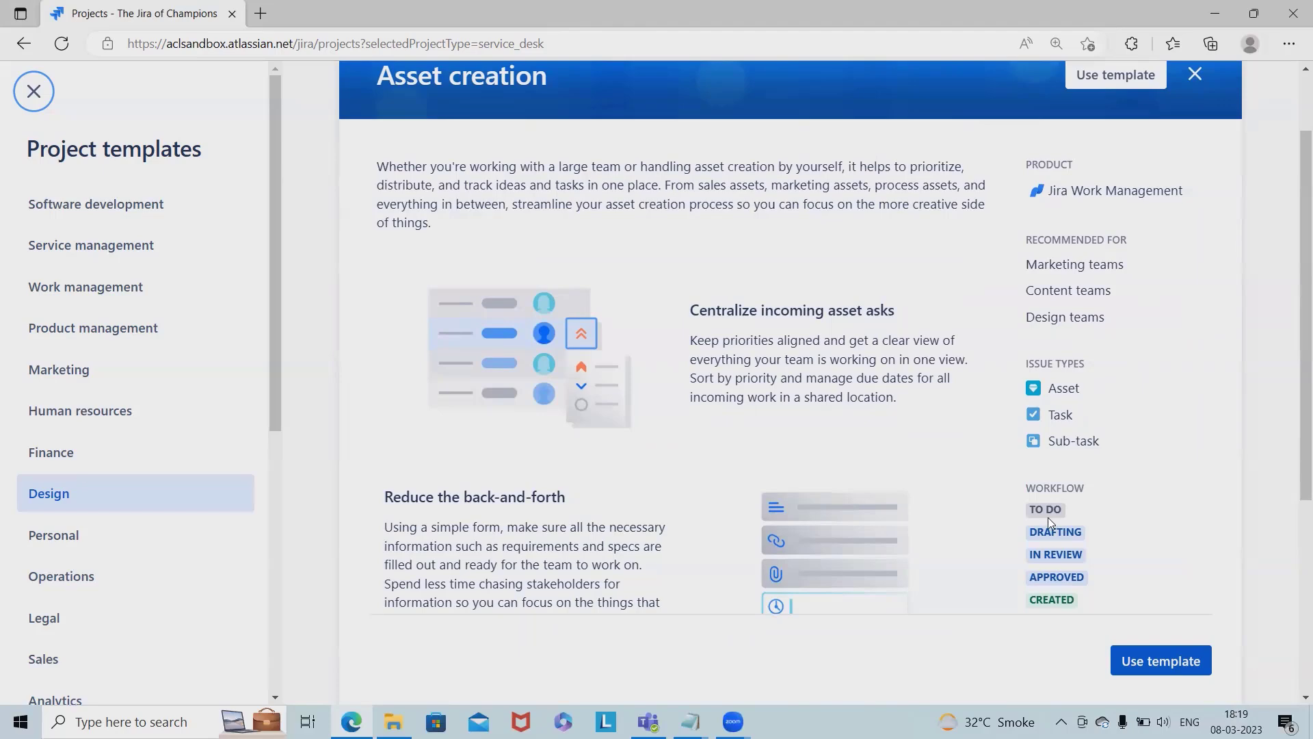
scroll(down, 3)
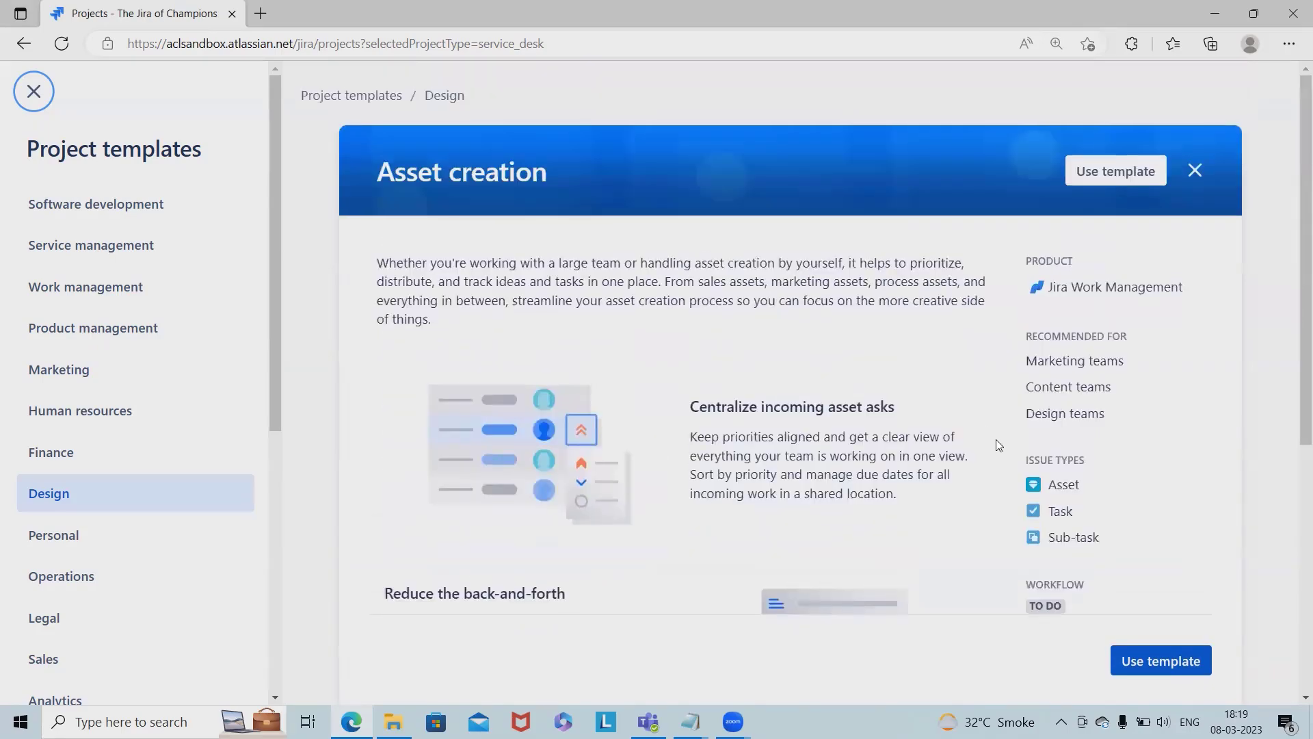
mouse_move(1004, 450)
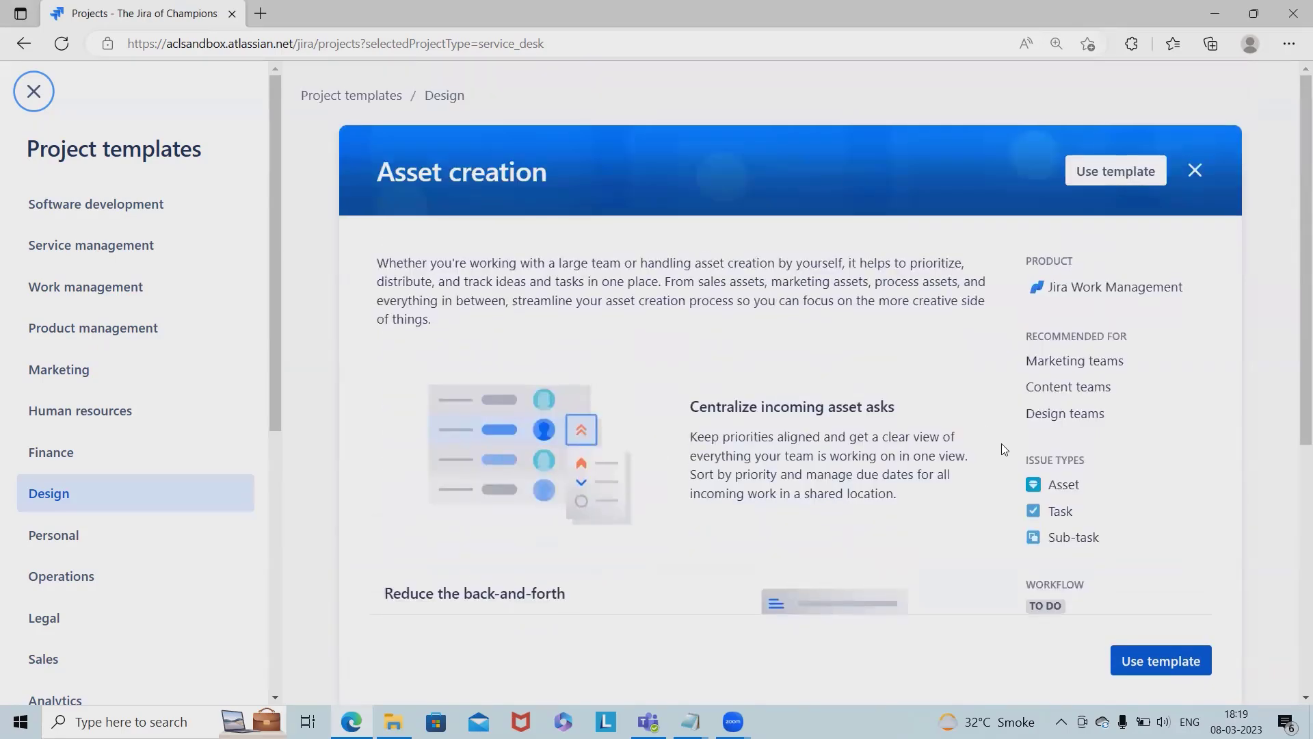
mouse_move(1000, 435)
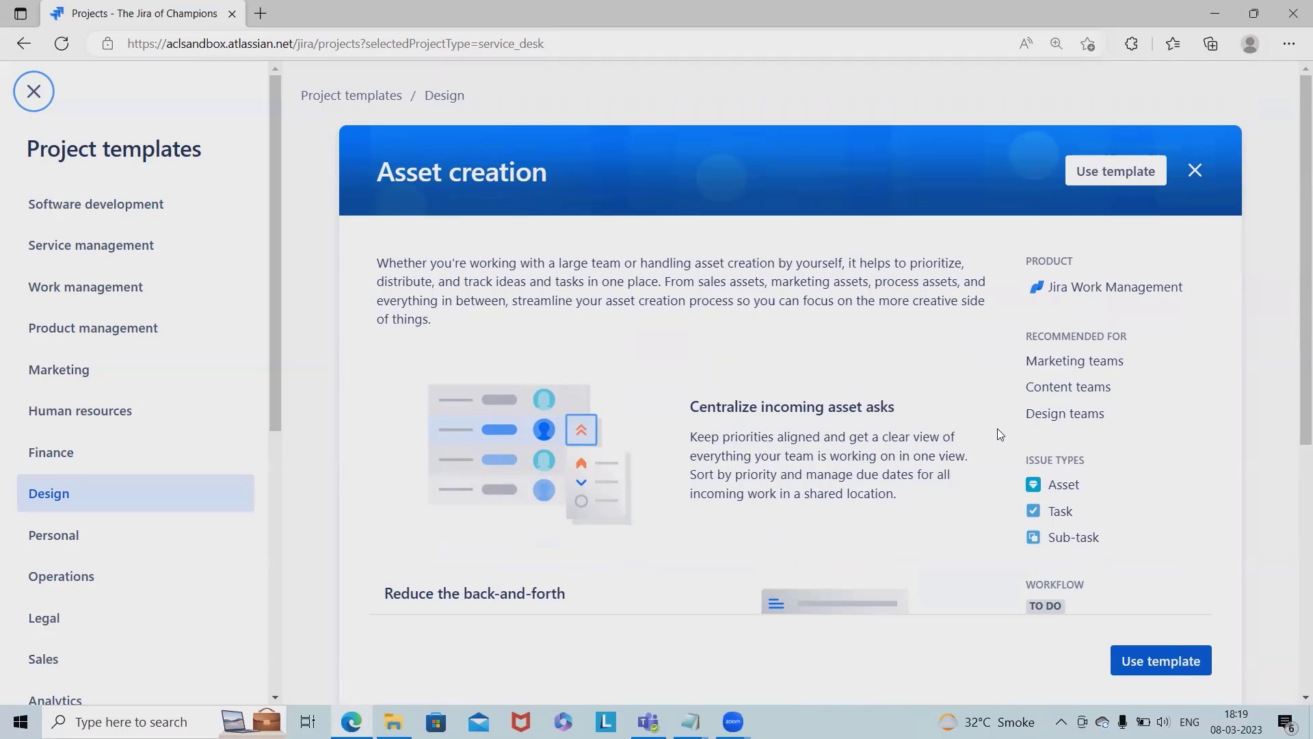
- Start from the Asset creation template and name the project Jira_Asset_Creation (key JAC)
click(1115, 171)
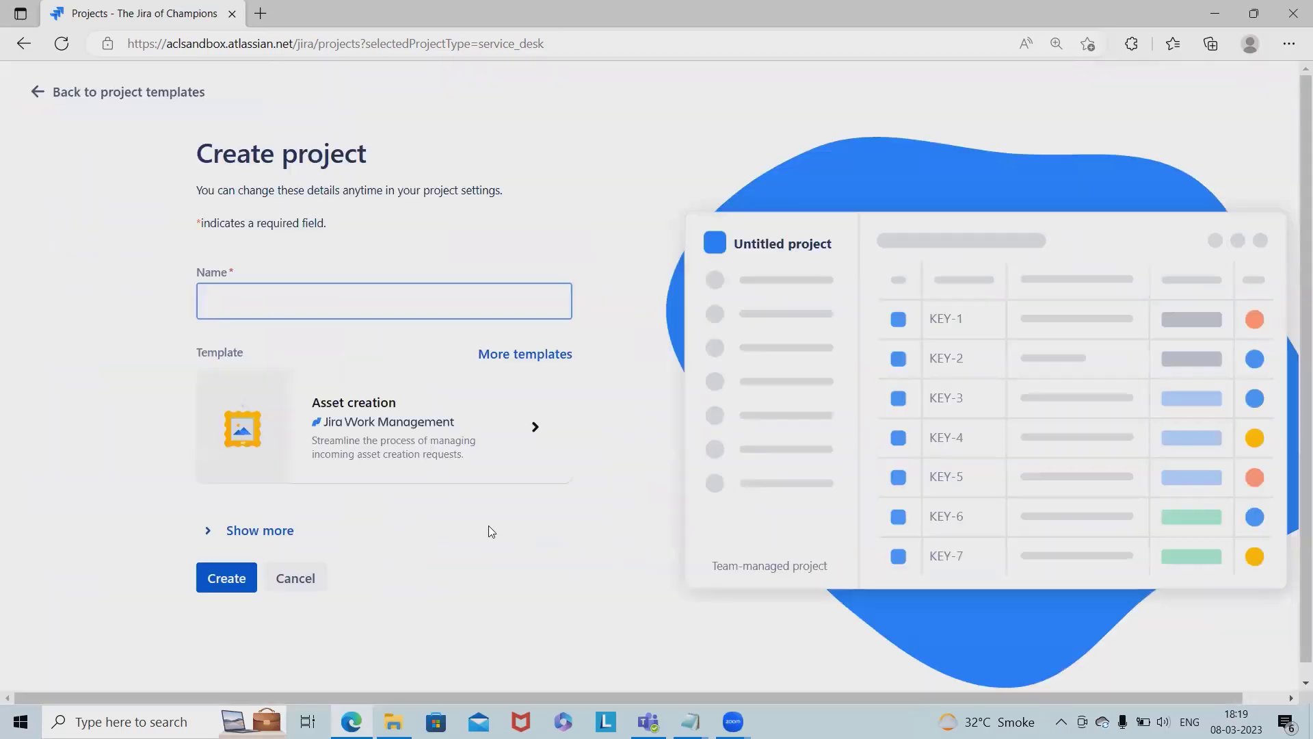
click(384, 301)
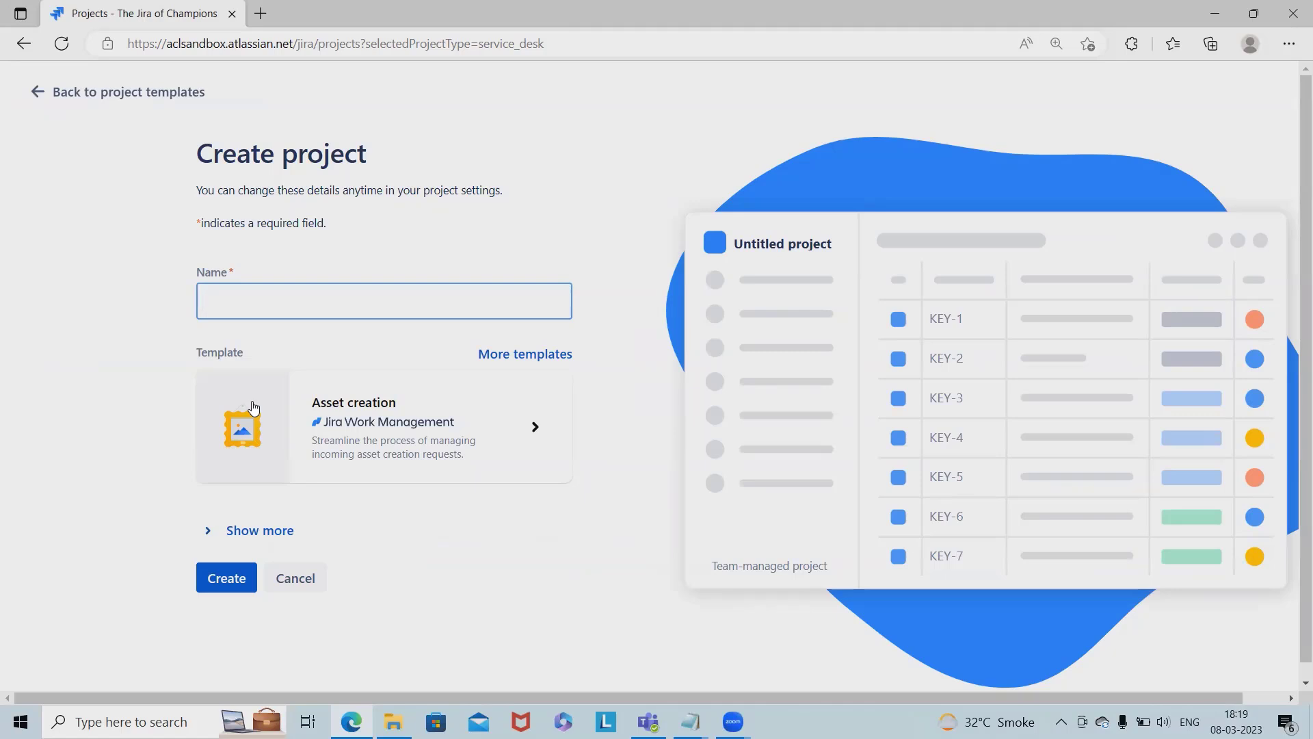
text(Jira_Asset_Creation)
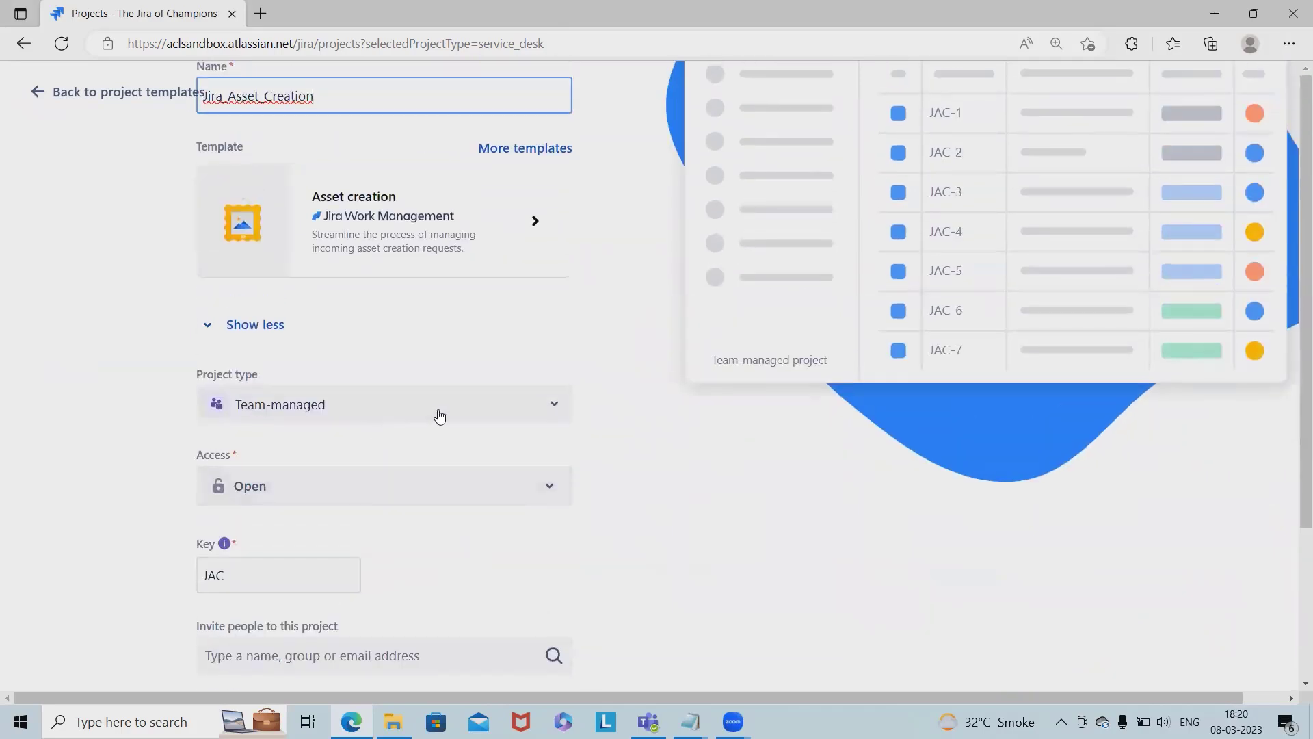
click(383, 403)
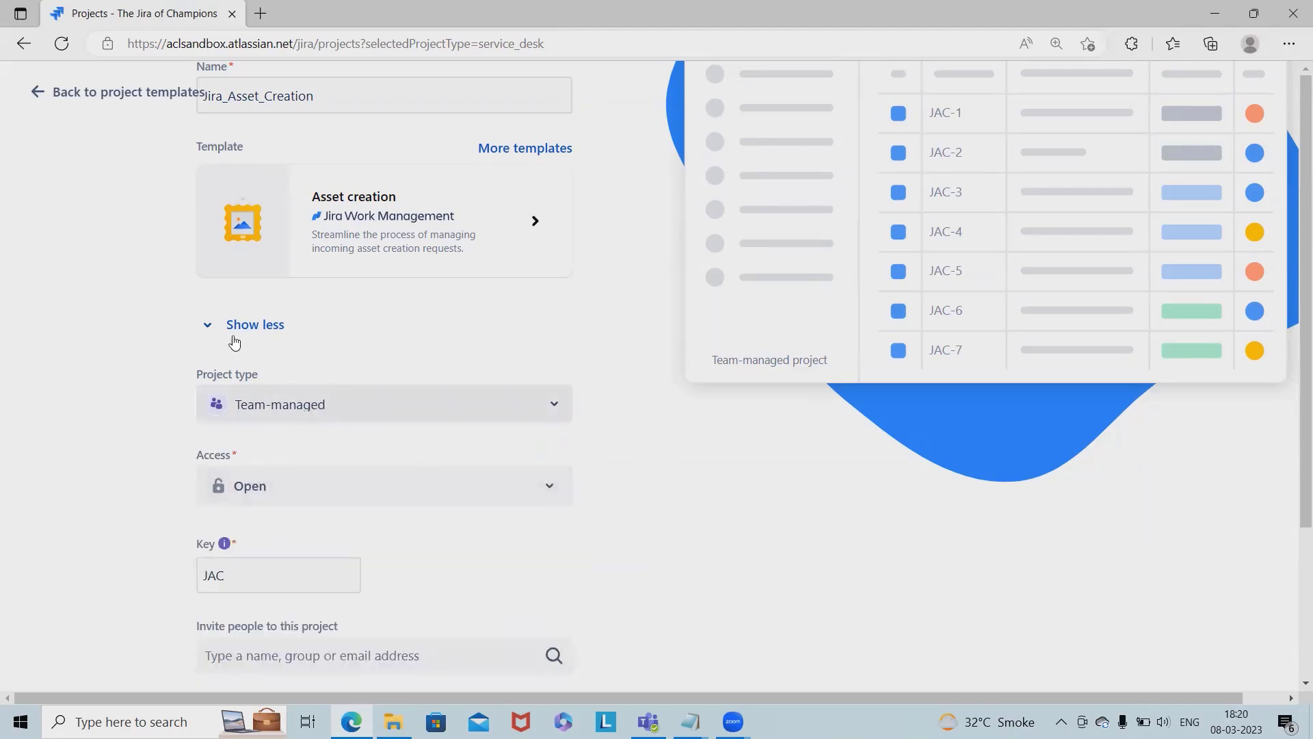
- Review the open Access setting and create the team-managed Jira_Asset_Creation project
click(382, 485)
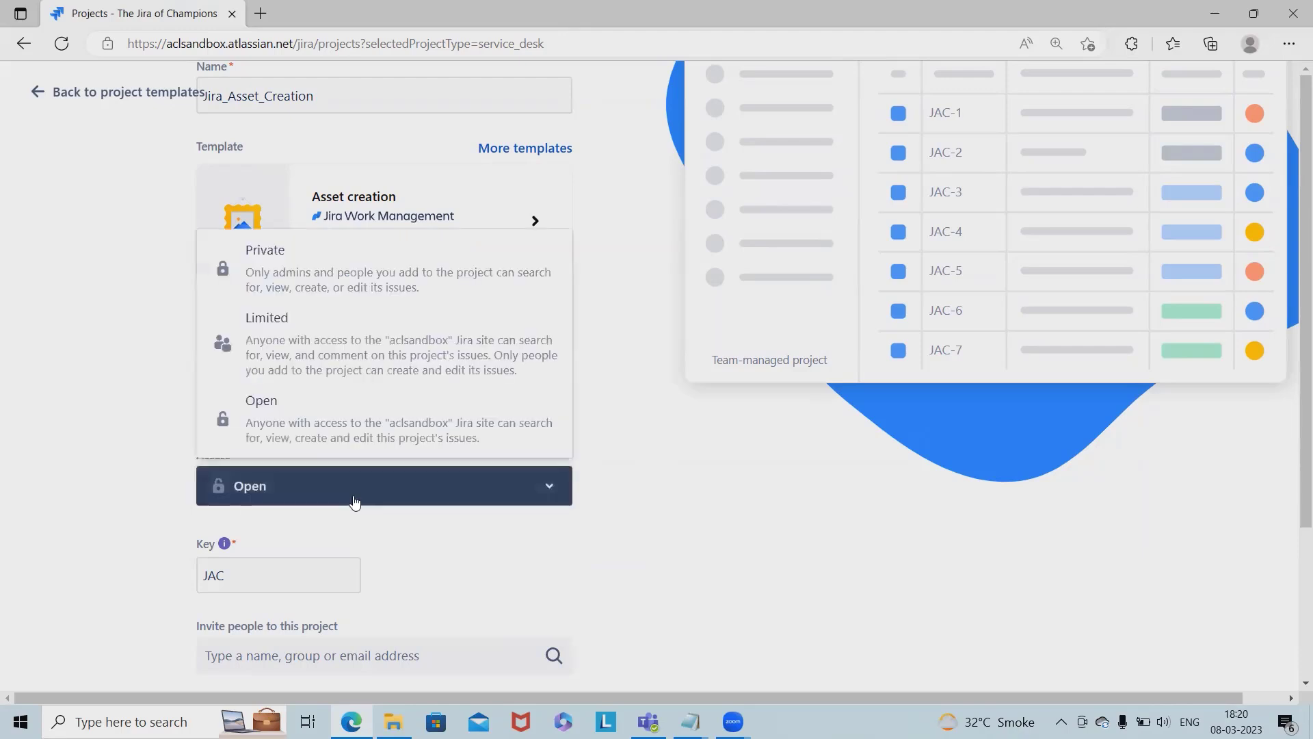
mouse_move(464, 541)
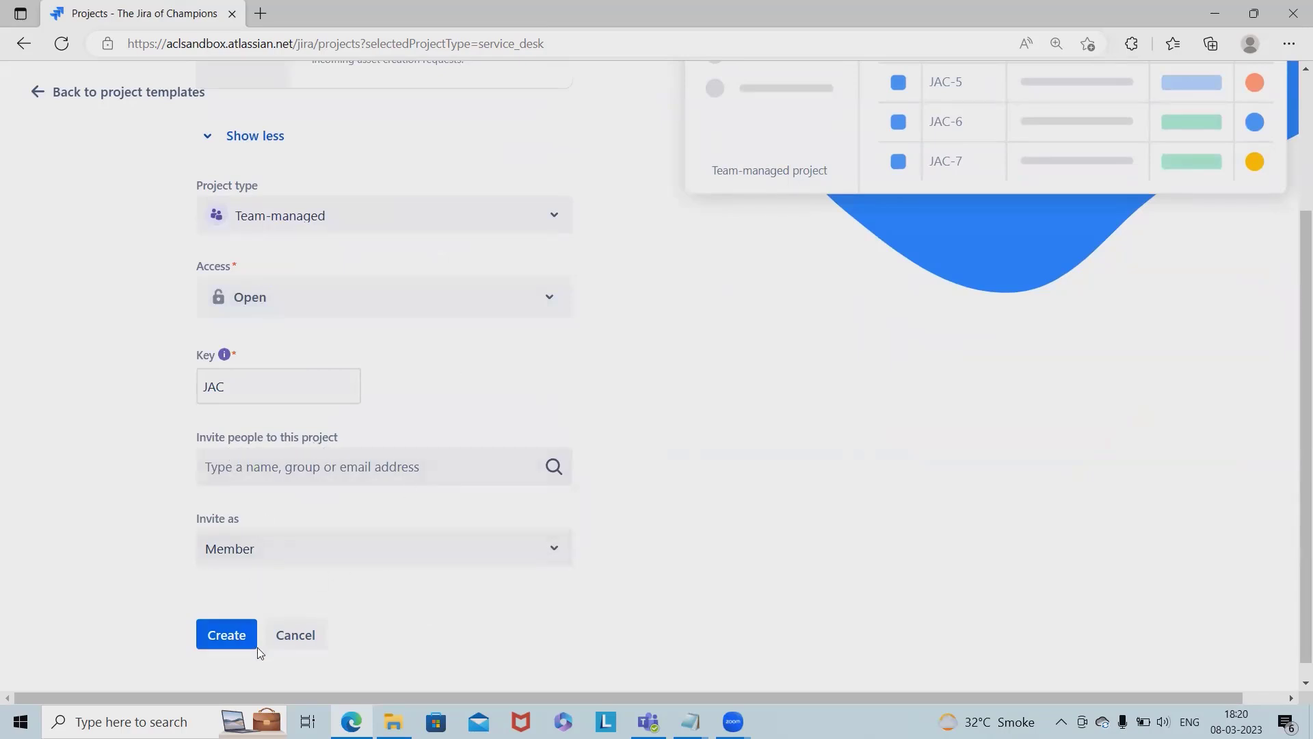
click(225, 634)
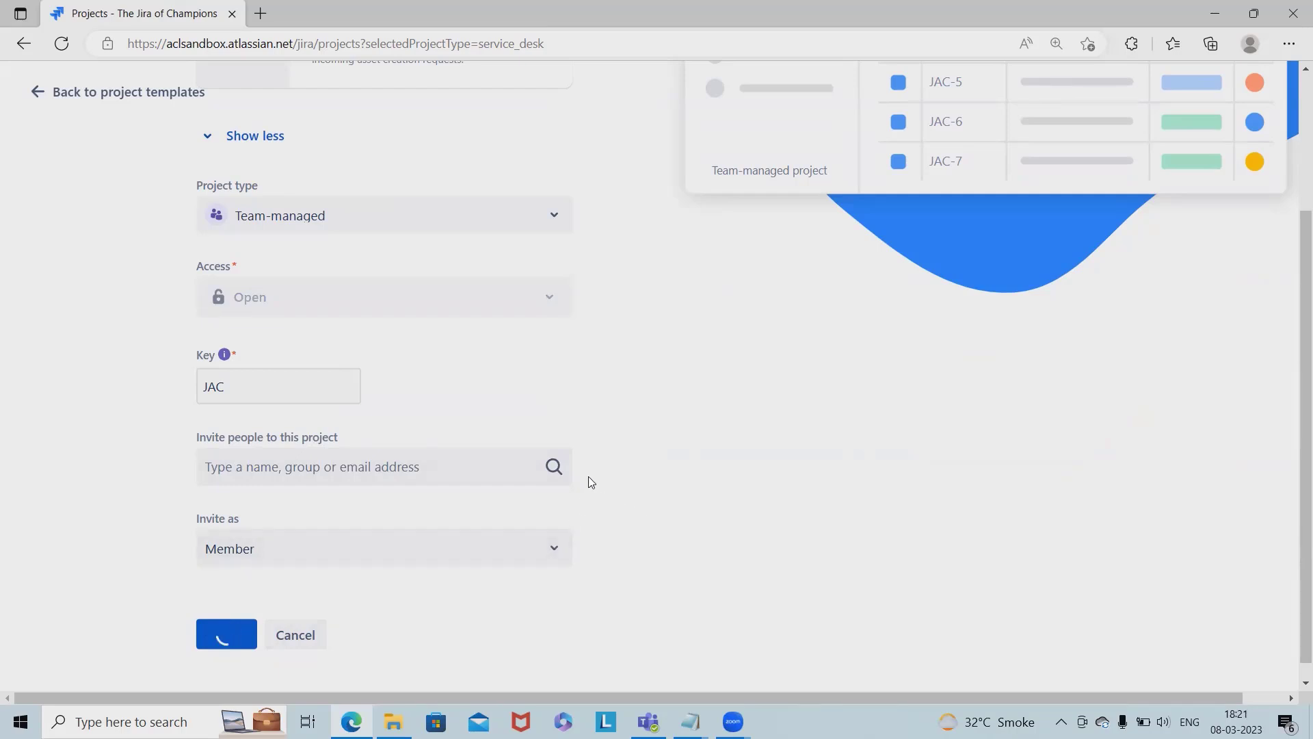
click(225, 634)
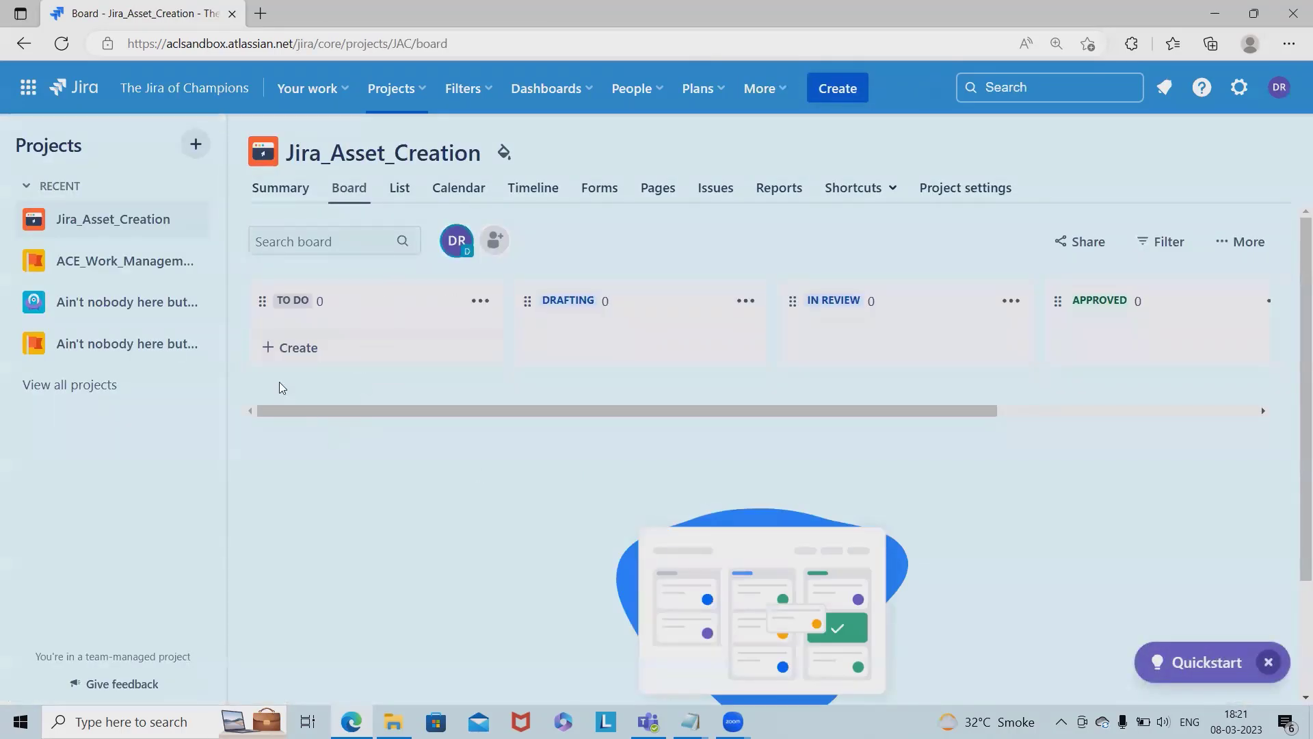
- Scan the empty board columns, then review the Summary page showing zero items everywhere
scroll(right, 3)
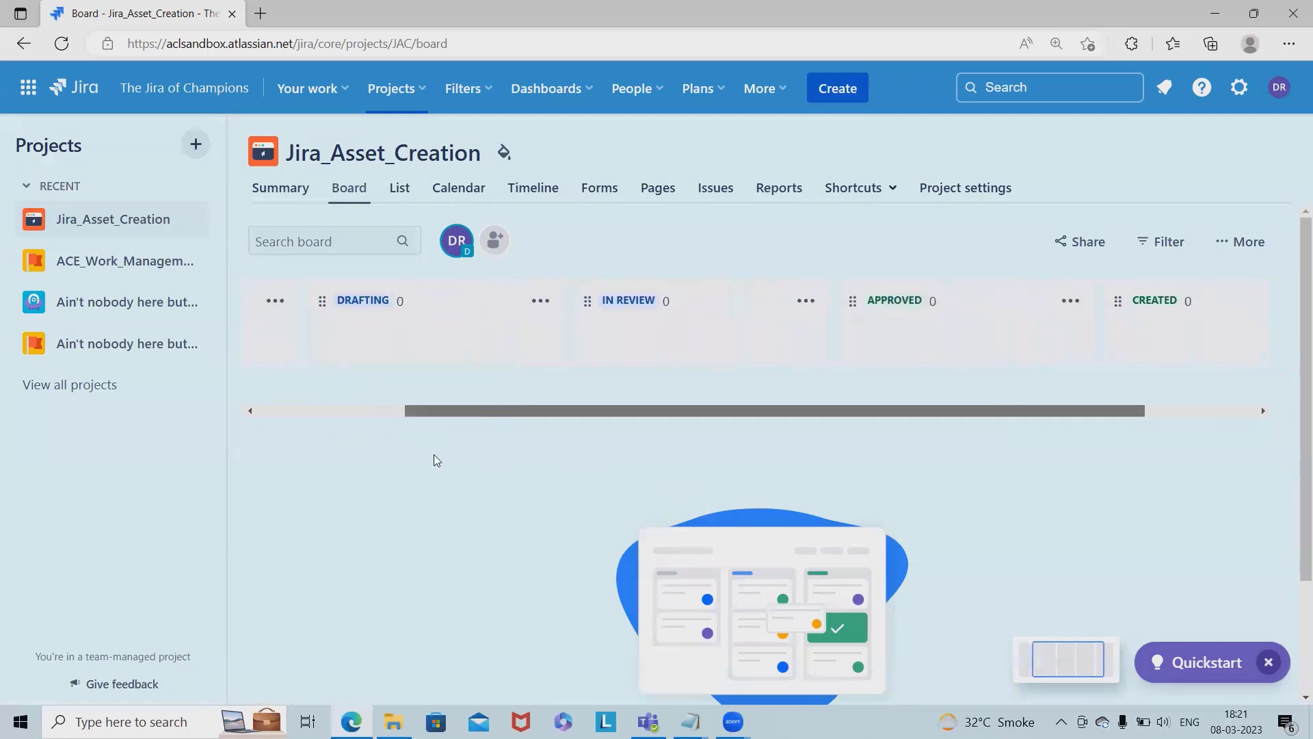
scroll(left, 3)
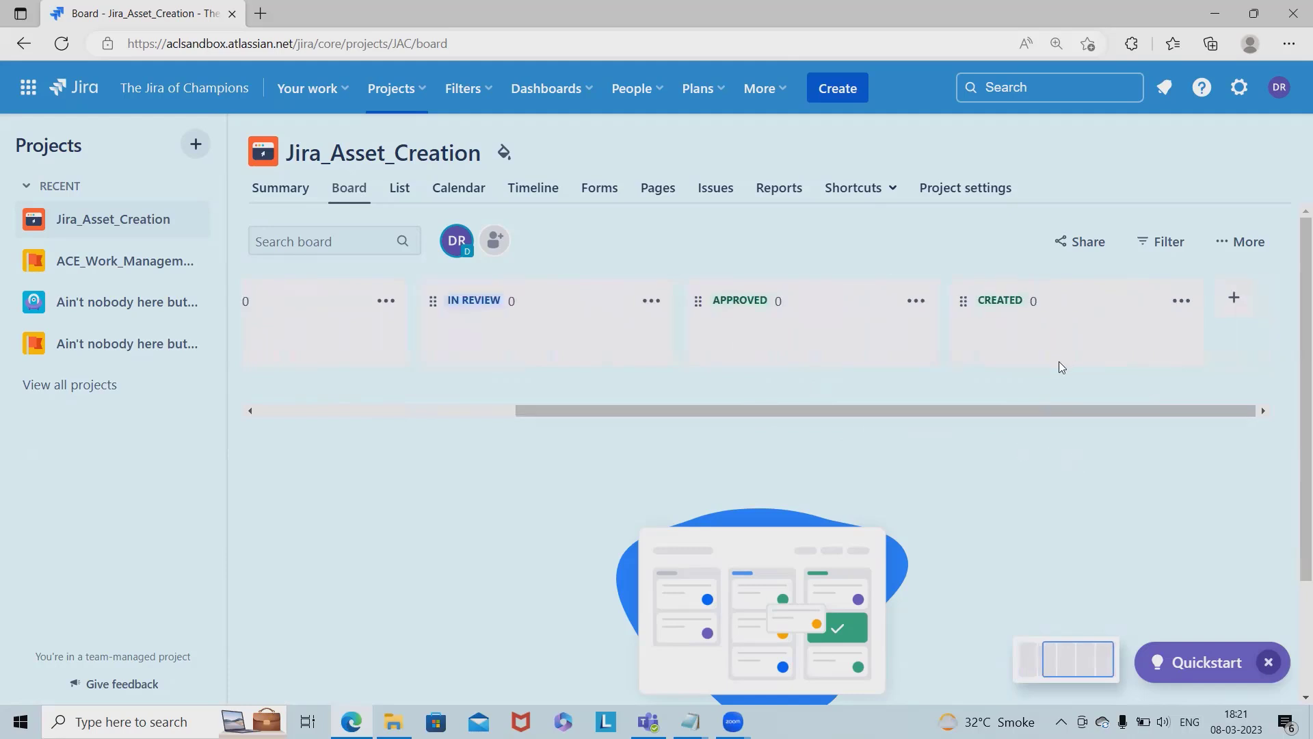
mouse_move(494, 242)
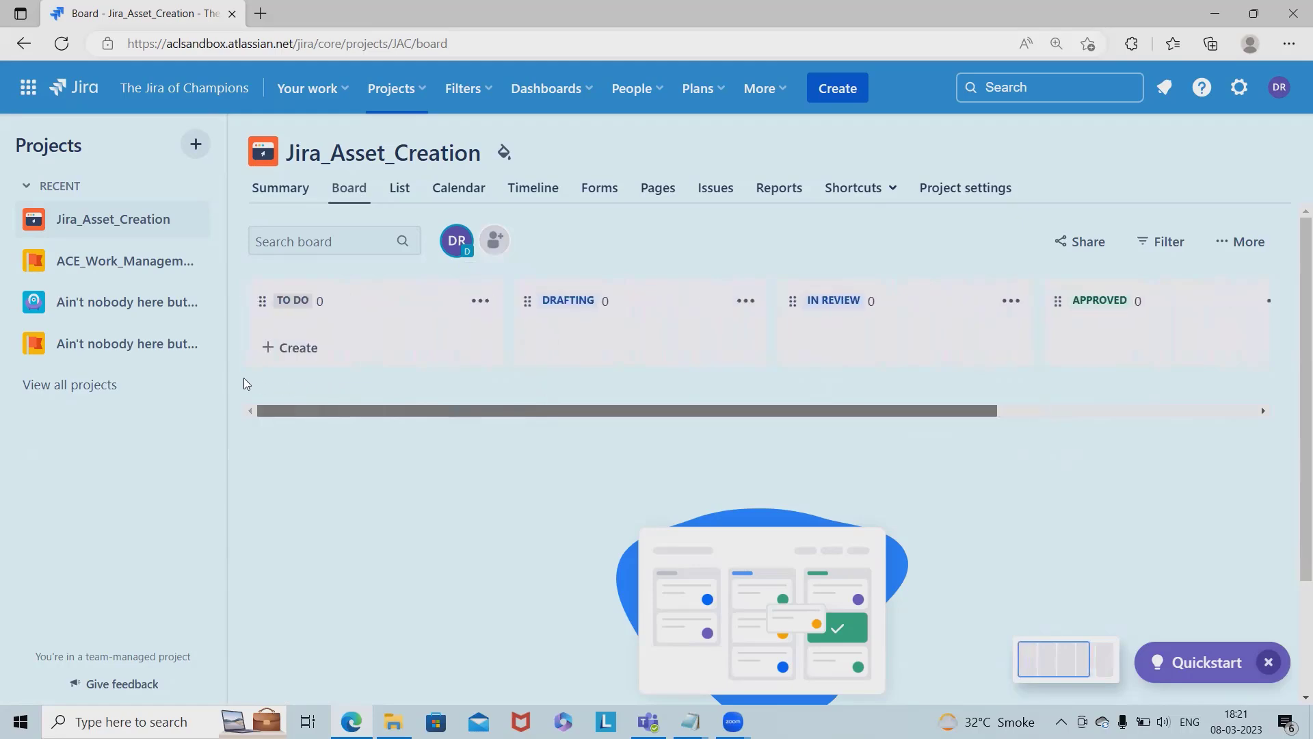
click(279, 187)
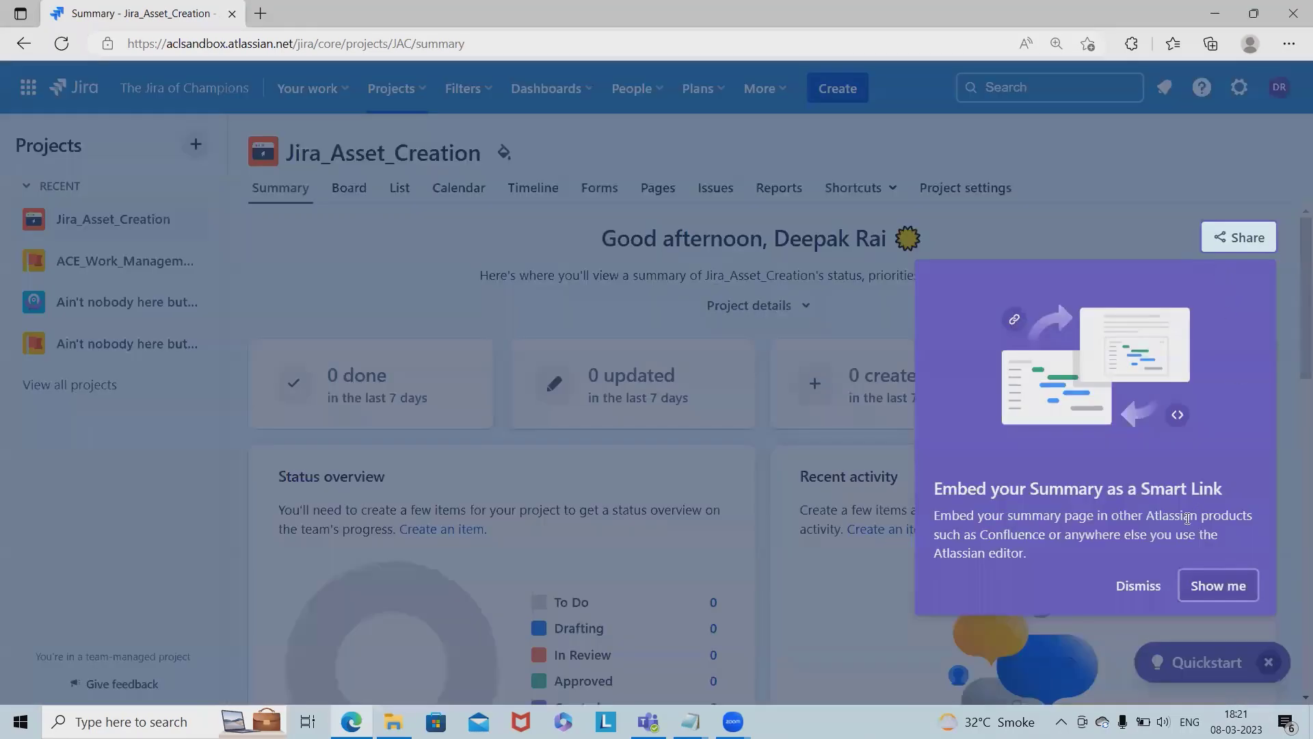
scroll(down, 3)
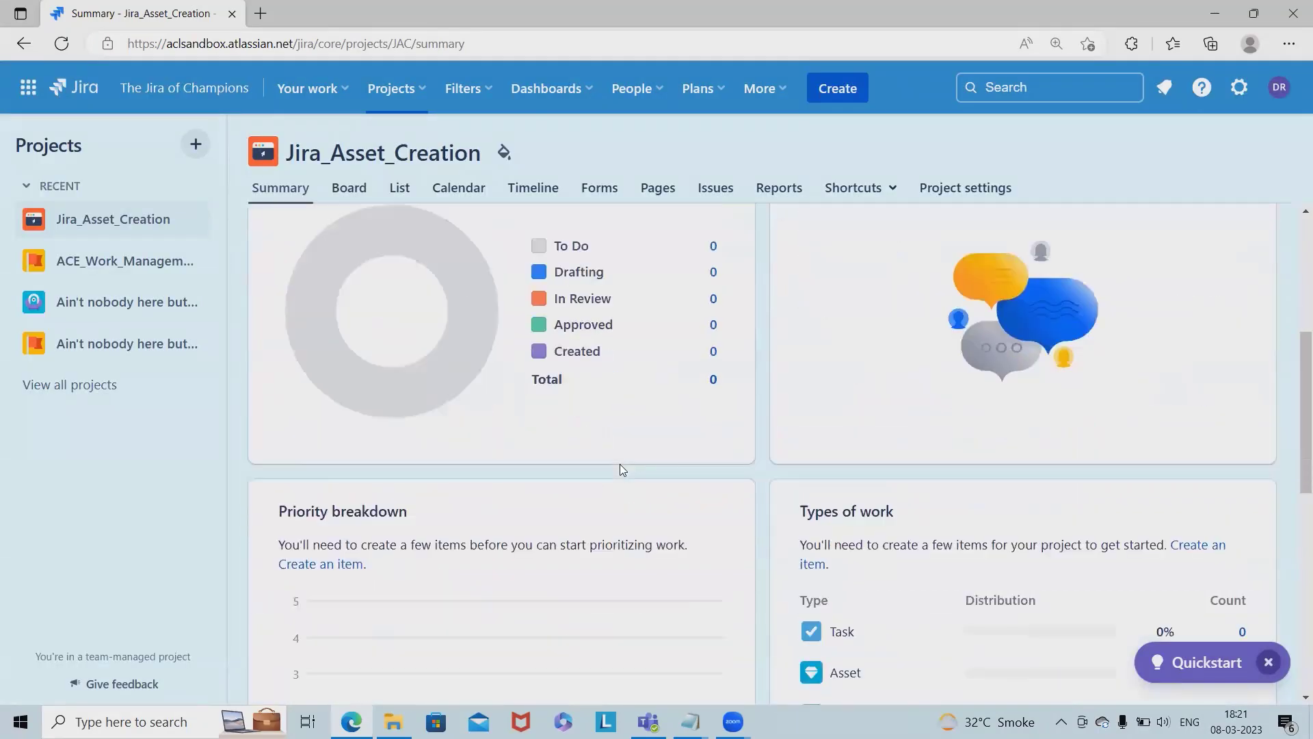
scroll(down, 3)
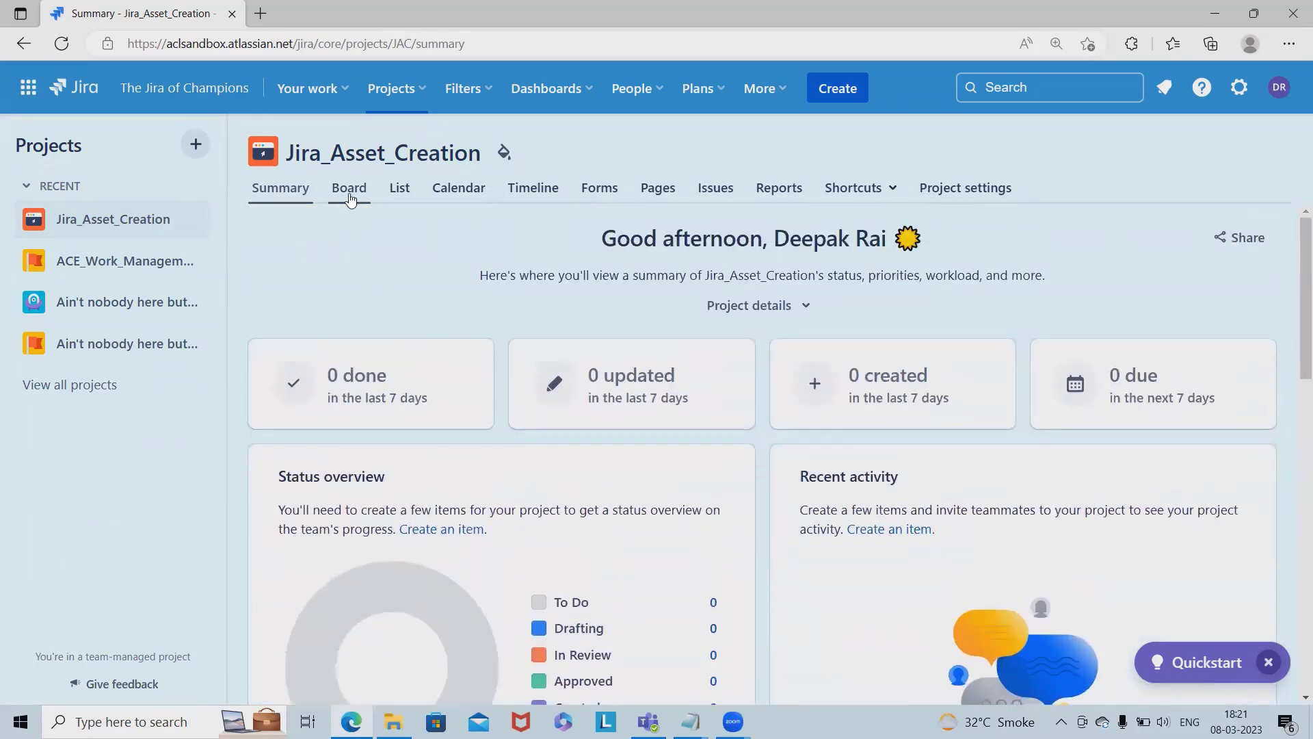
- From the board, start a new Asset-type issue in To Do with summary 'NAT System'
click(348, 187)
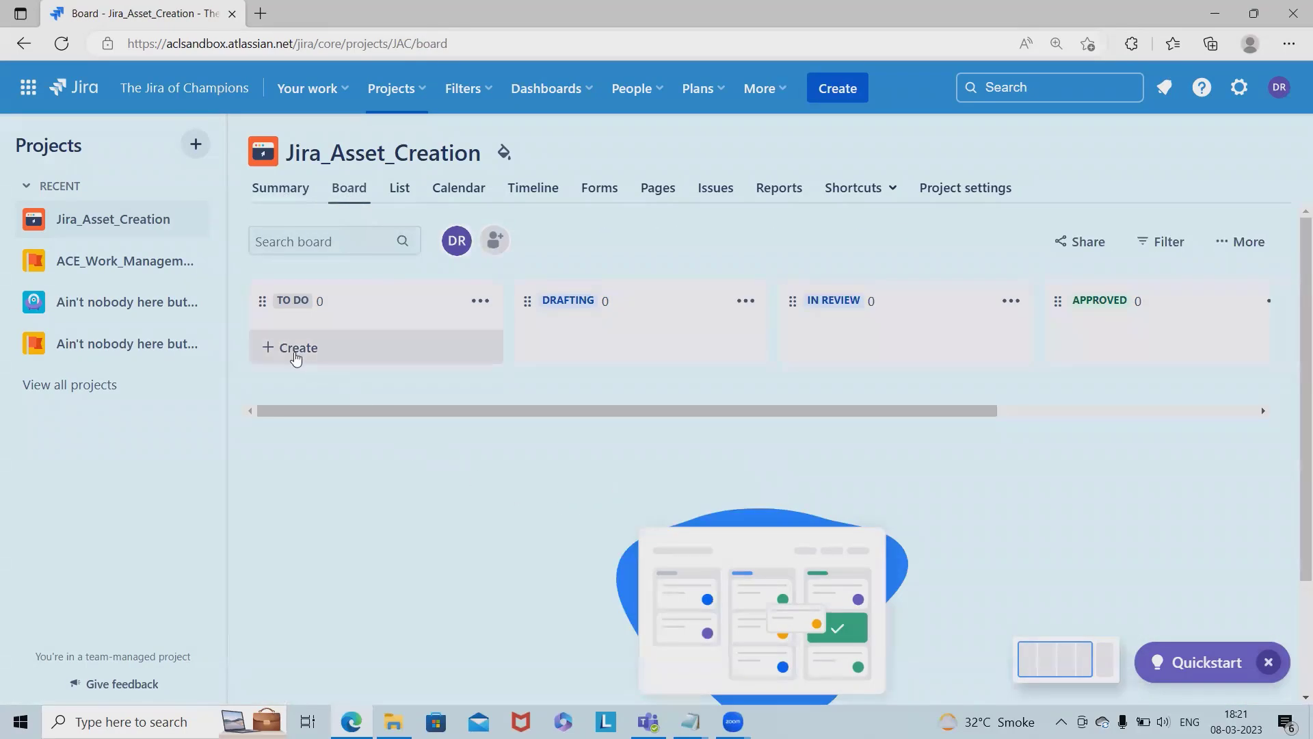
click(296, 347)
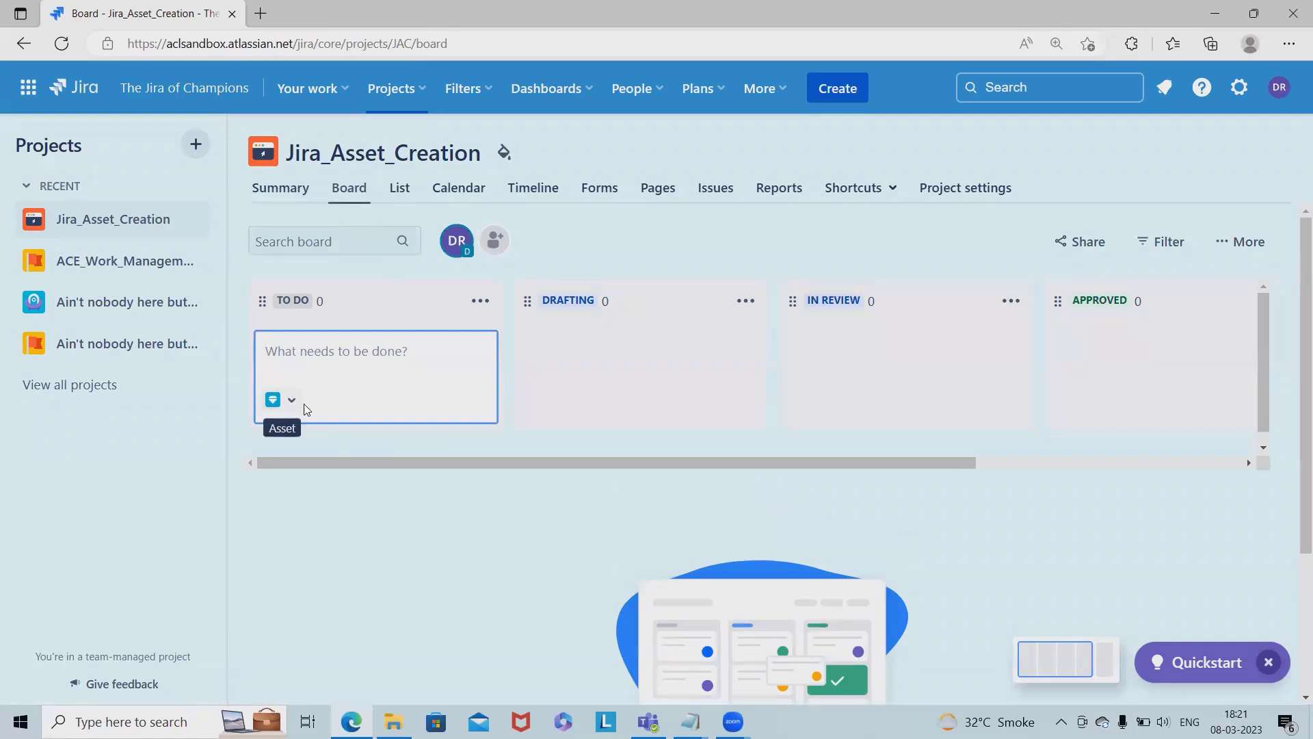
click(292, 399)
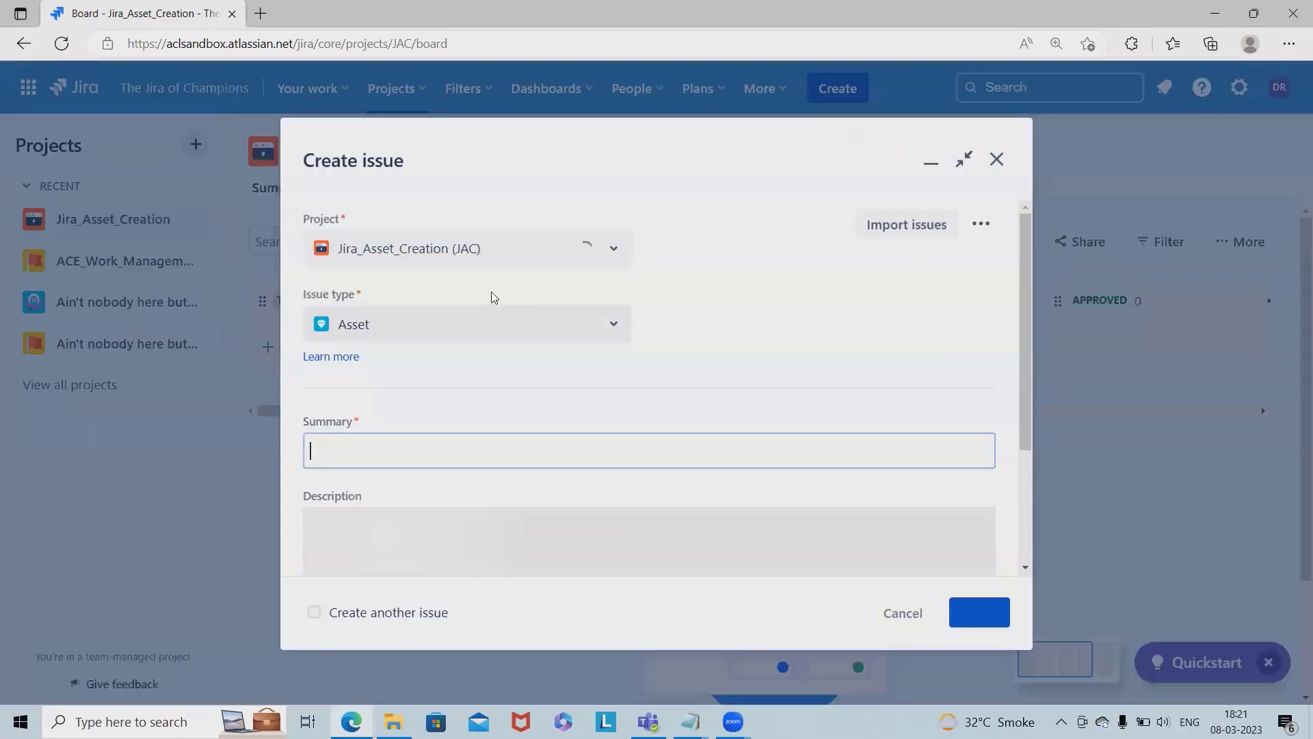
click(466, 247)
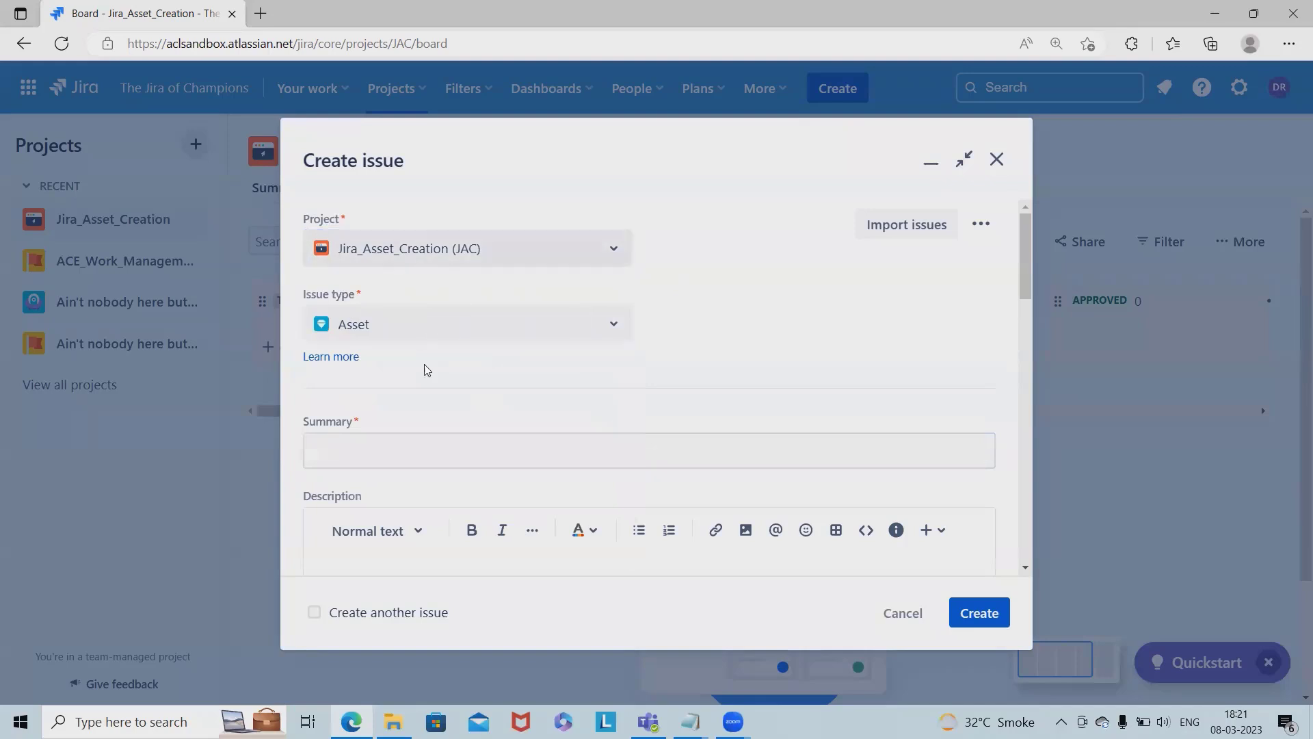
click(466, 324)
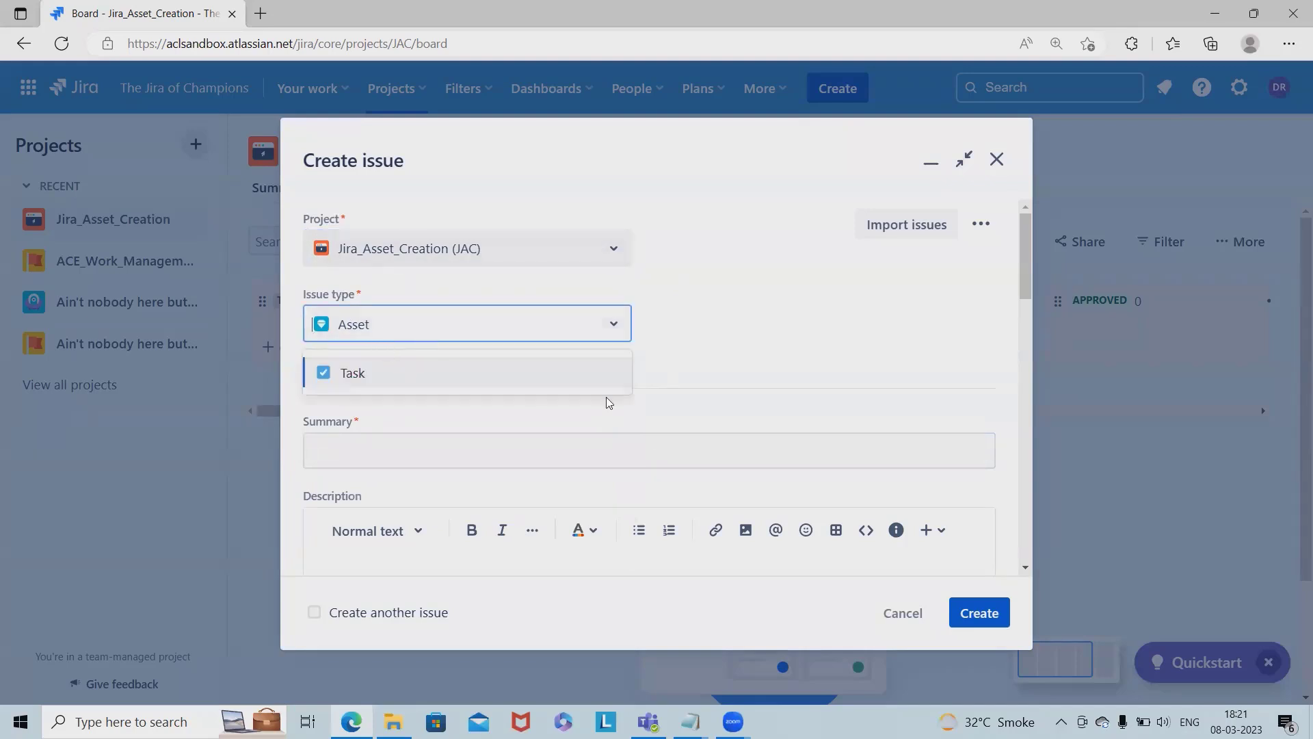
click(649, 450)
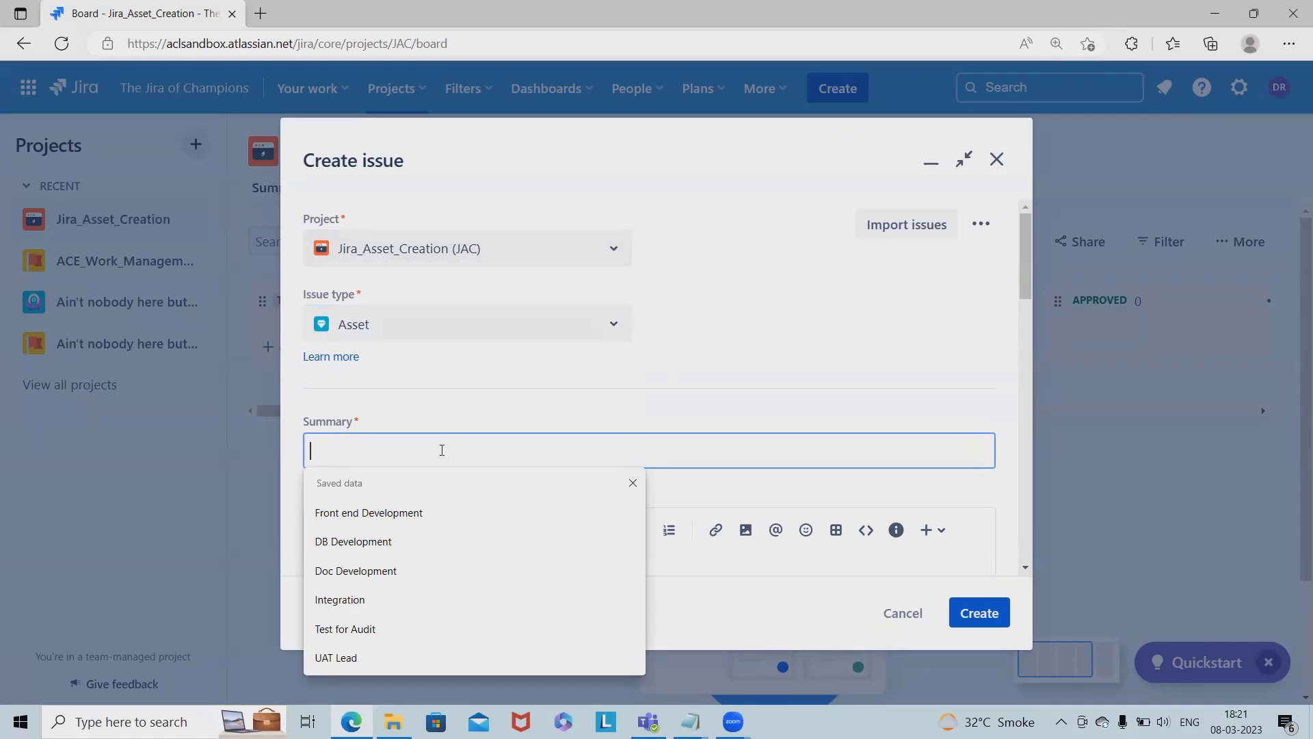
text(NAT)
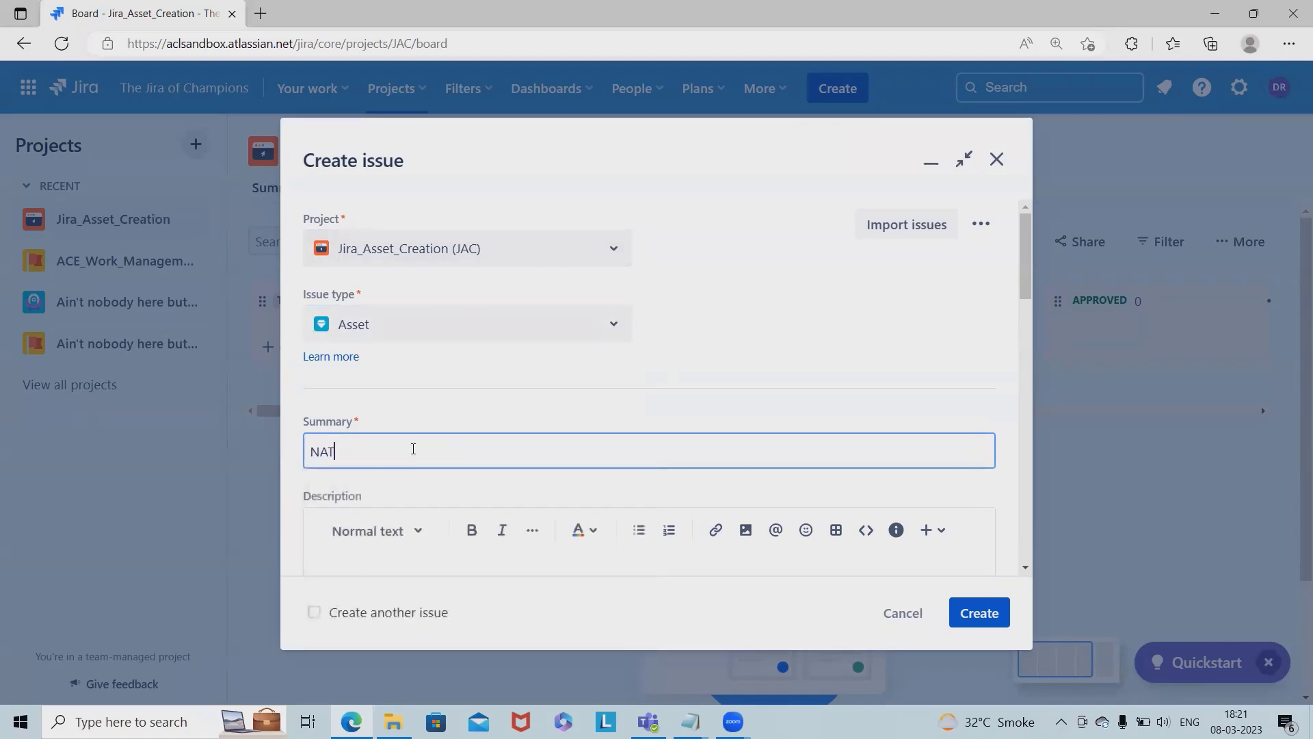
text(" ")
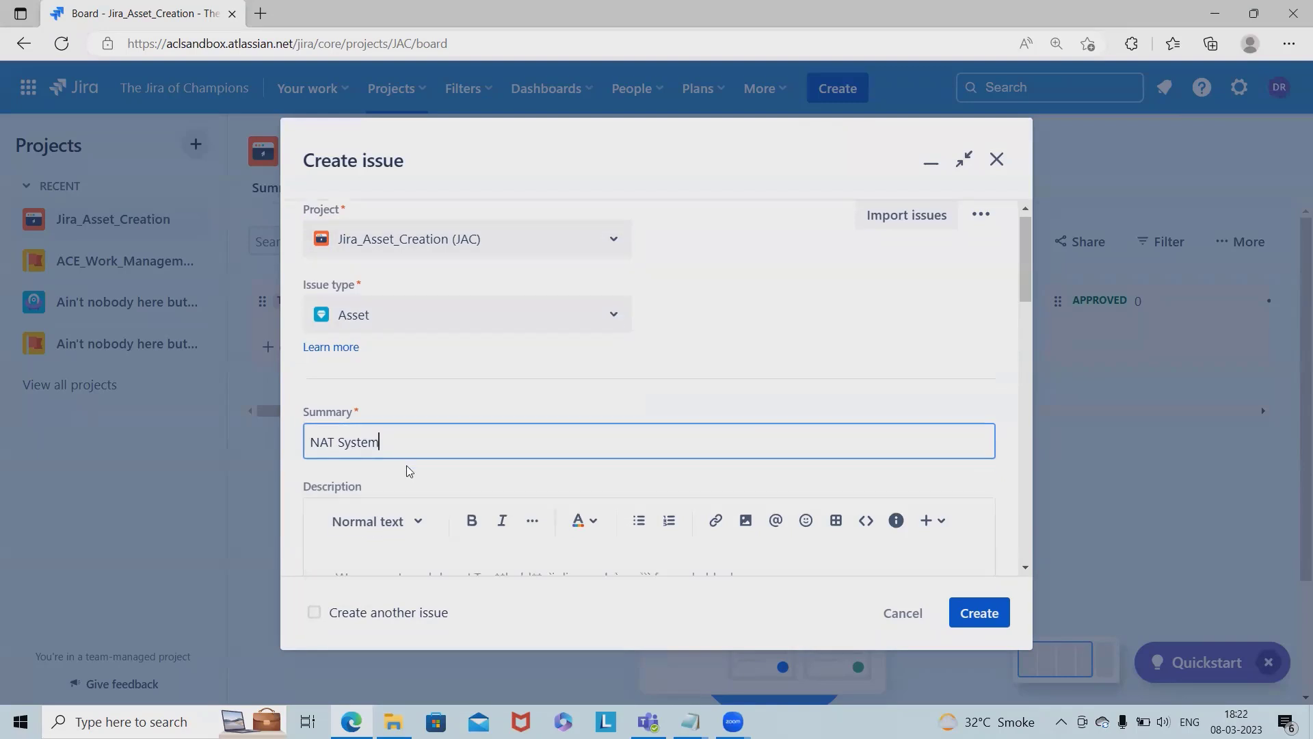
scroll(down, 3)
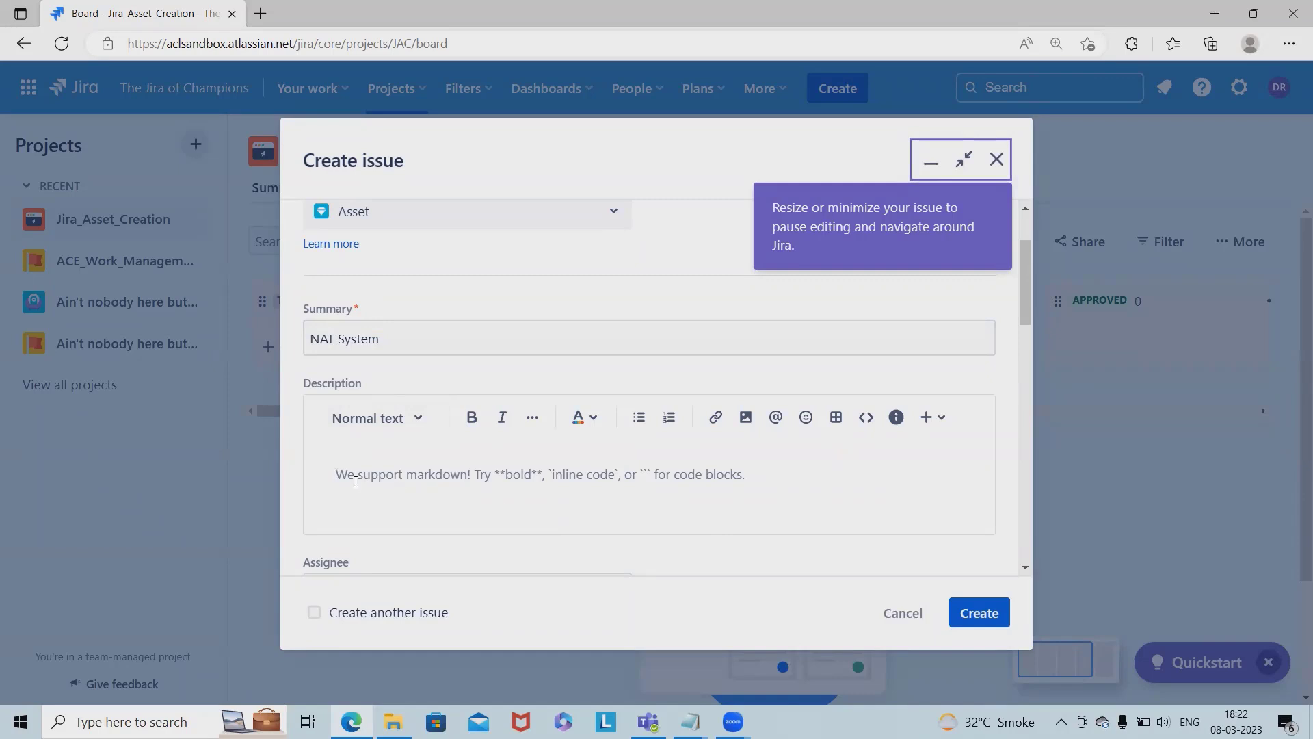
mouse_move(501, 480)
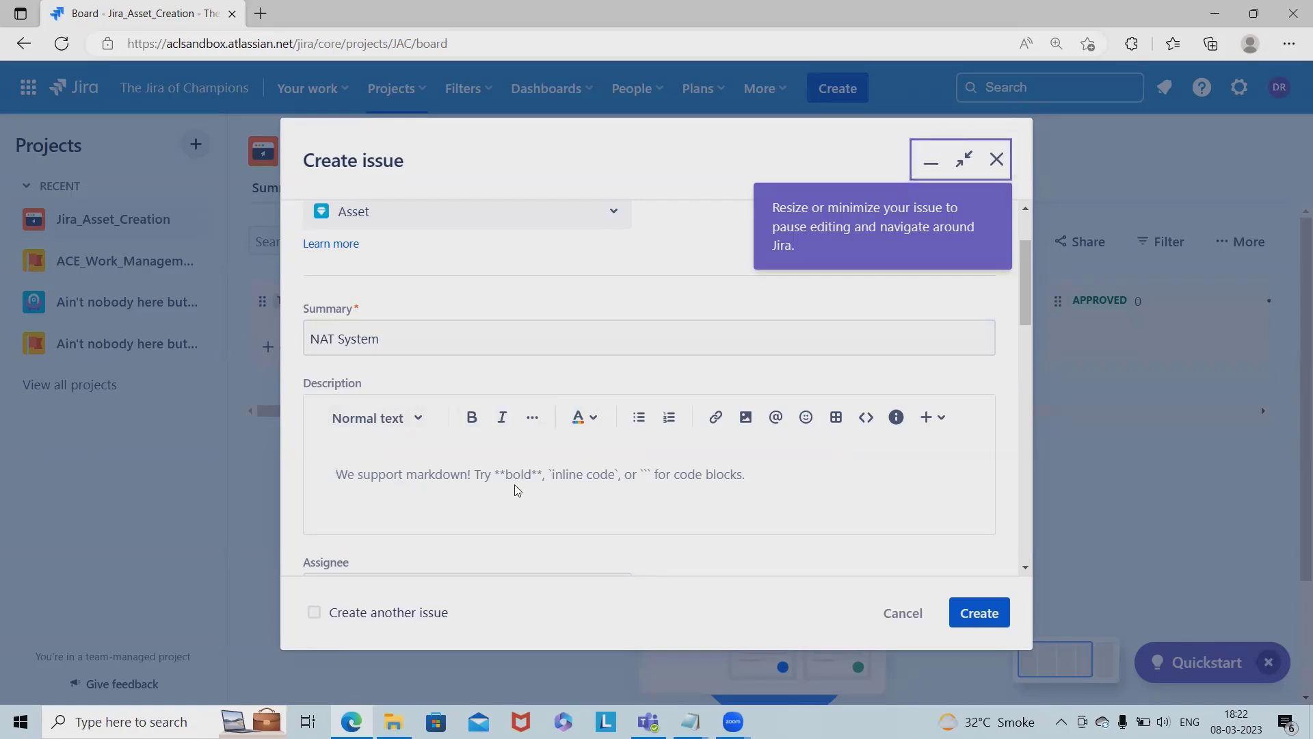
- Set NAT System's priority to Highest and create it as JAC-1 in To Do
scroll(down, 3)
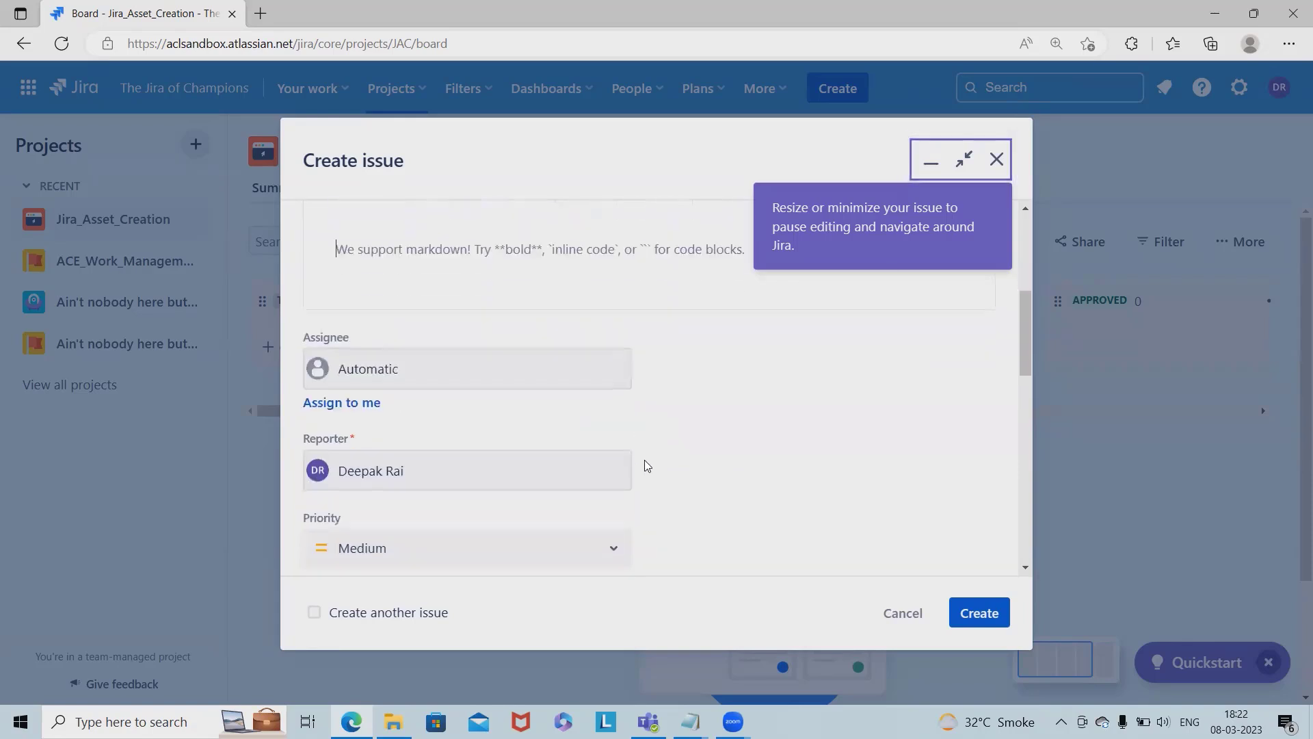
scroll(down, 3)
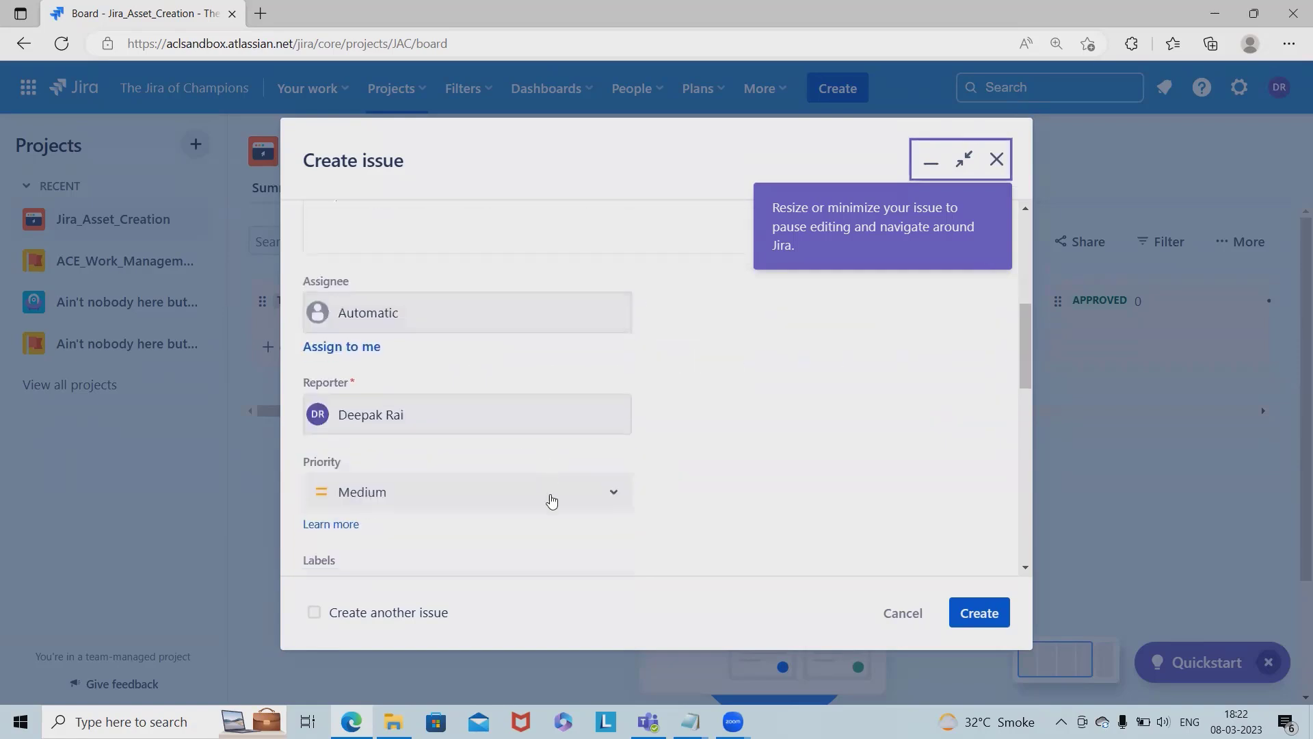
scroll(down, 3)
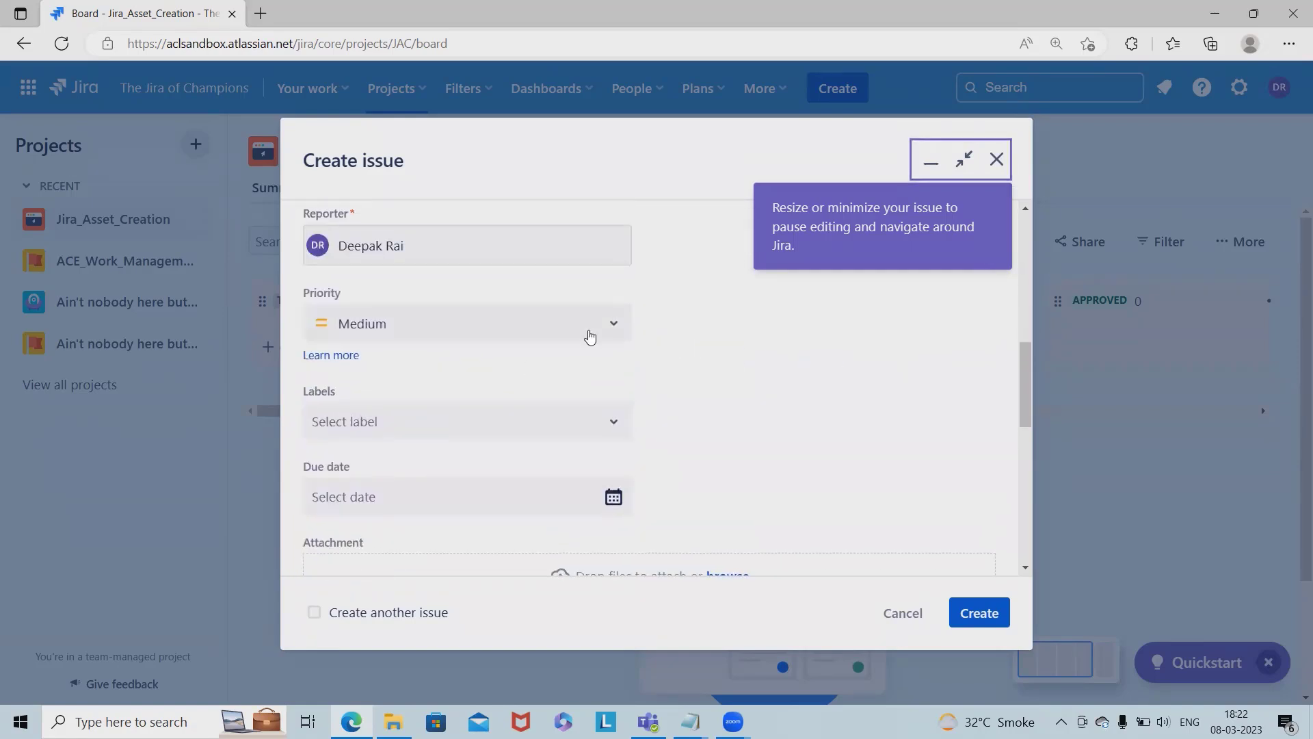
click(467, 322)
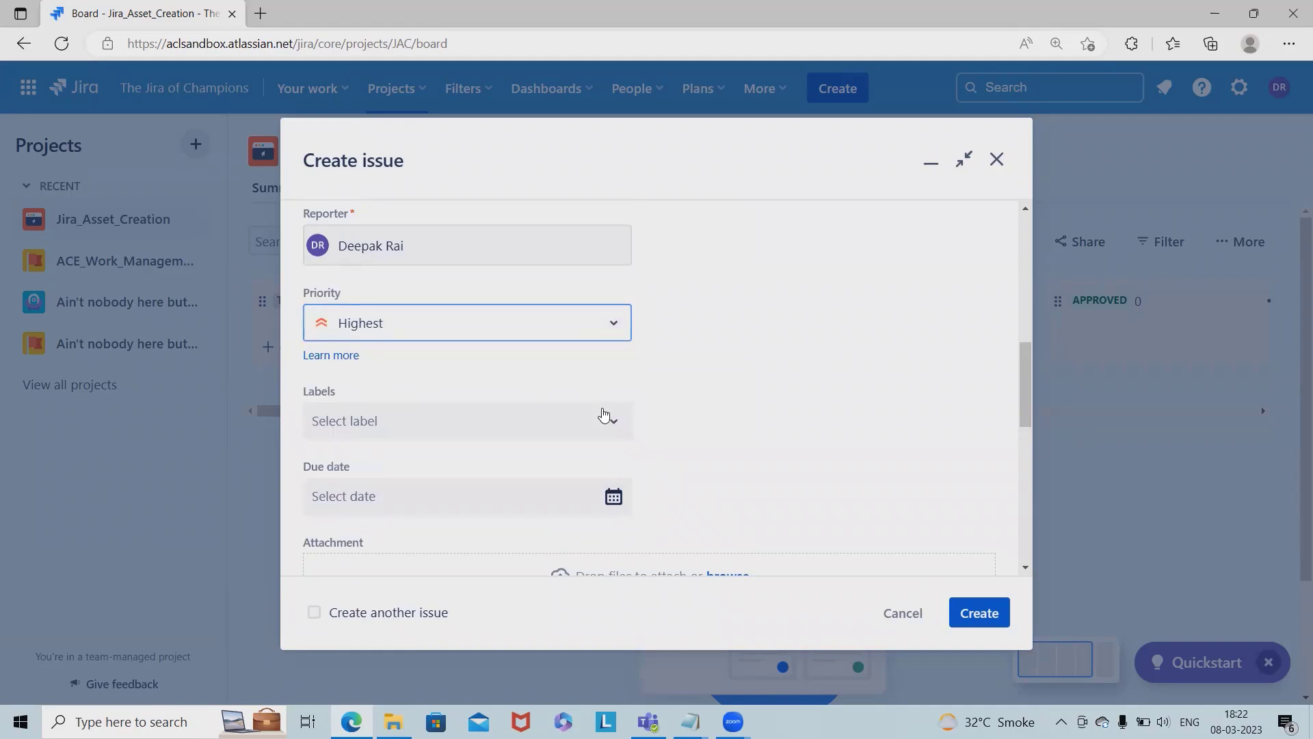
click(466, 421)
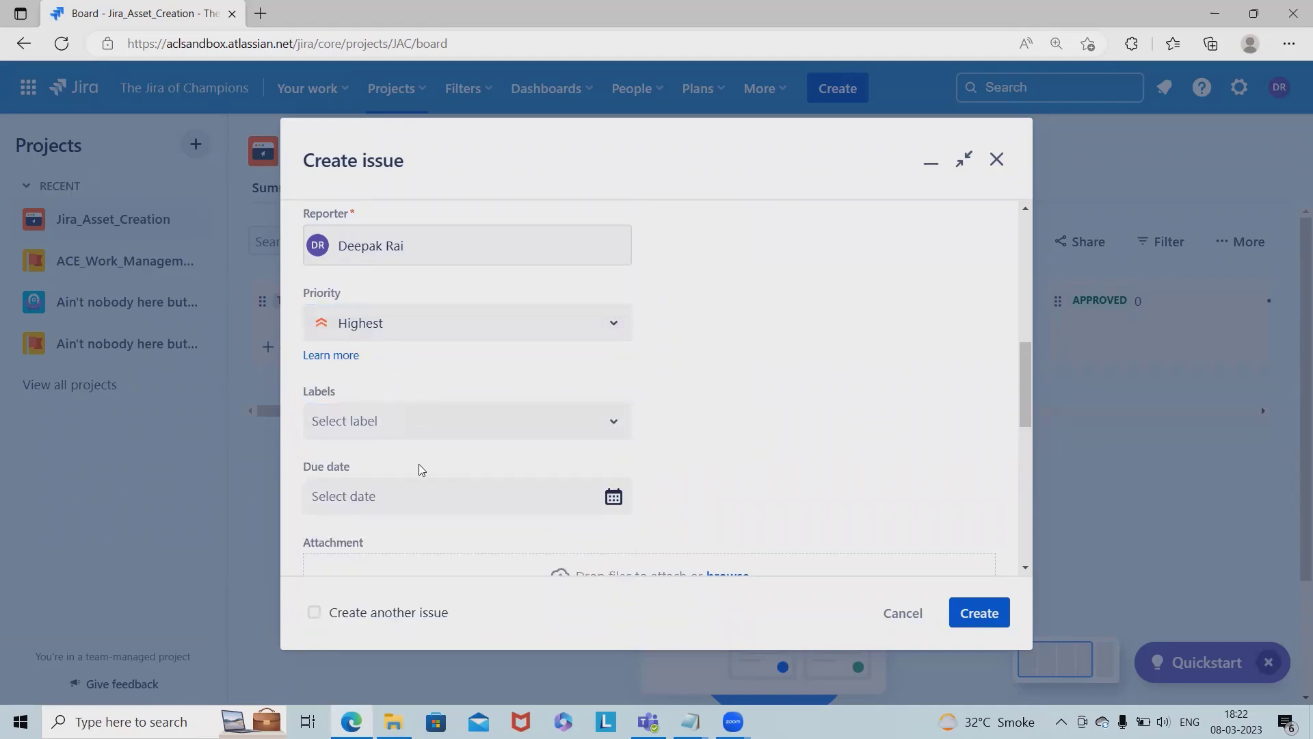
scroll(down, 3)
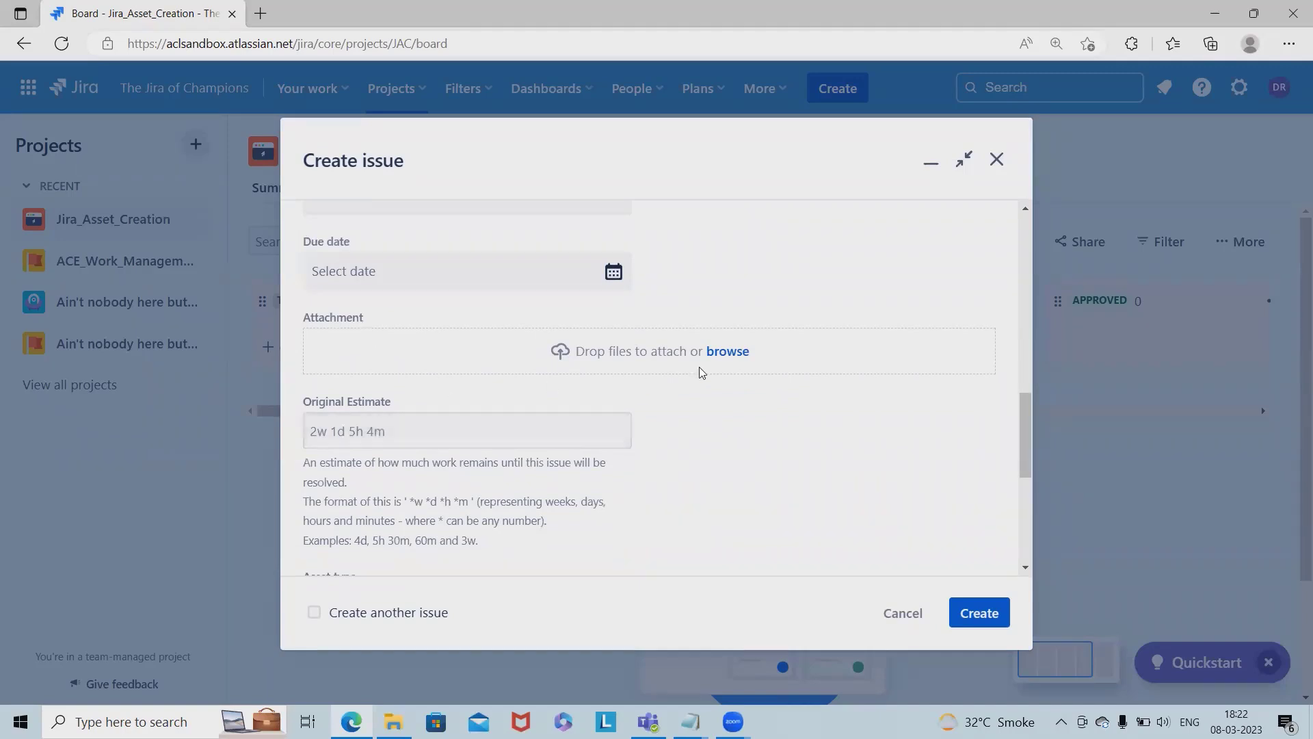
mouse_move(662, 327)
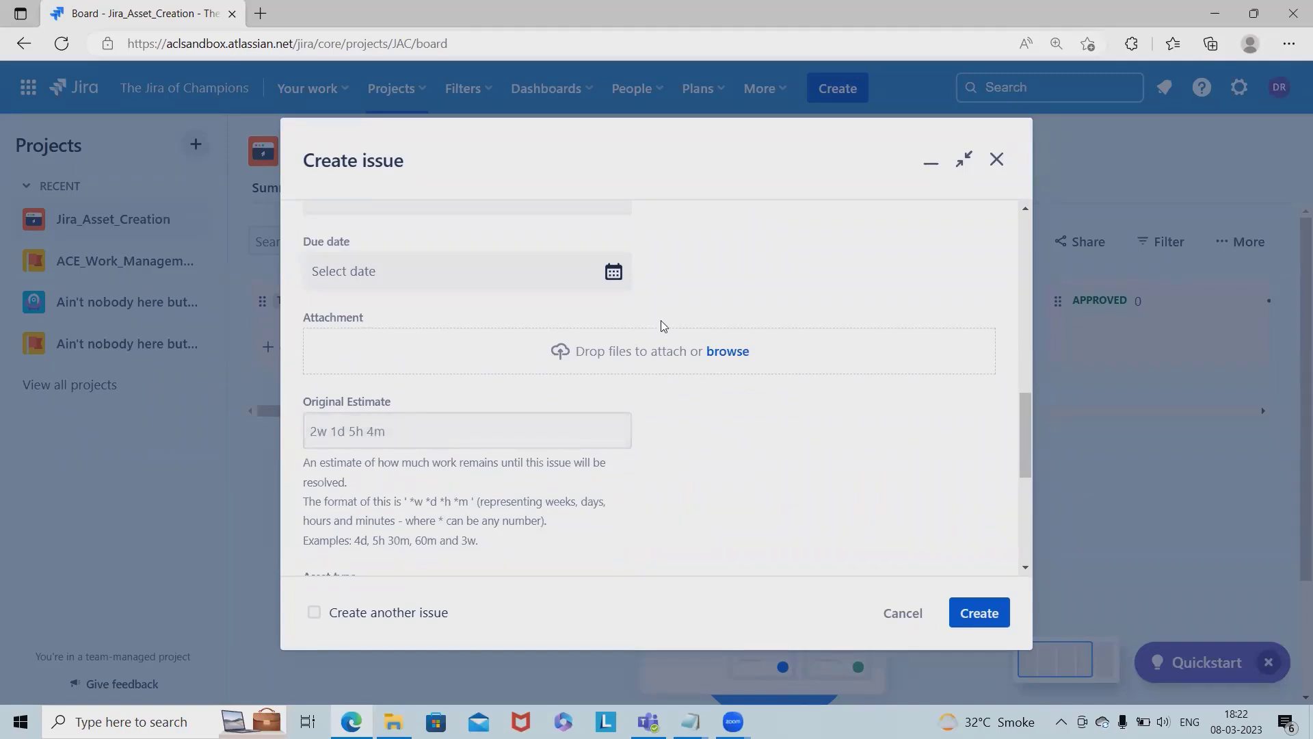
mouse_move(979, 612)
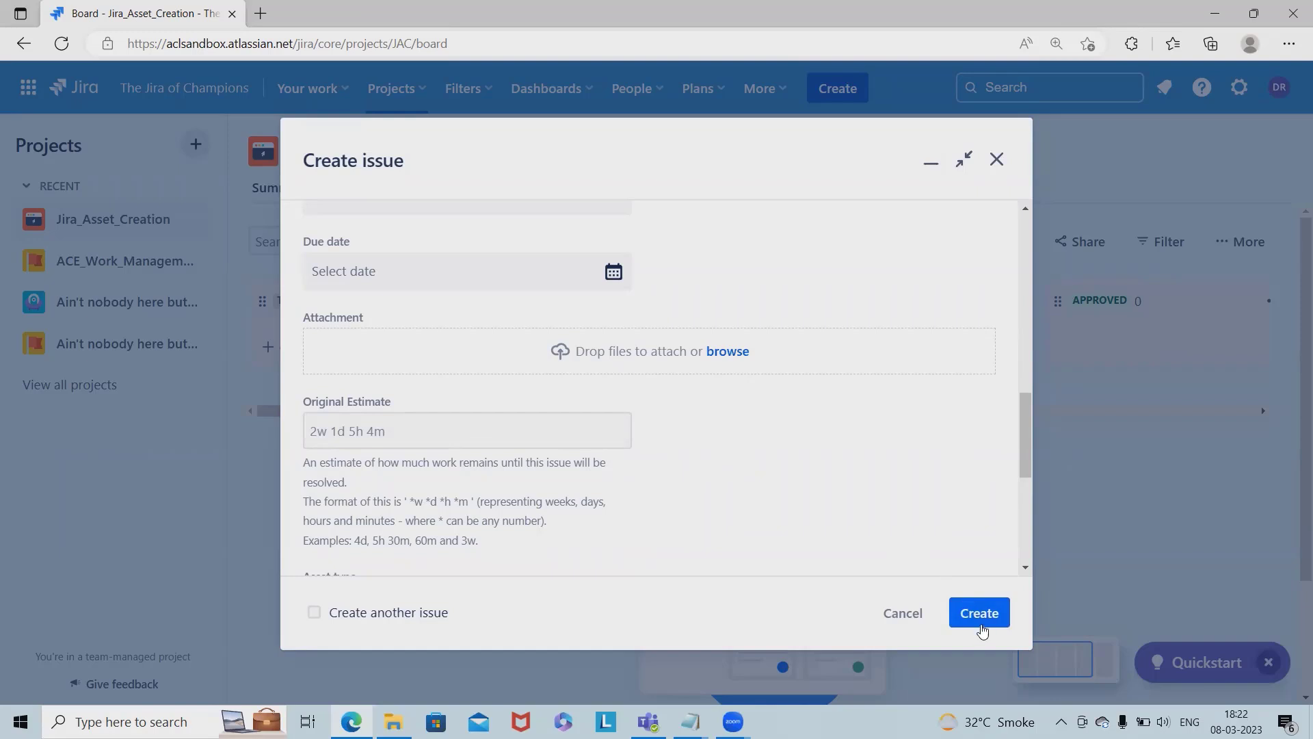
click(978, 612)
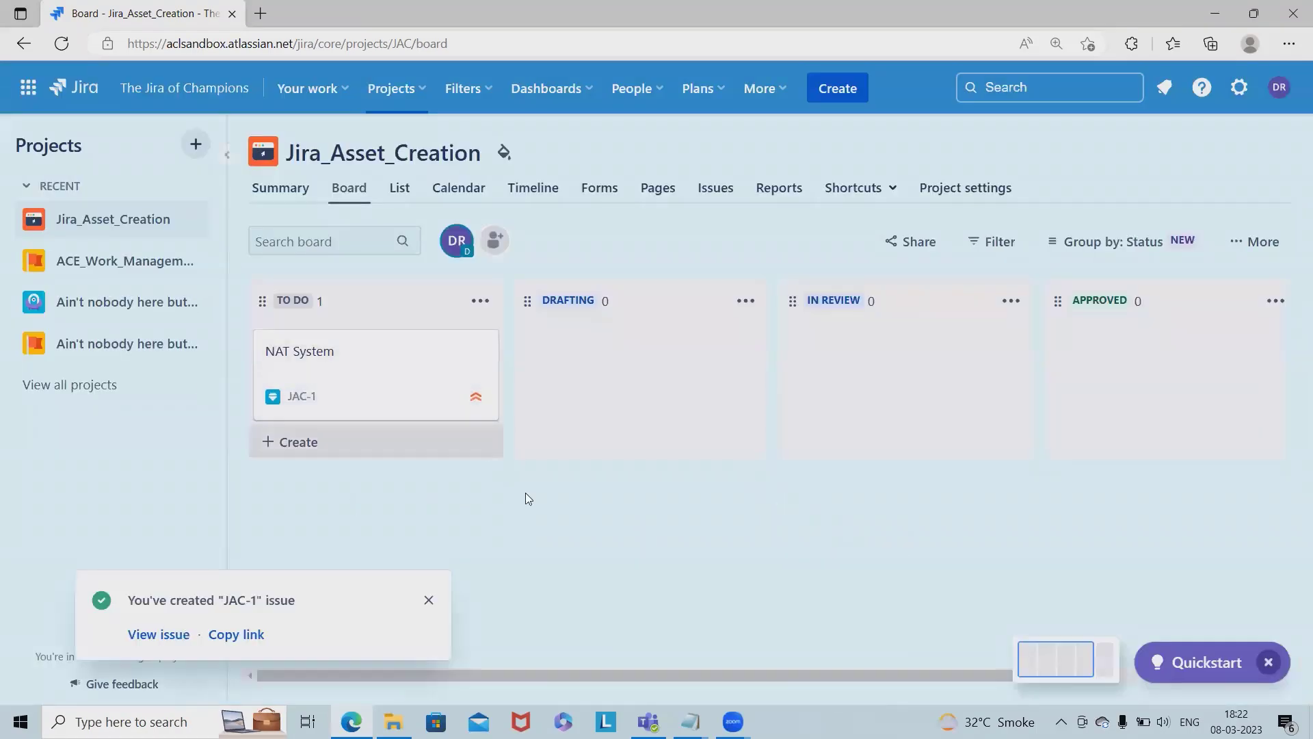
mouse_move(605, 285)
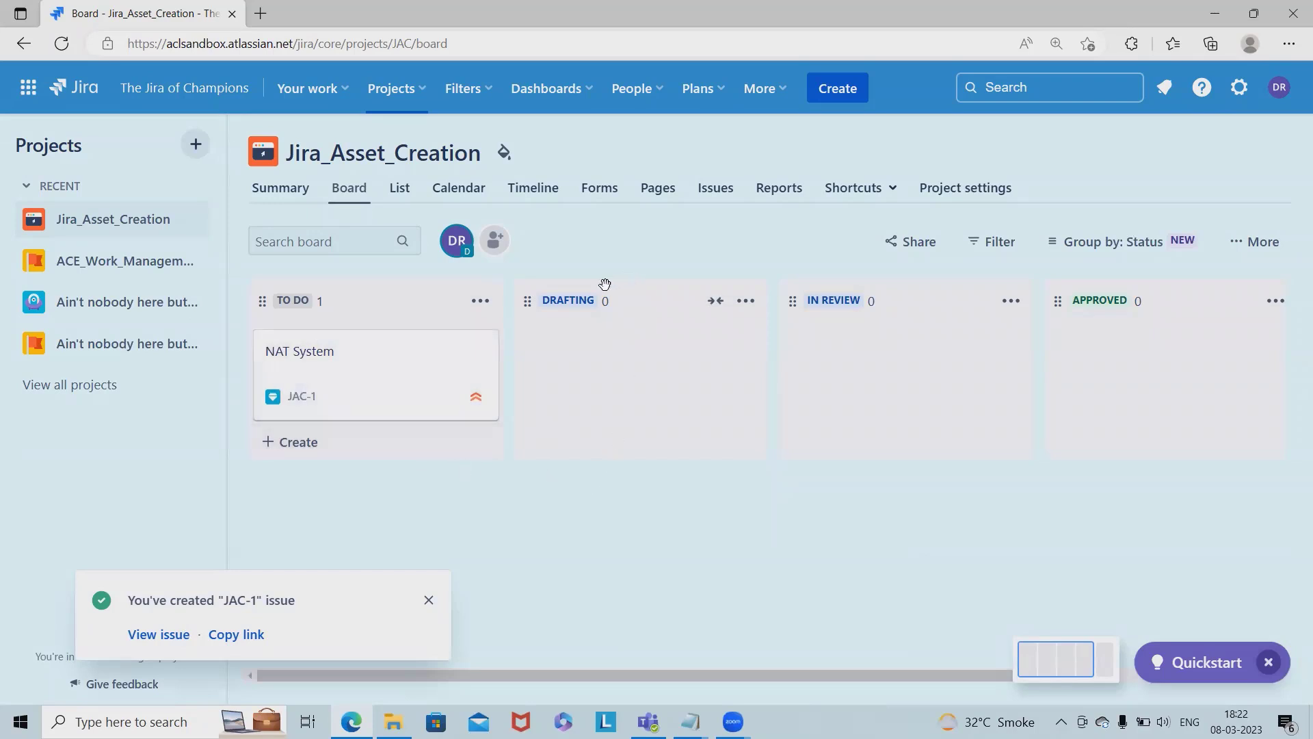
click(835, 89)
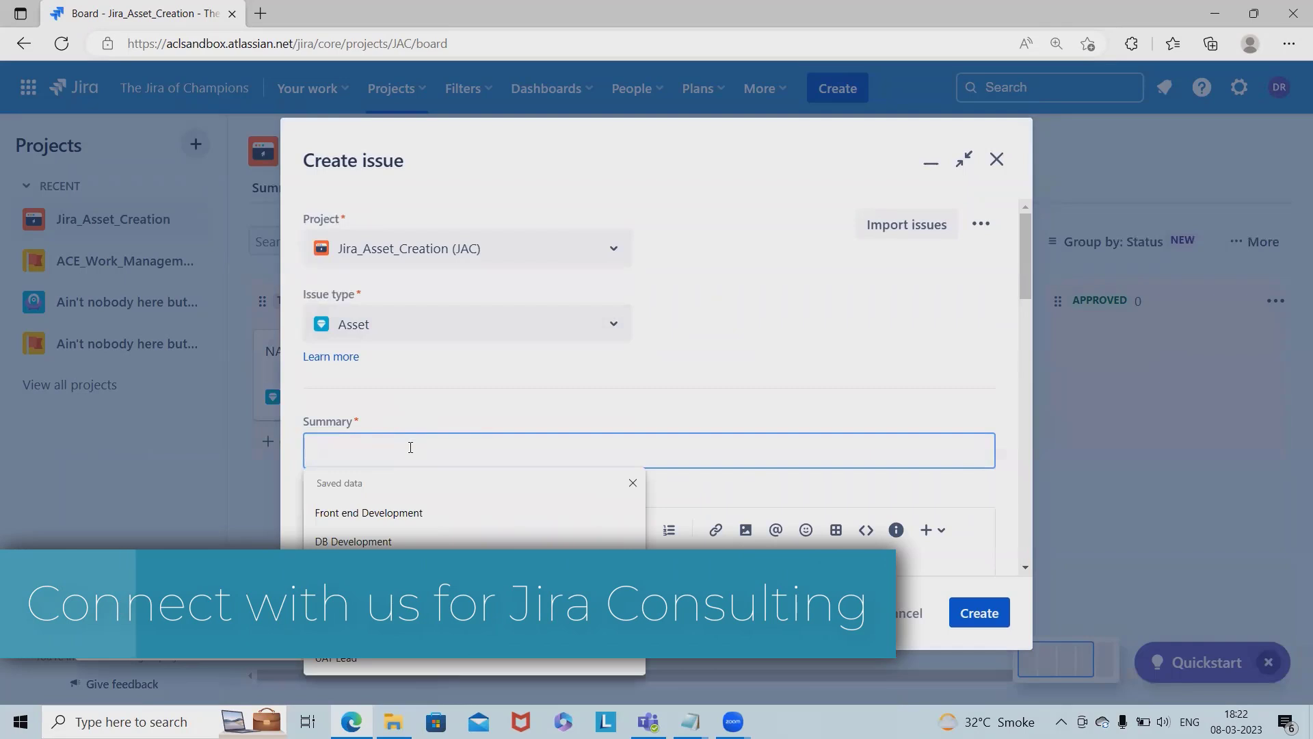
- Create a second Asset issue 'Laptop JAS' (JAC-2) in the To Do column
text(Lapt)
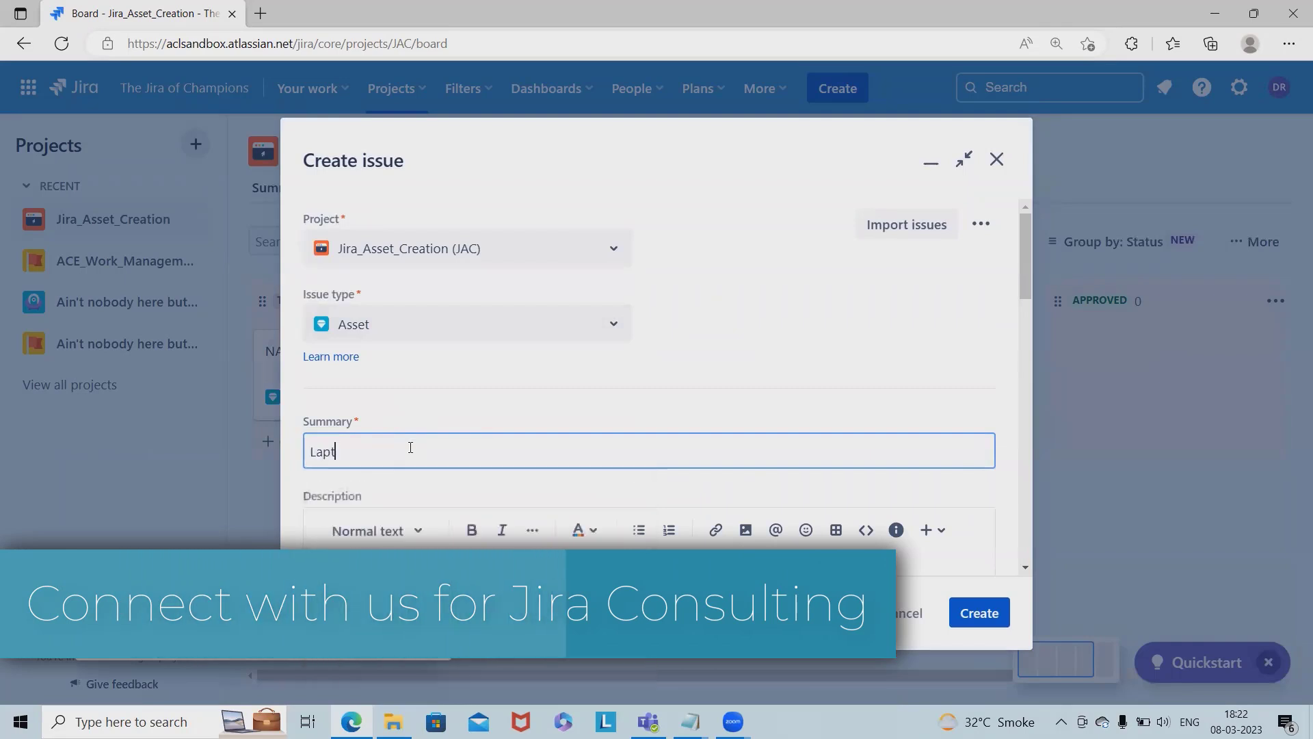
text(op)
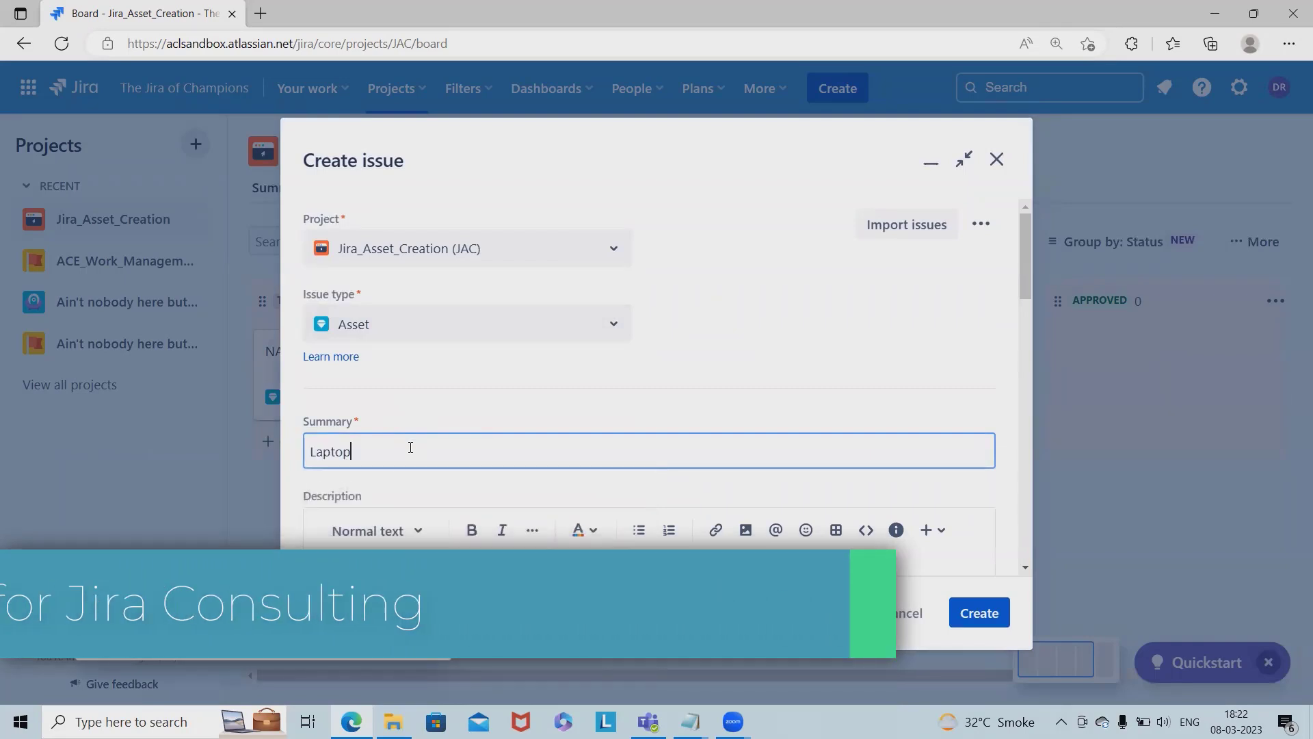
click(978, 612)
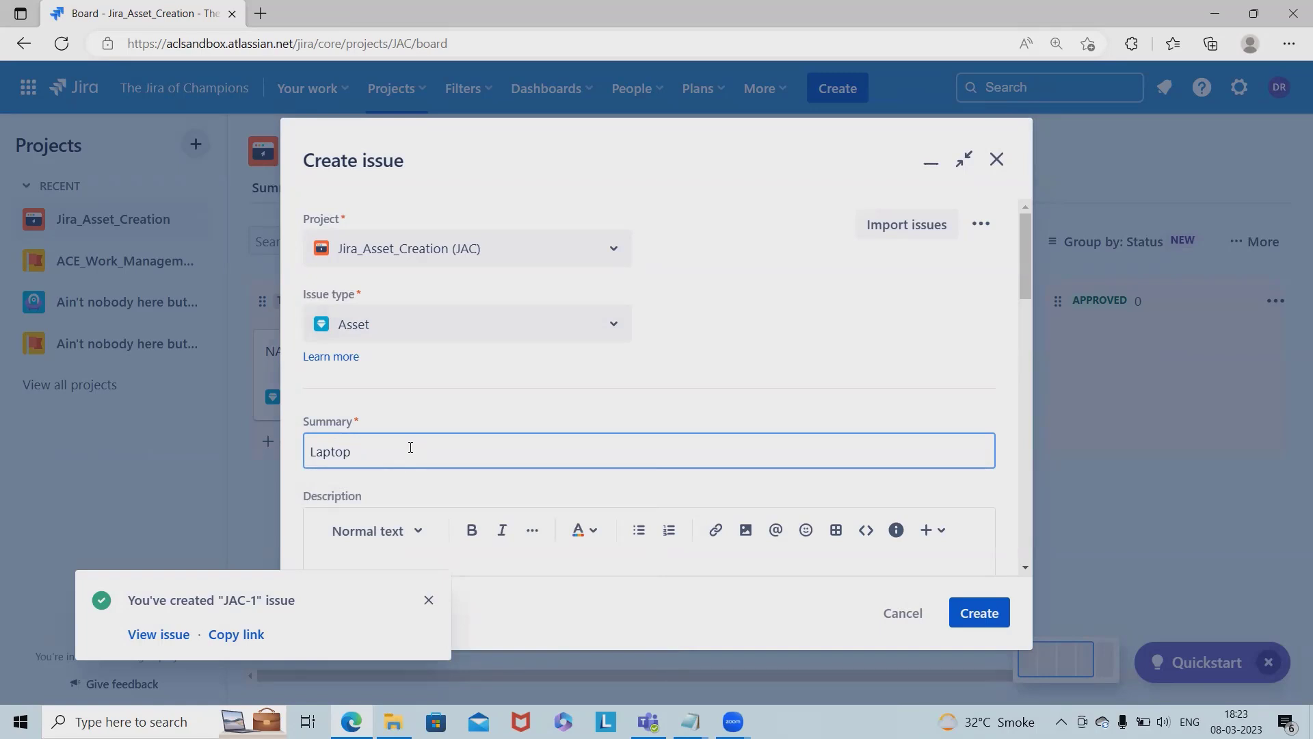
text(JAS)
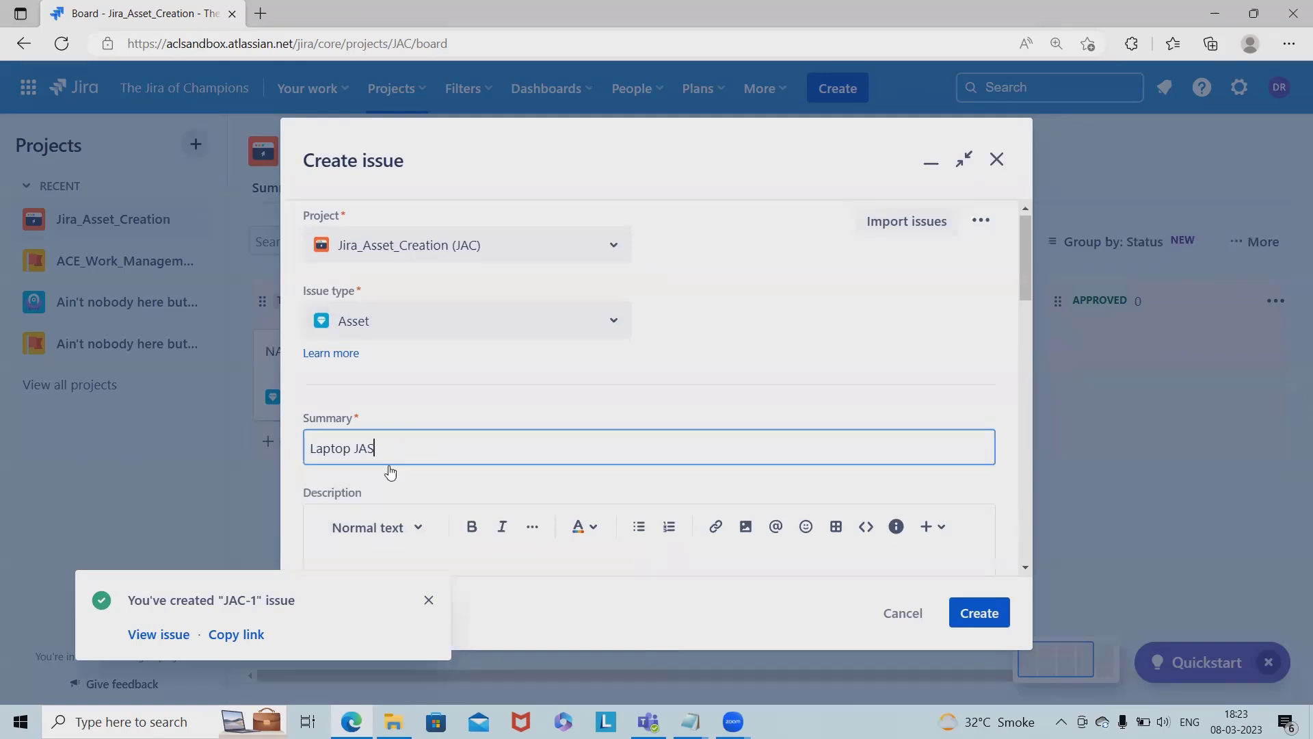
scroll(down, 3)
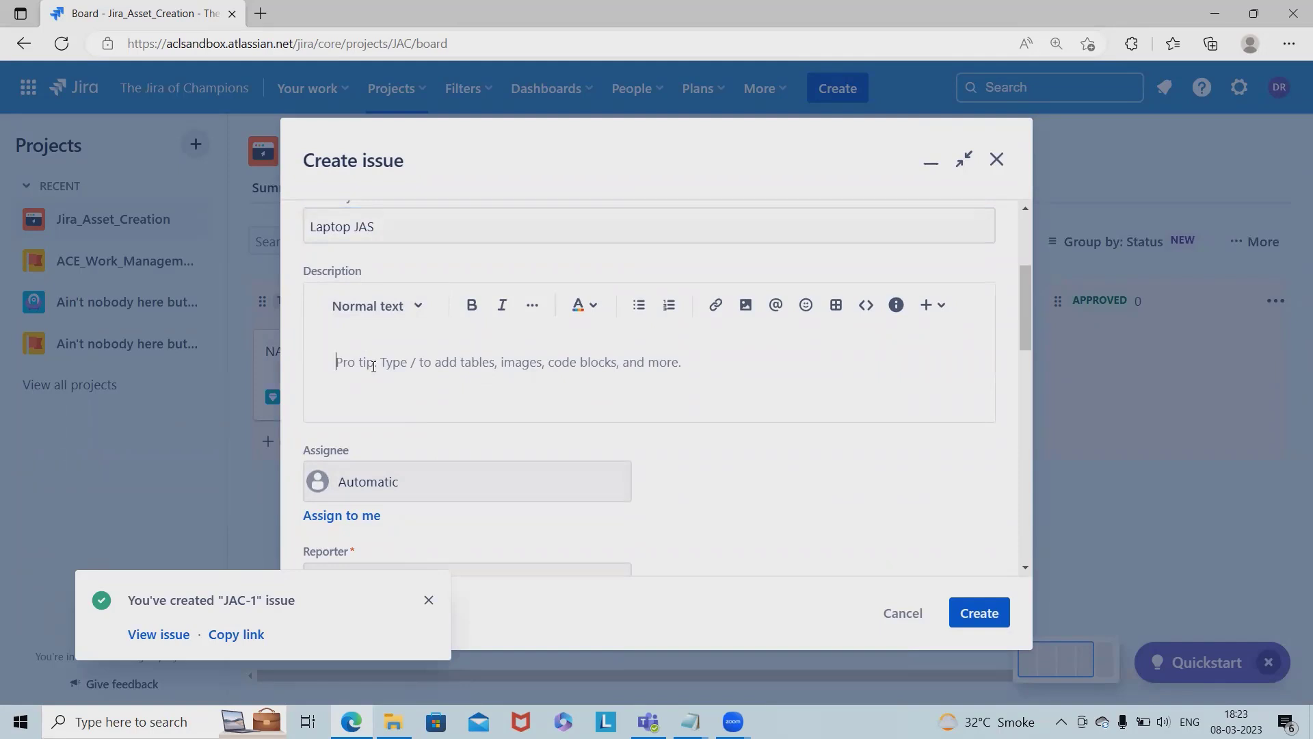
scroll(down, 3)
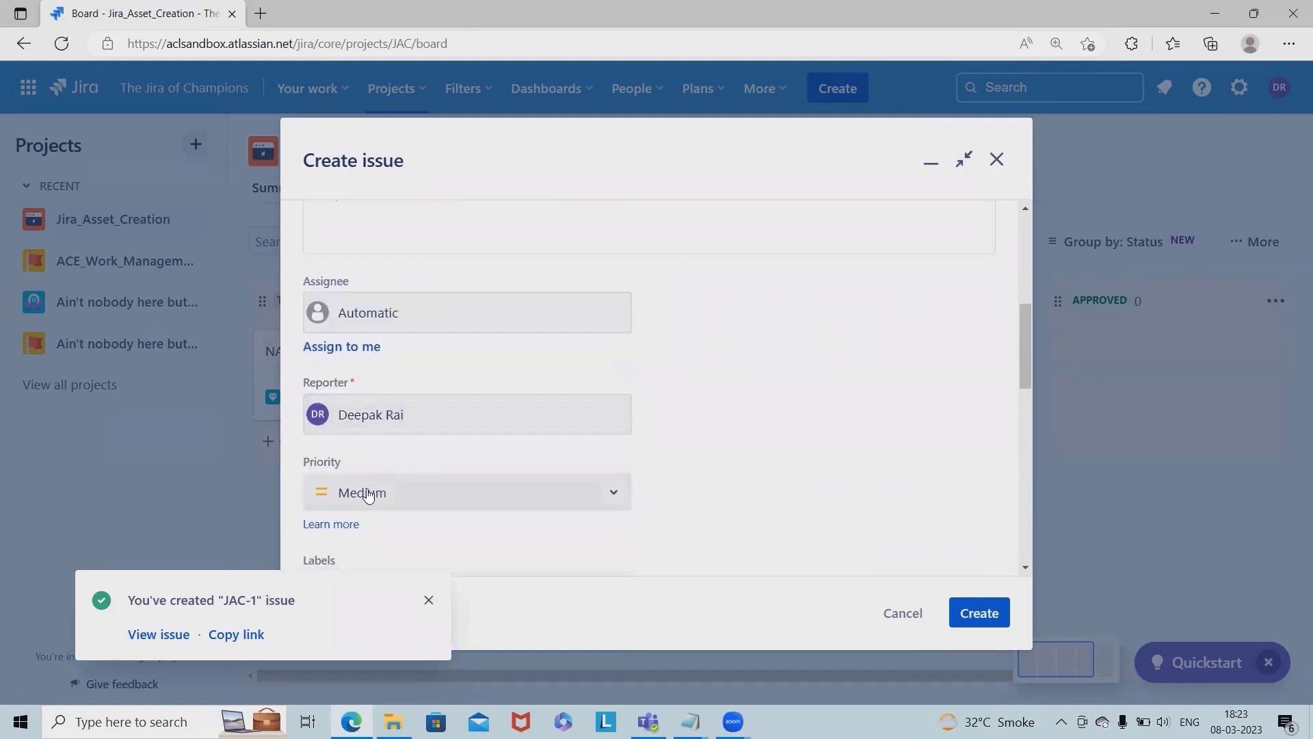
scroll(down, 3)
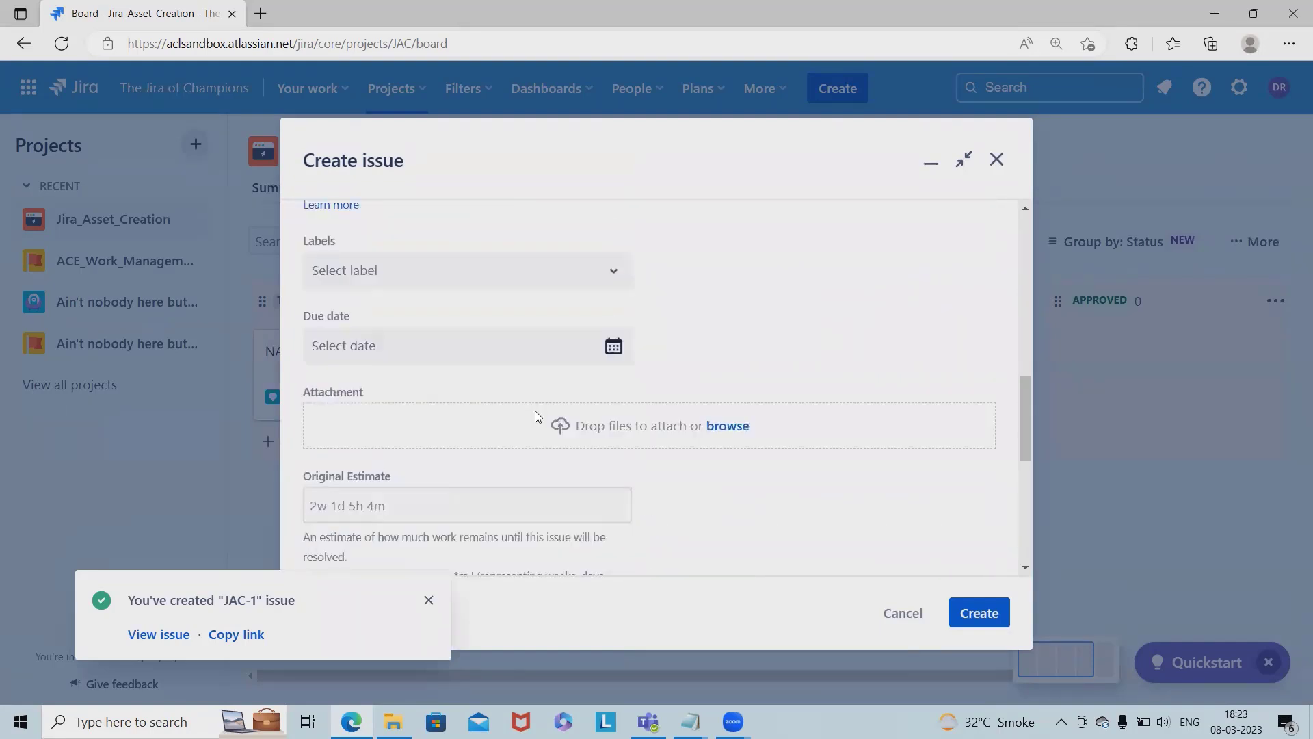
click(978, 613)
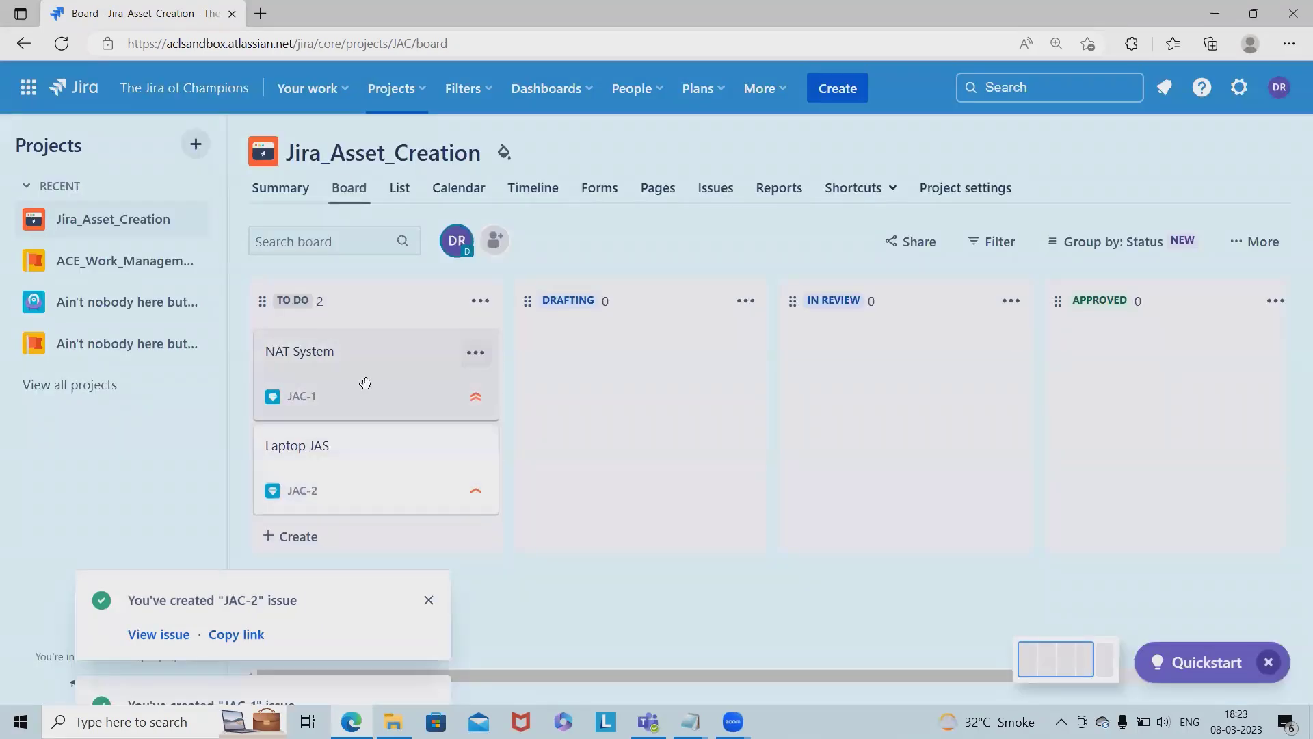
- Add child issues 'Hardware Asset' (JAC-3) and 'Software Asset' (JAC-4) under NAT System
click(299, 351)
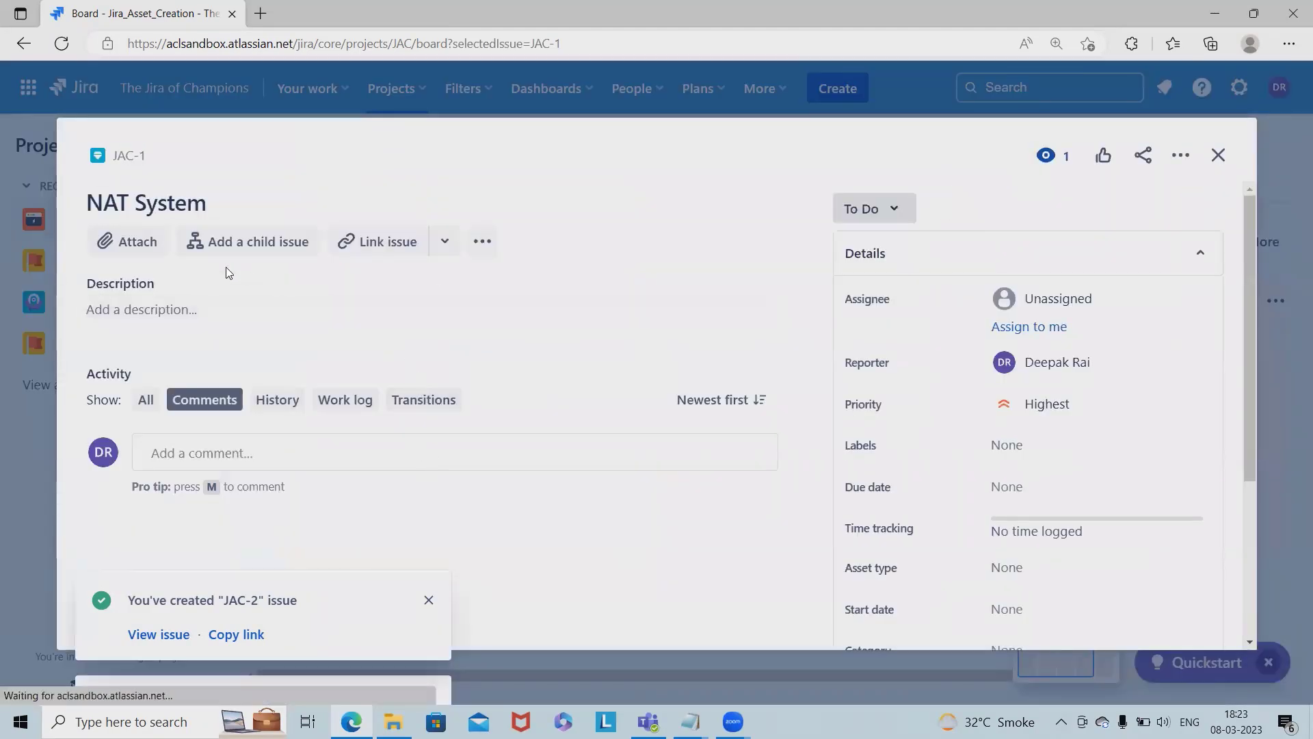
click(257, 242)
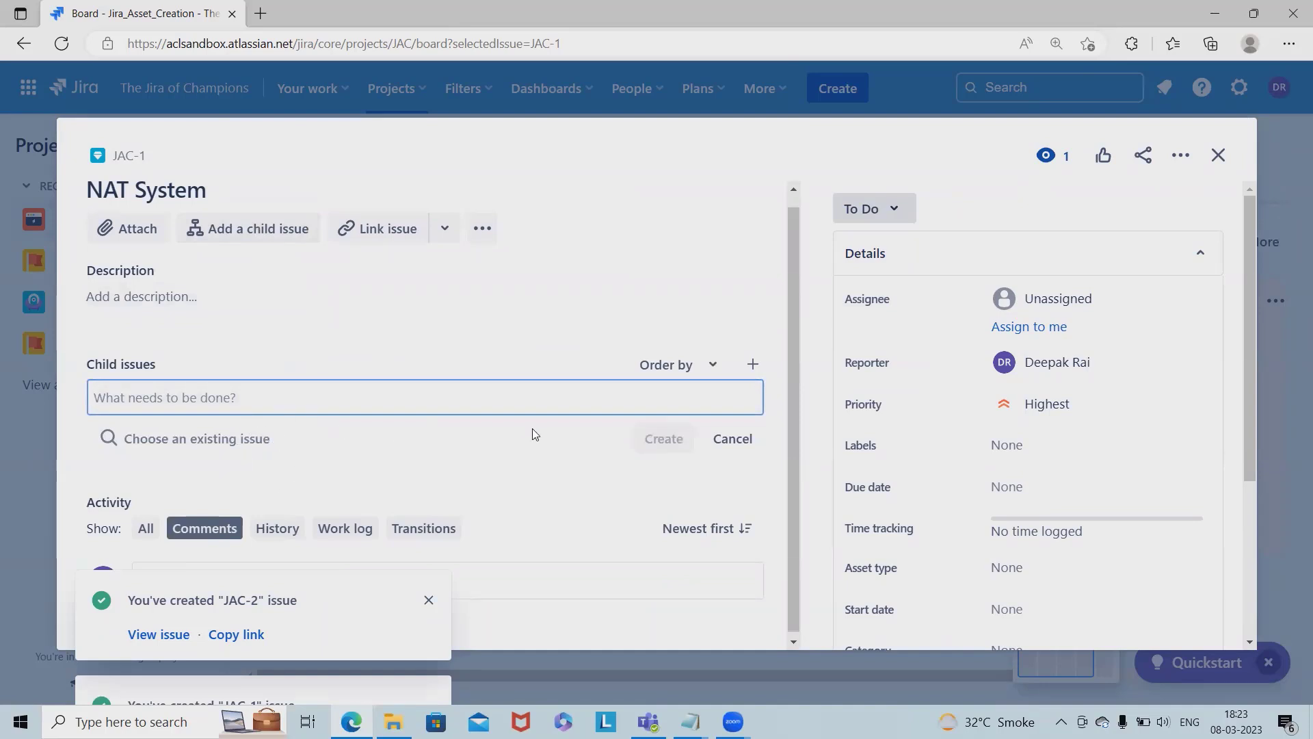
mouse_move(230, 319)
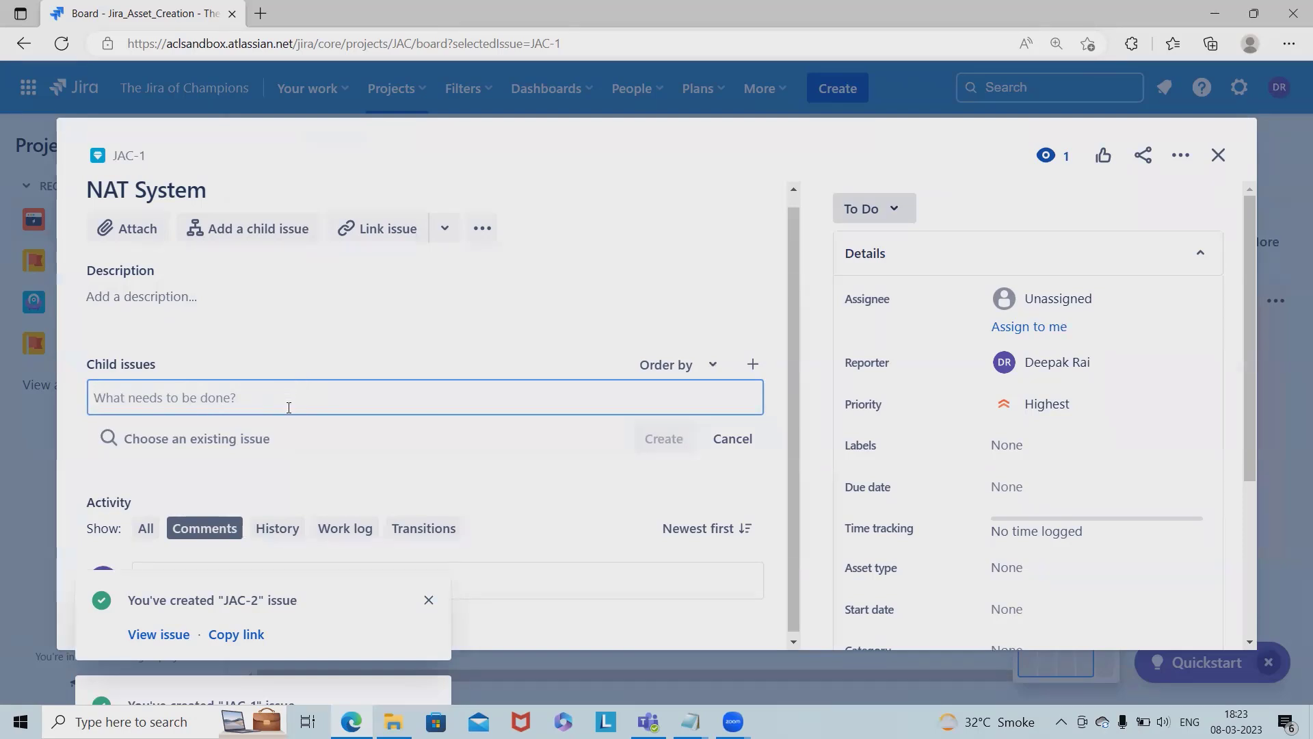
text(H)
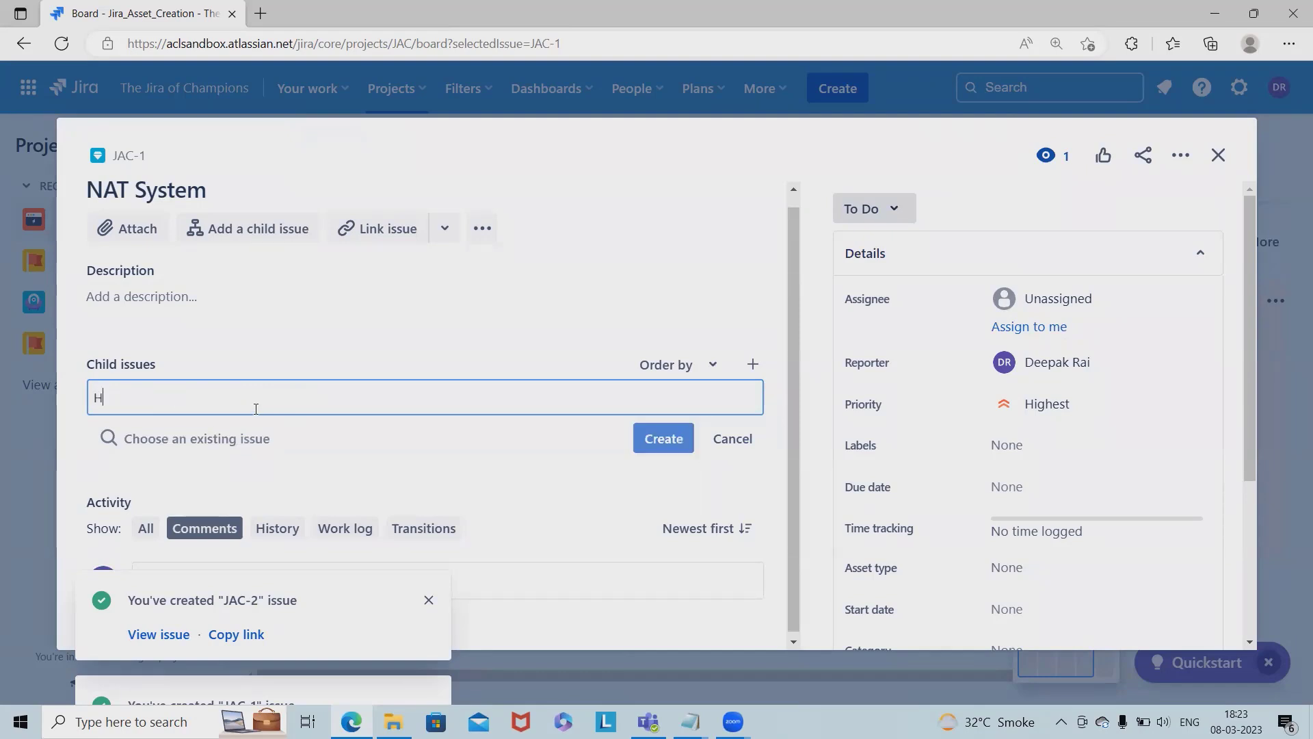
text(ardwa)
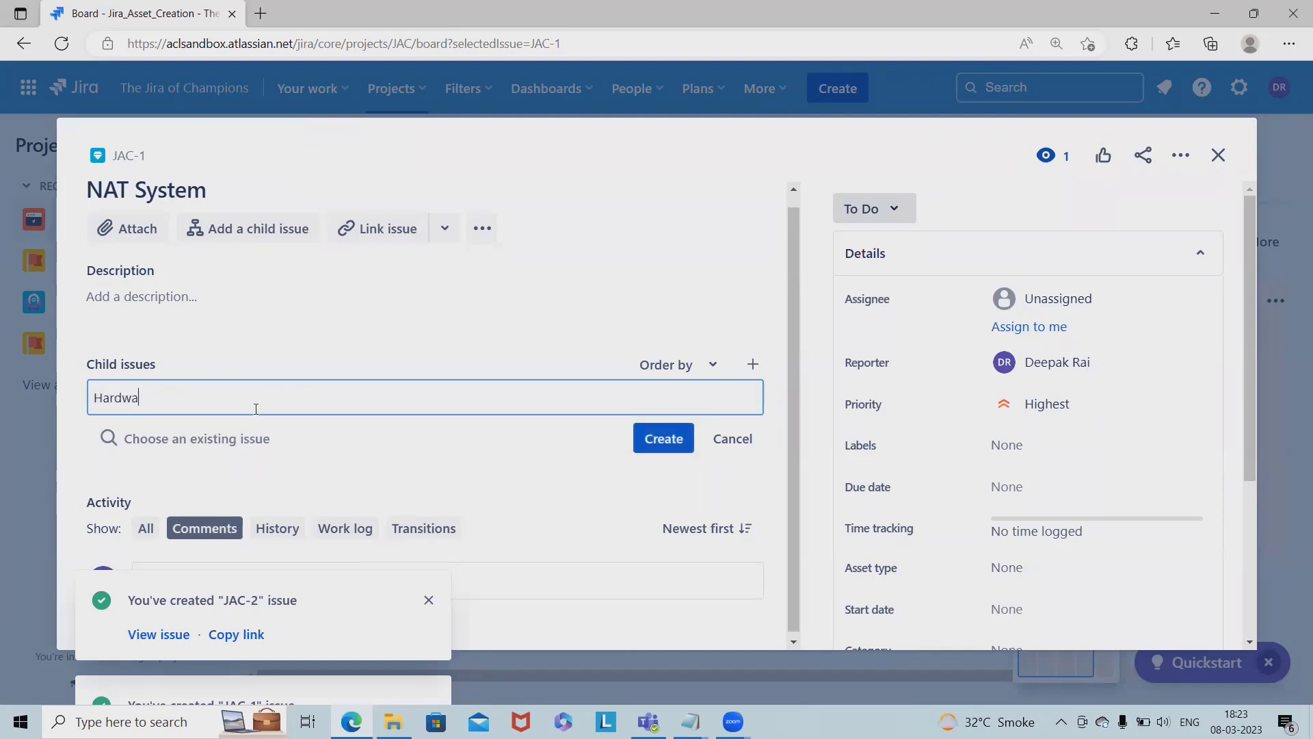
click(661, 437)
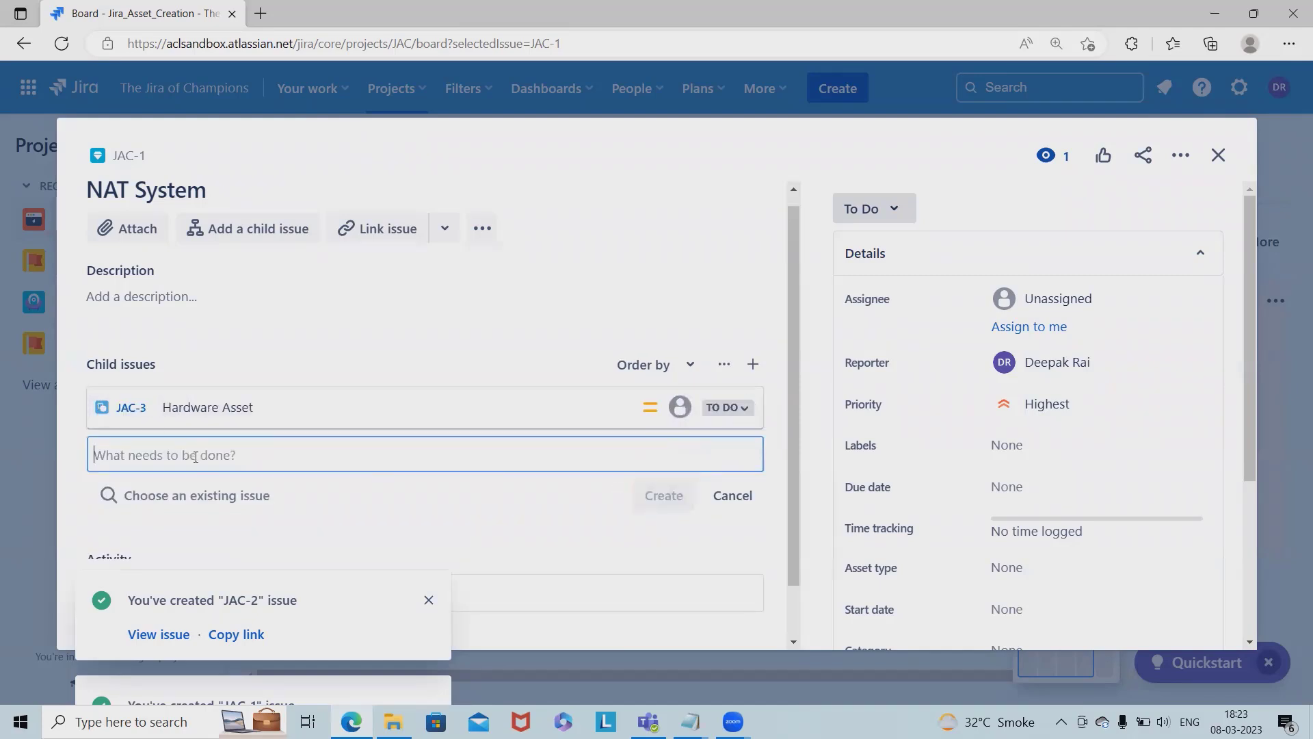
text(s)
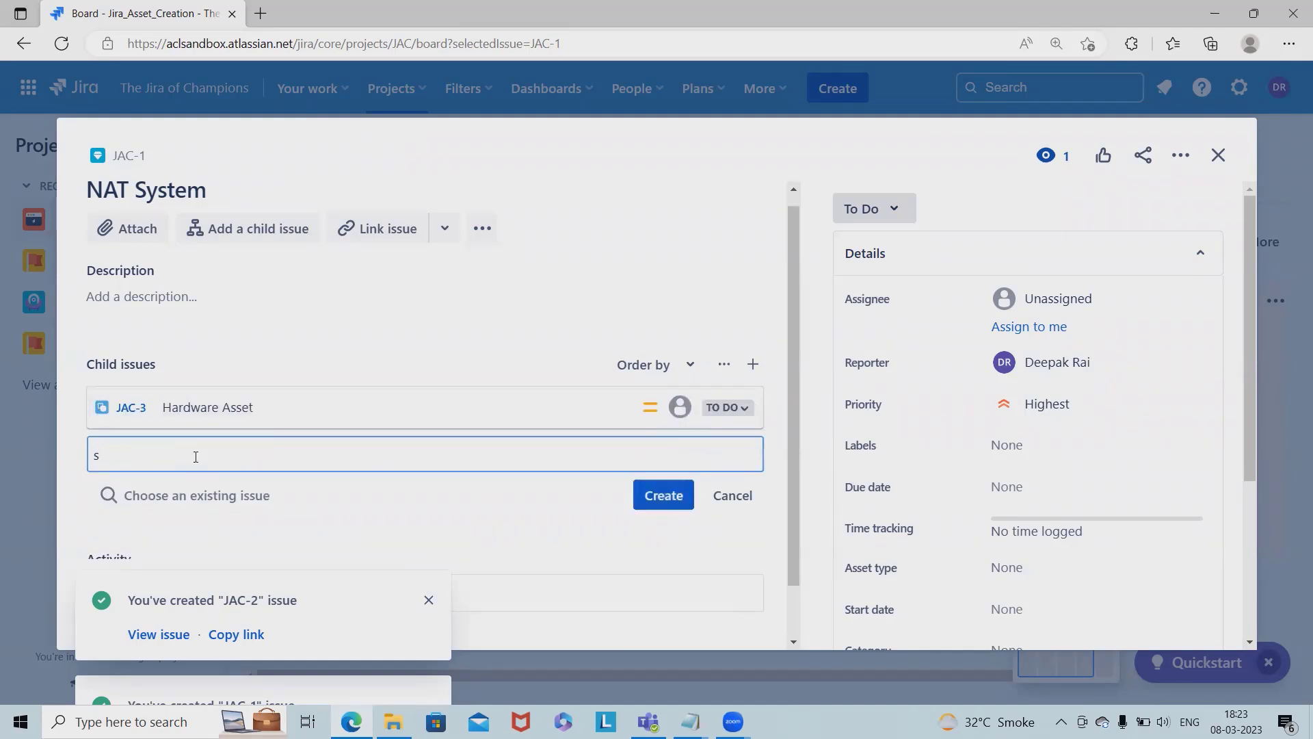
click(663, 495)
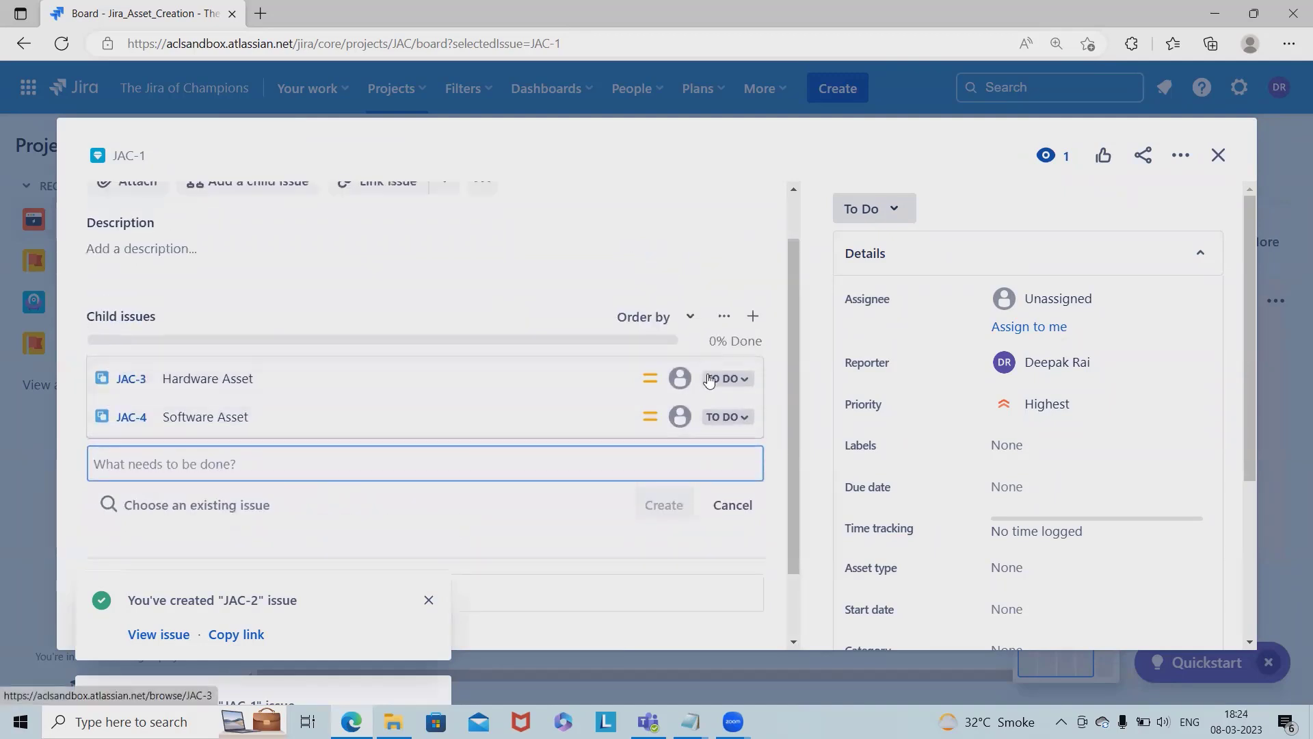
mouse_move(343, 378)
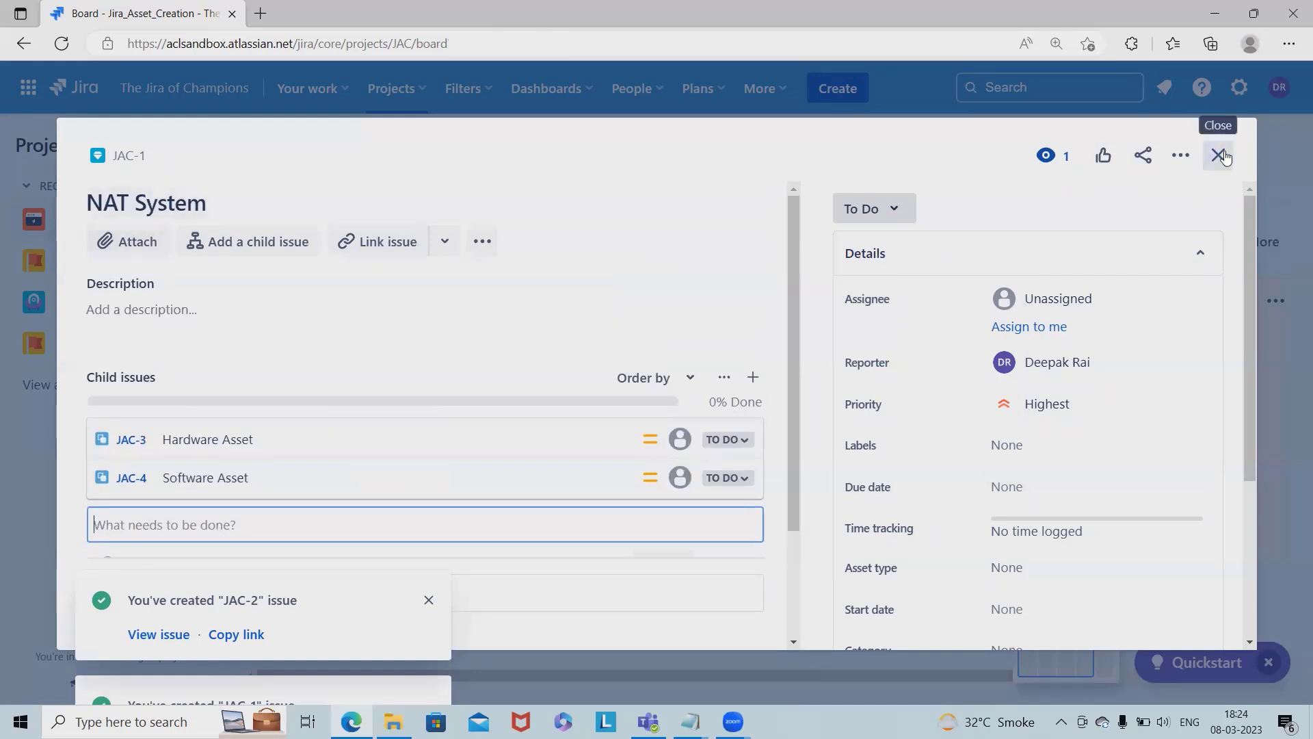
- Close NAT System's details and scan the board columns through In Review, Approved and Created
click(1223, 156)
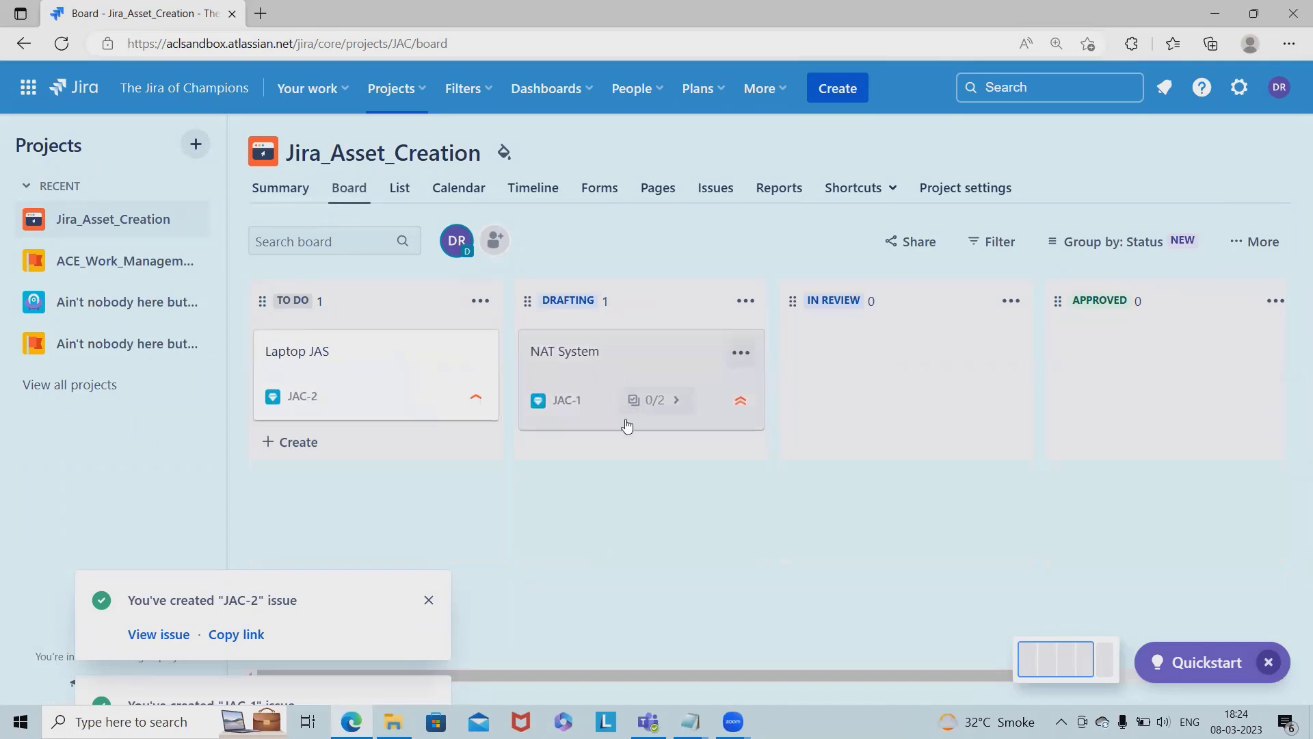
mouse_move(709, 482)
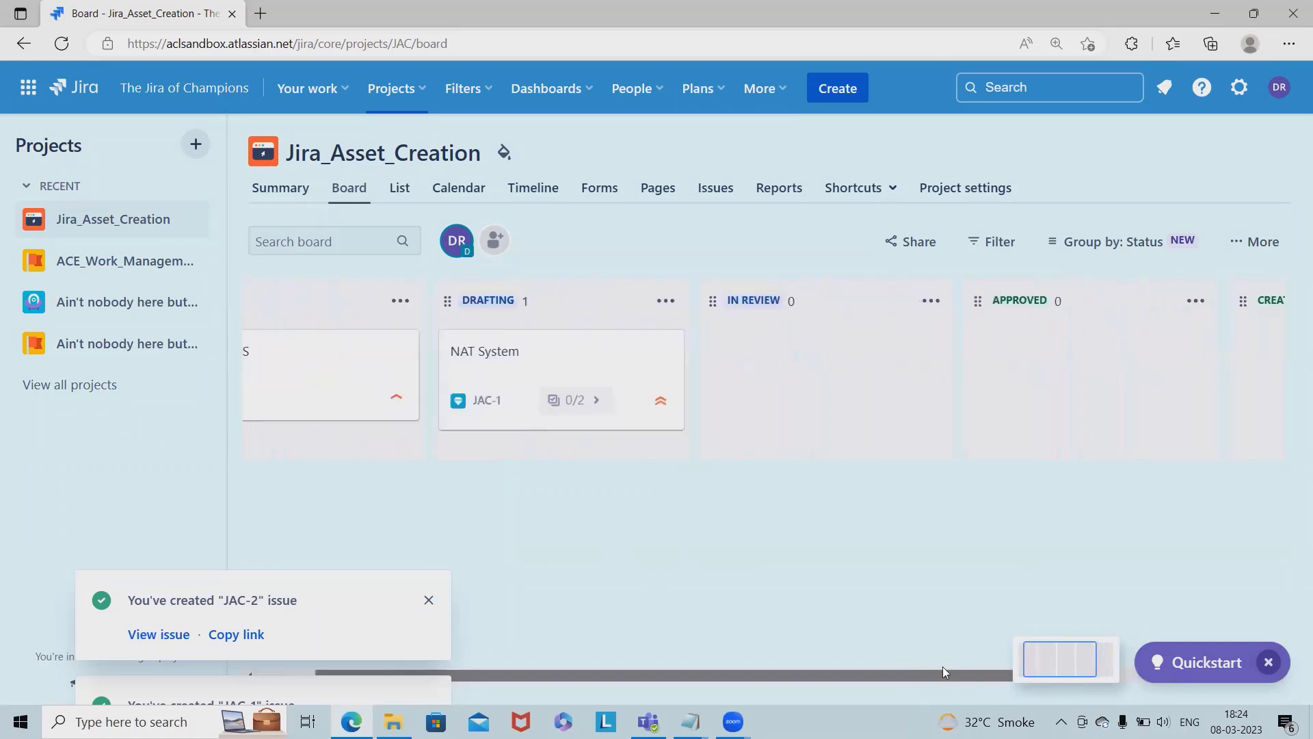
scroll(right, 3)
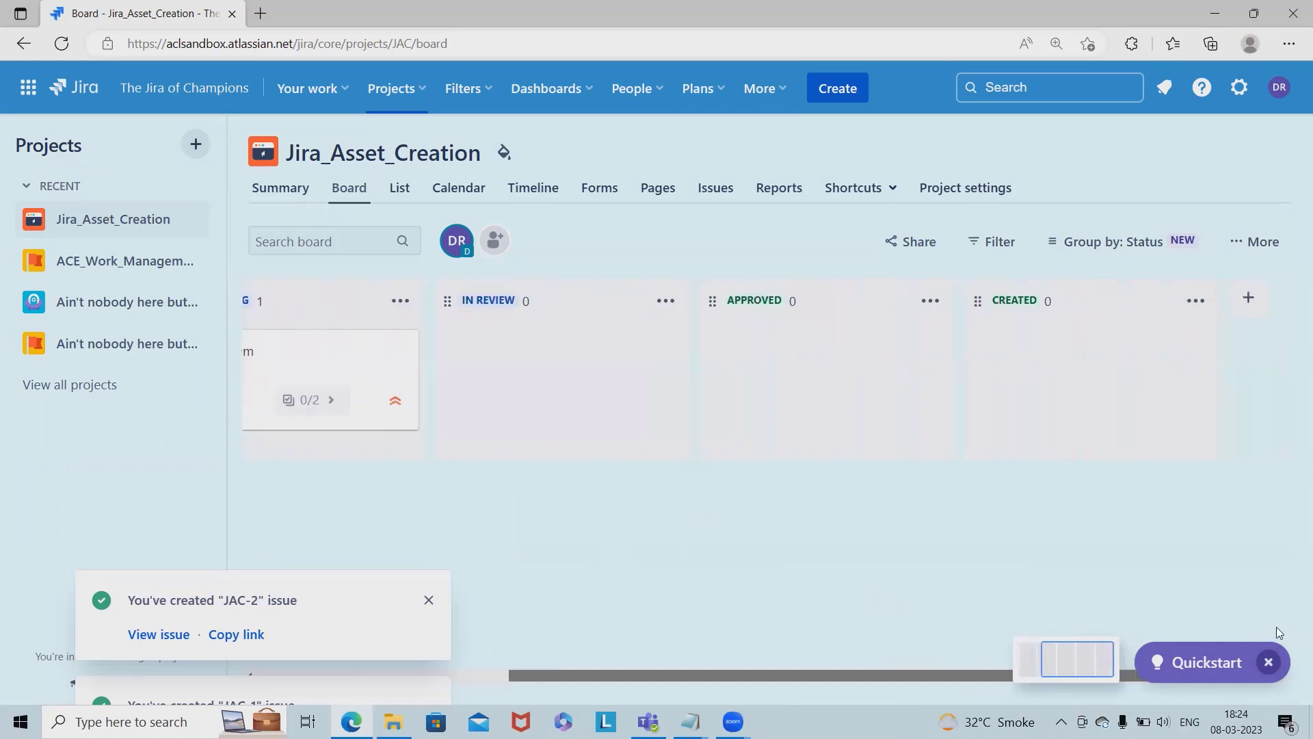
scroll(left, 3)
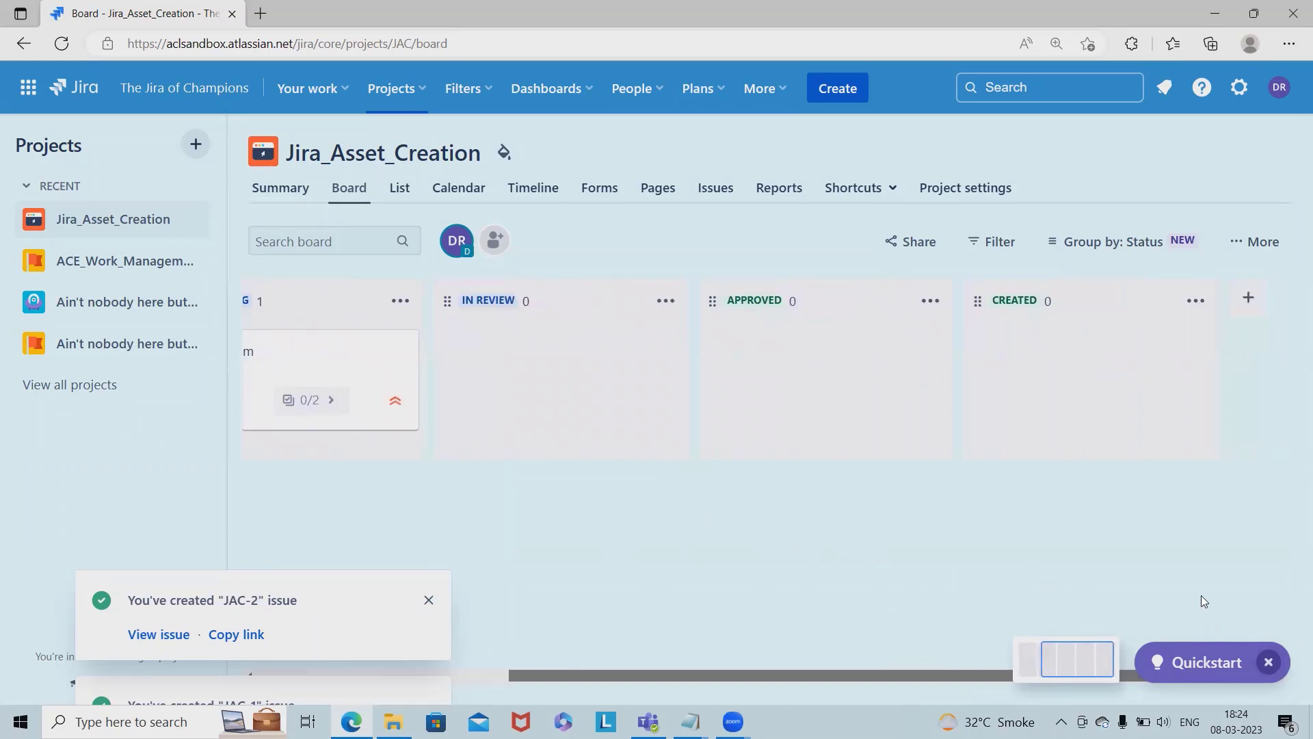
mouse_move(809, 375)
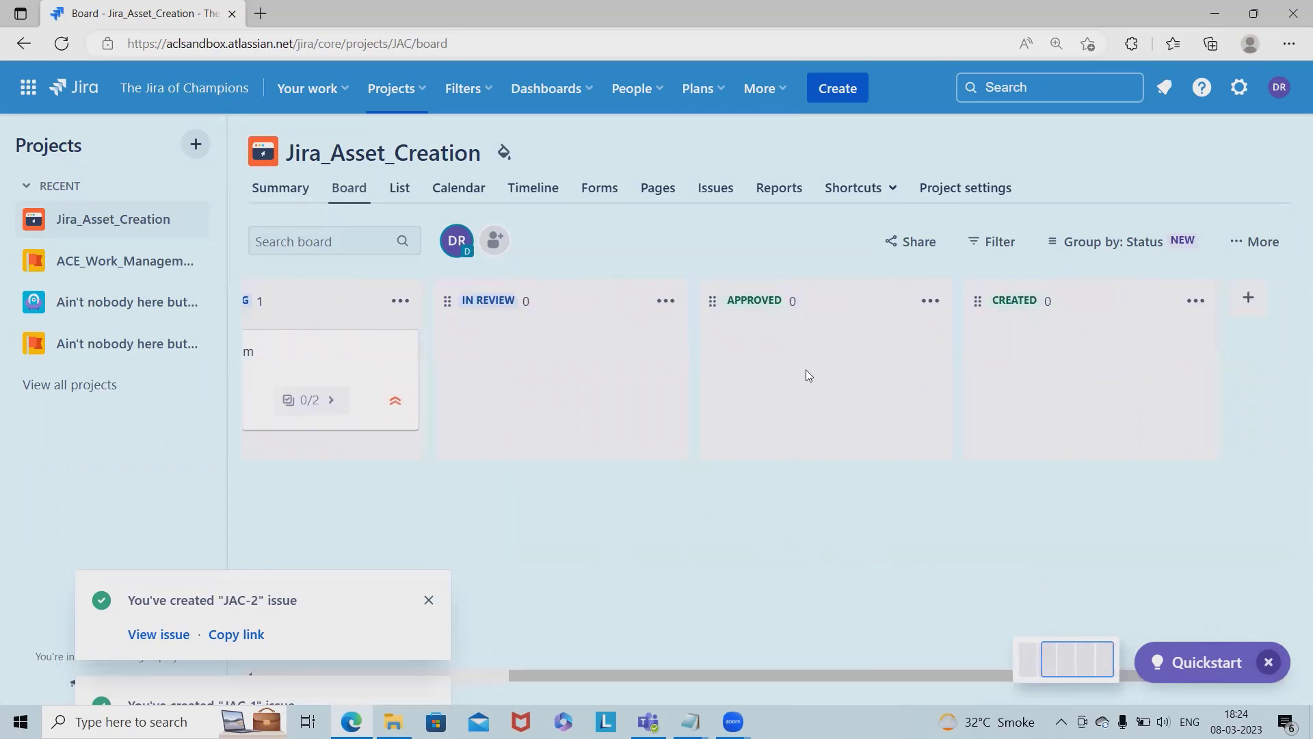
mouse_move(559, 396)
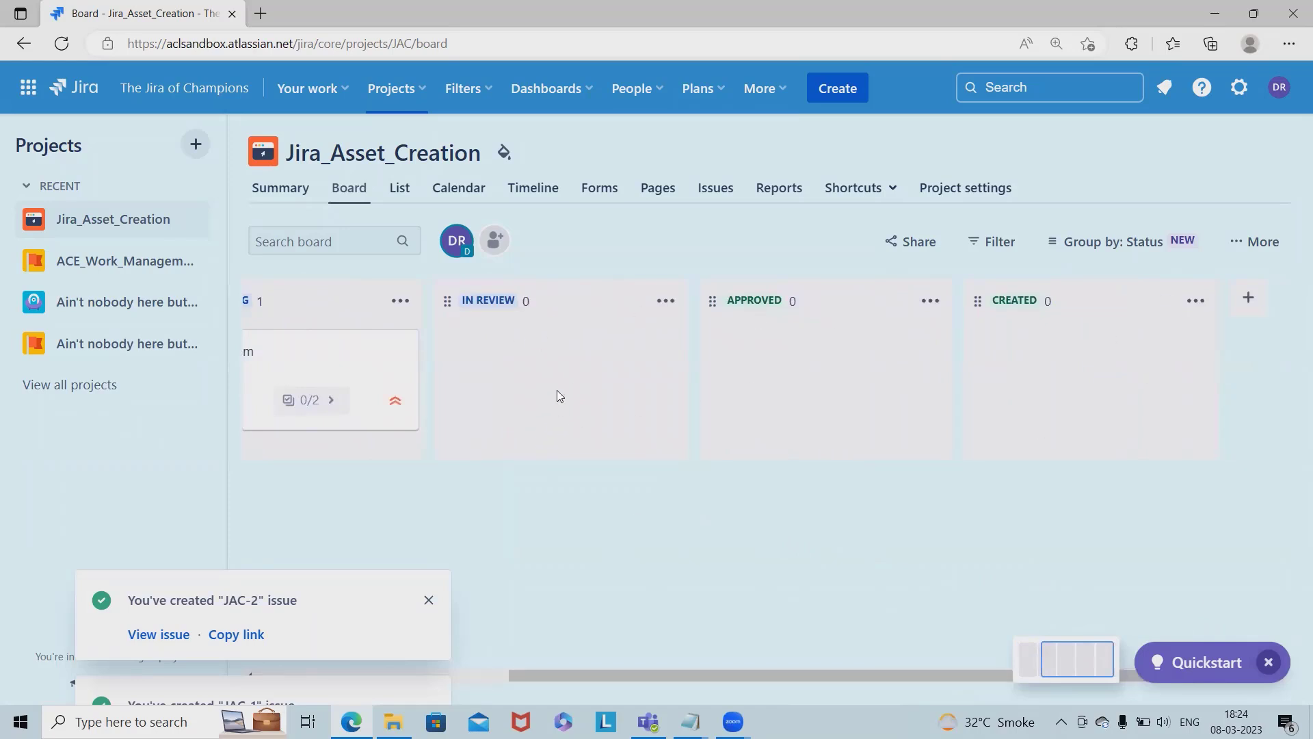
- Show the List view with JAC-1 NAT System and JAC-2 Laptop JAS in To Do
click(400, 187)
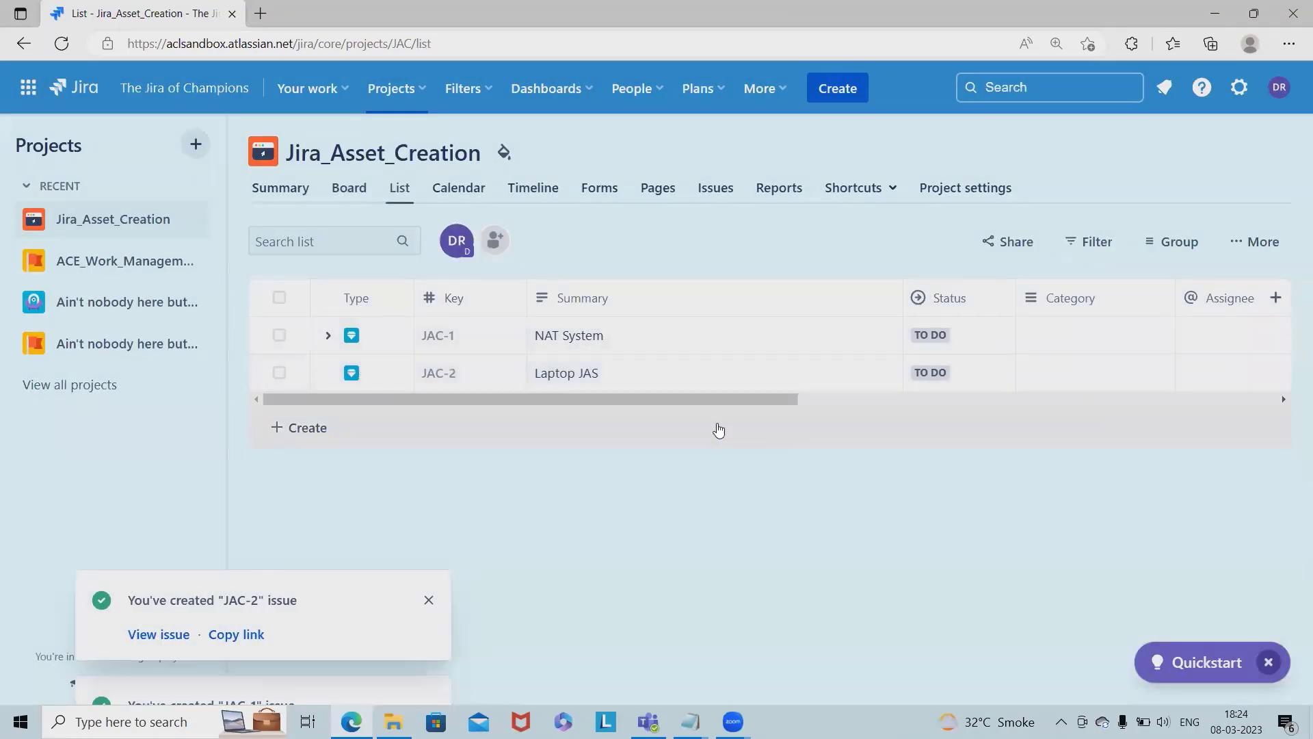
scroll(right, 3)
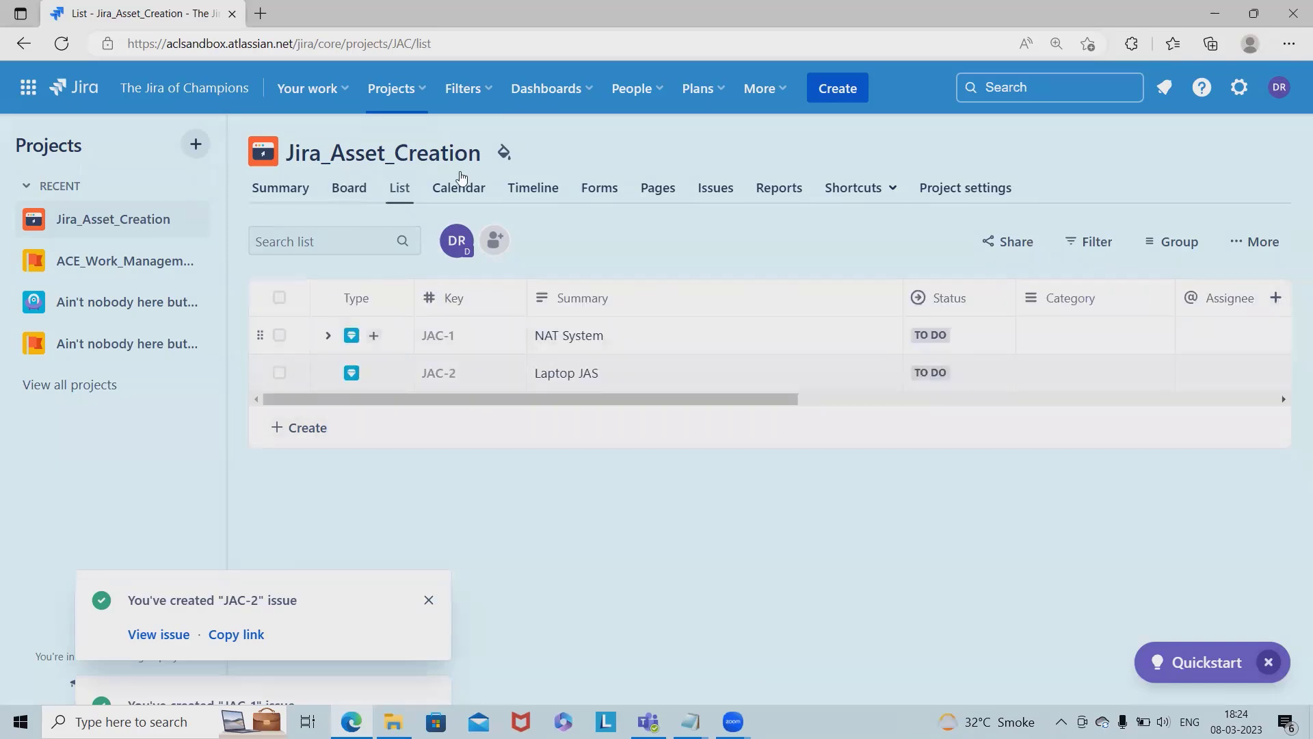
mouse_move(381, 314)
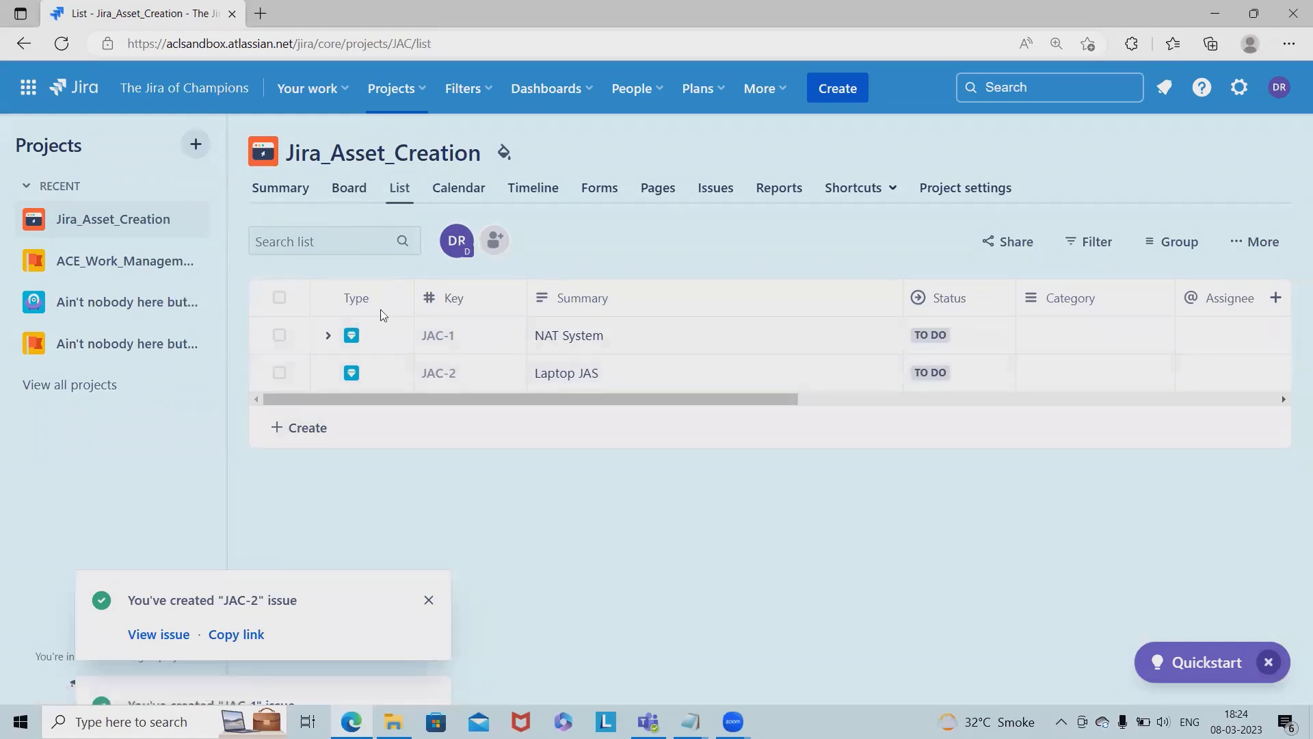
- Check the Calendar view, then show the Timeline listing NAT System and Laptop JAS
click(458, 187)
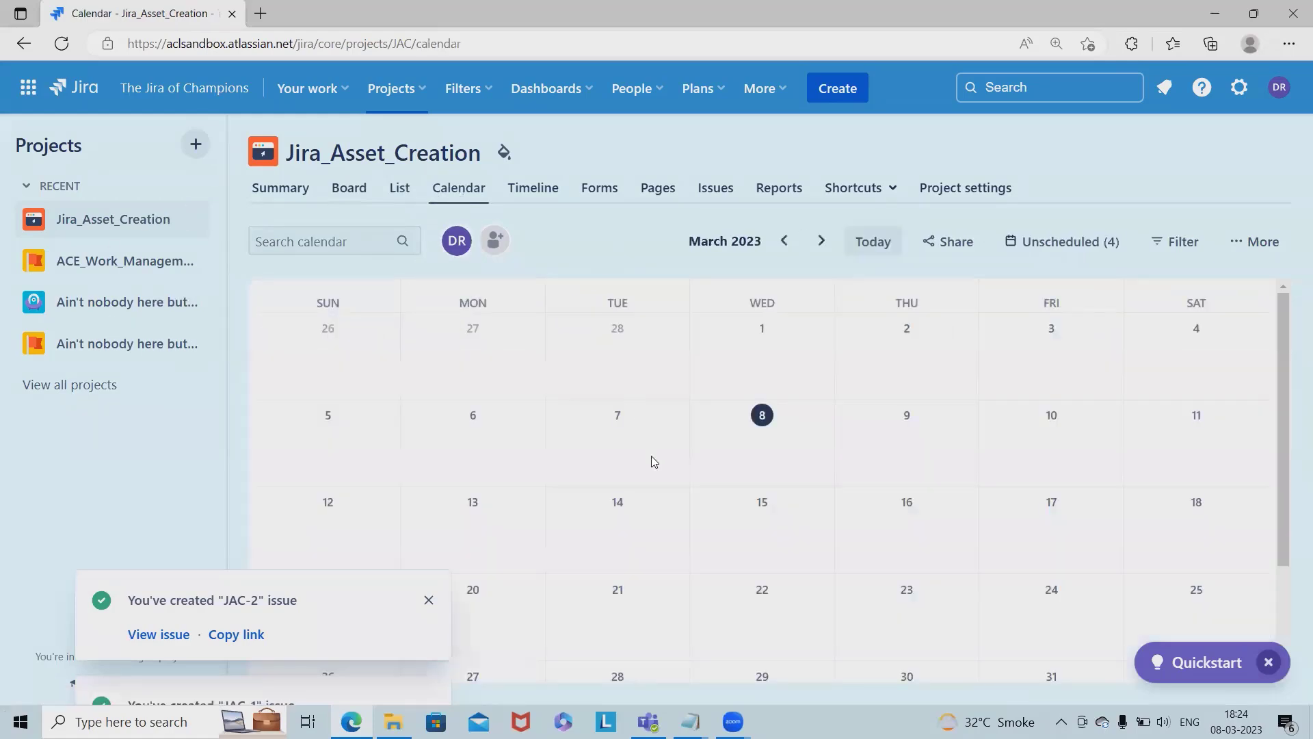
mouse_move(728, 490)
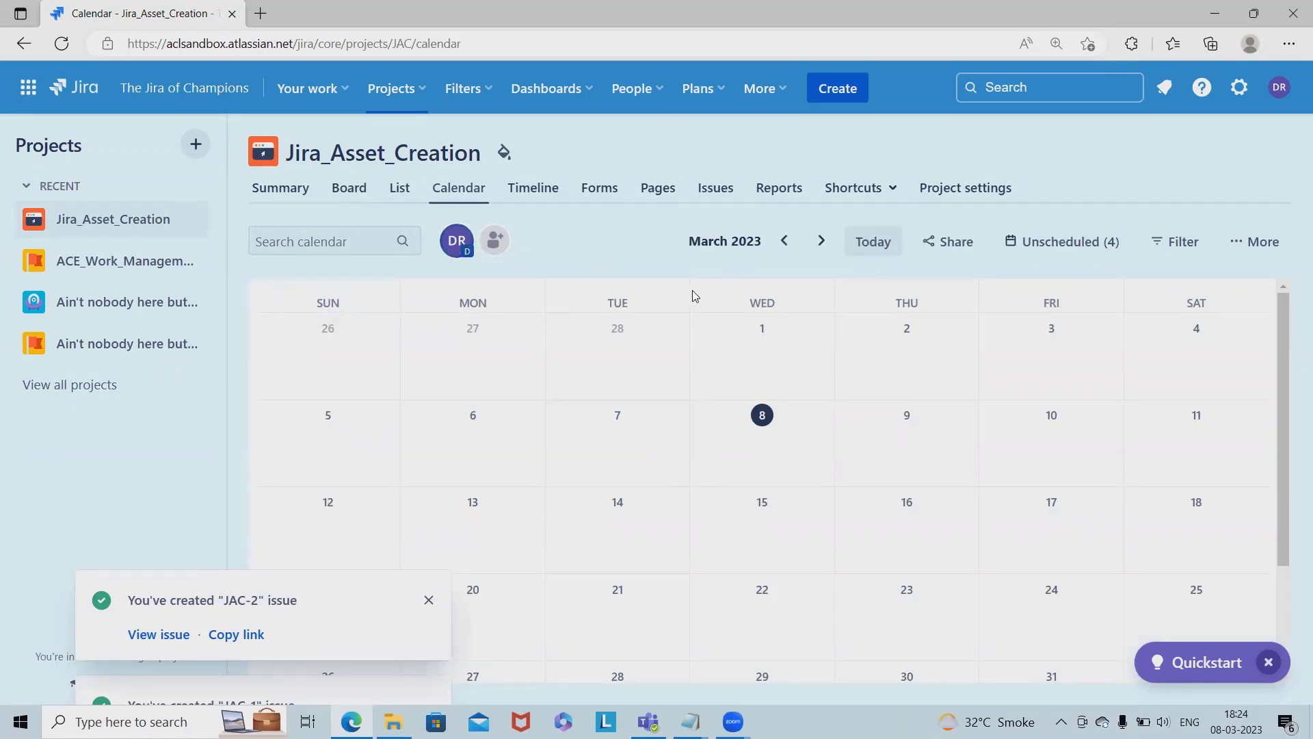
mouse_move(684, 295)
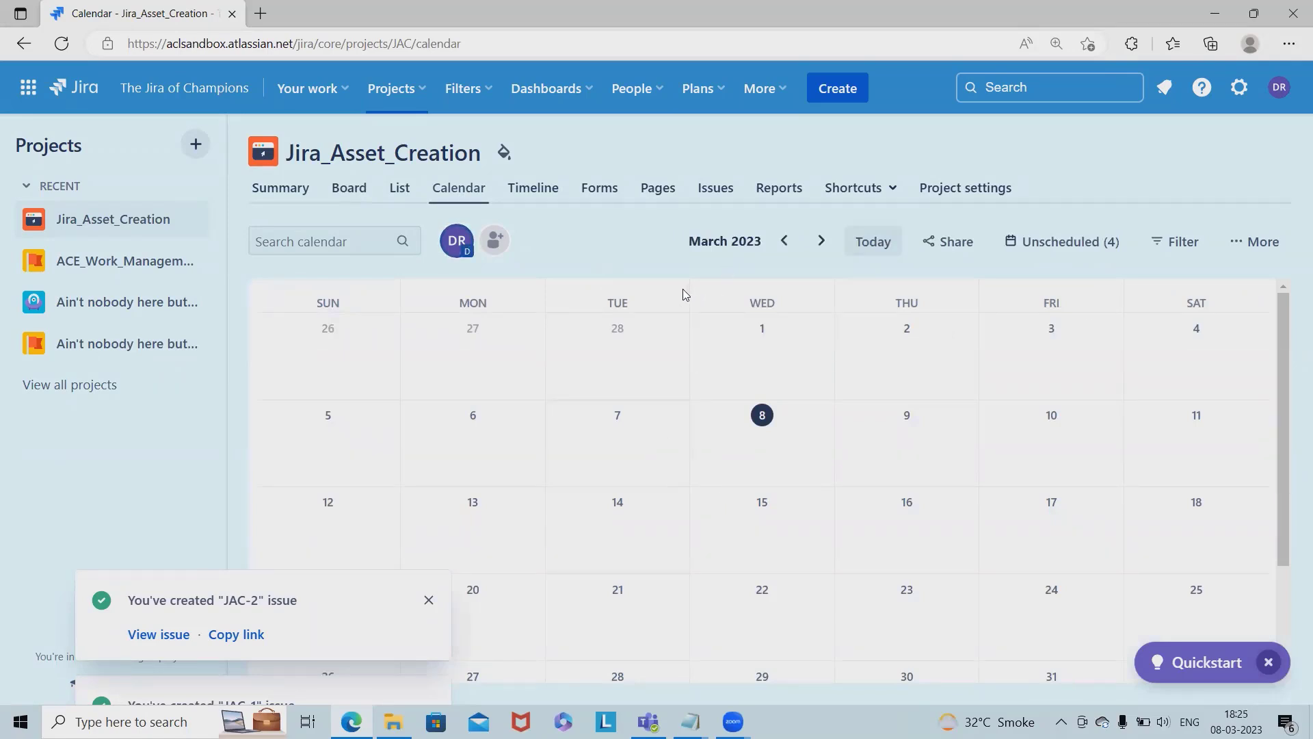
mouse_move(584, 371)
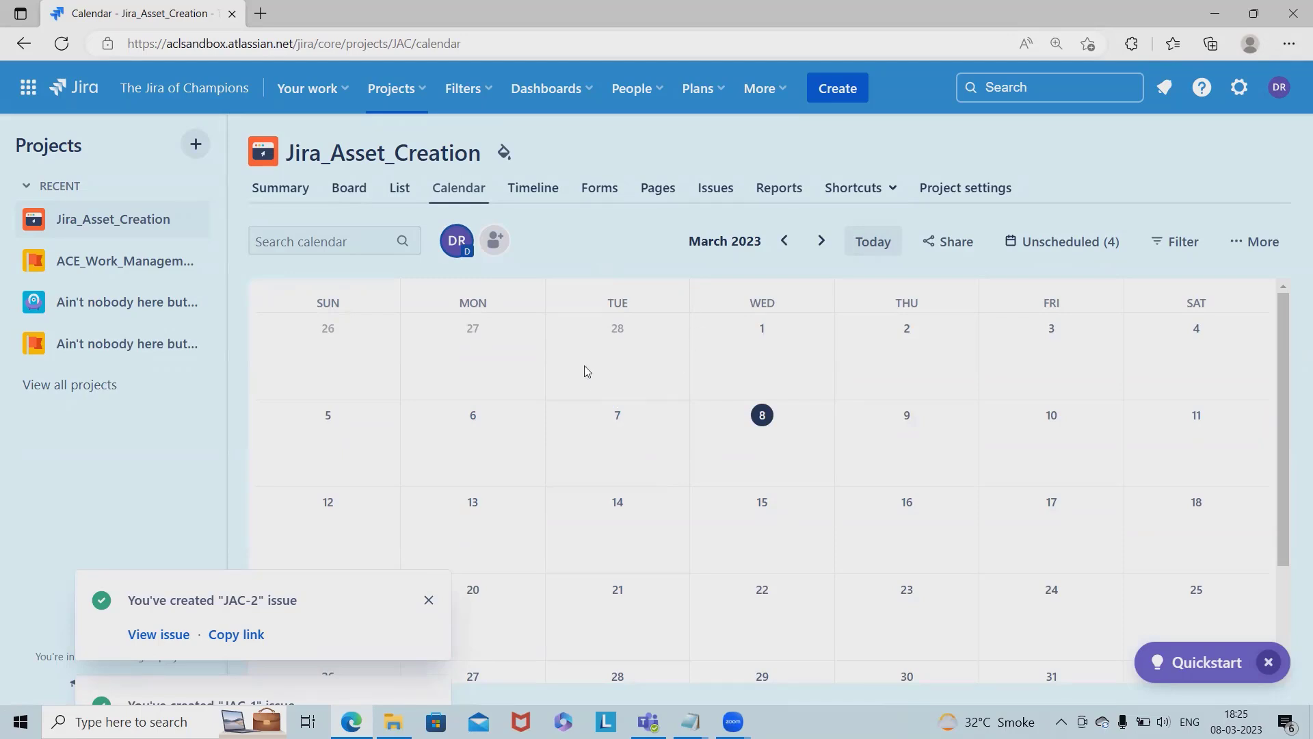
mouse_move(376, 220)
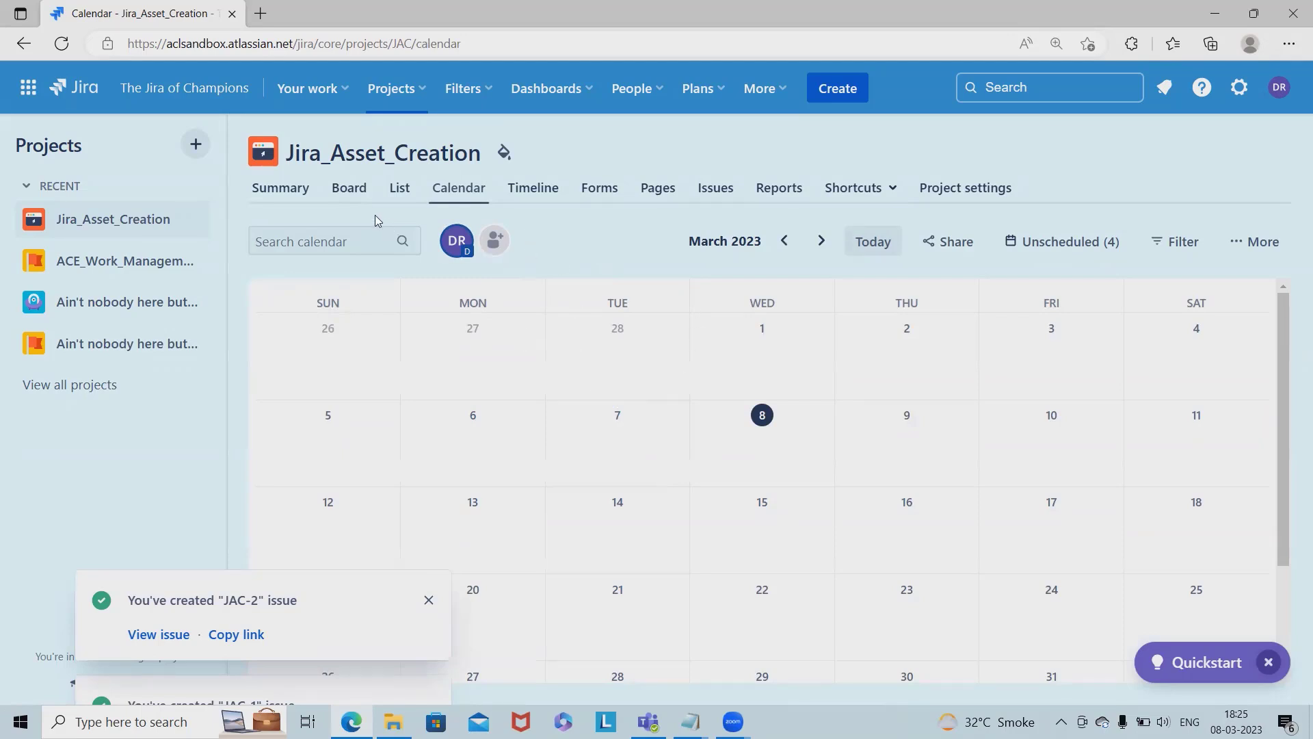
click(348, 187)
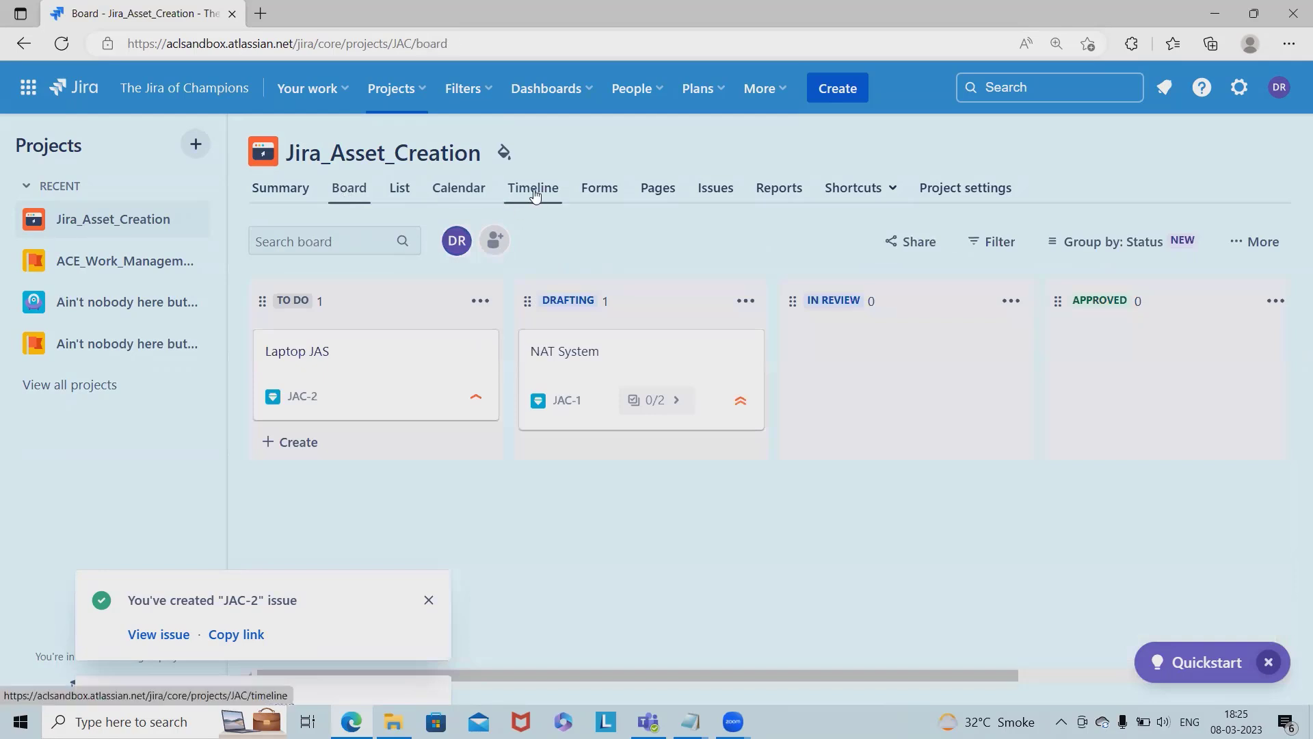
click(459, 188)
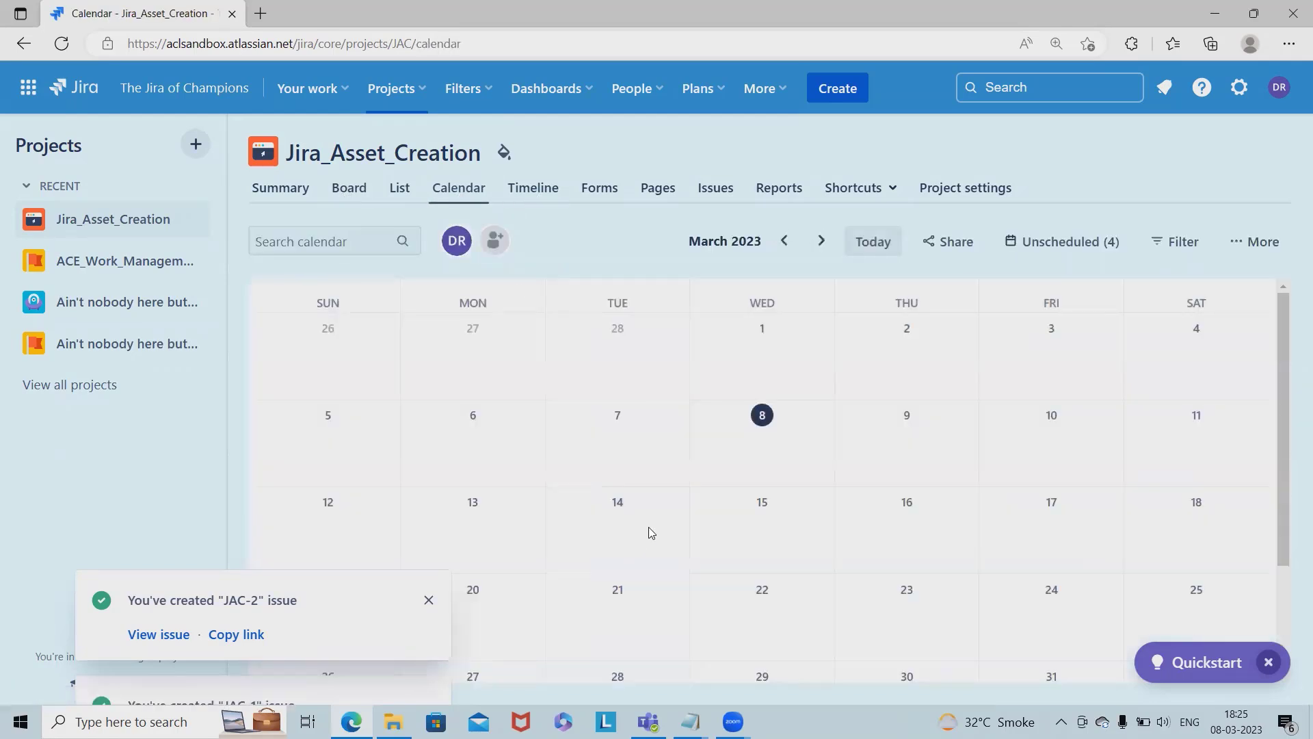
mouse_move(610, 520)
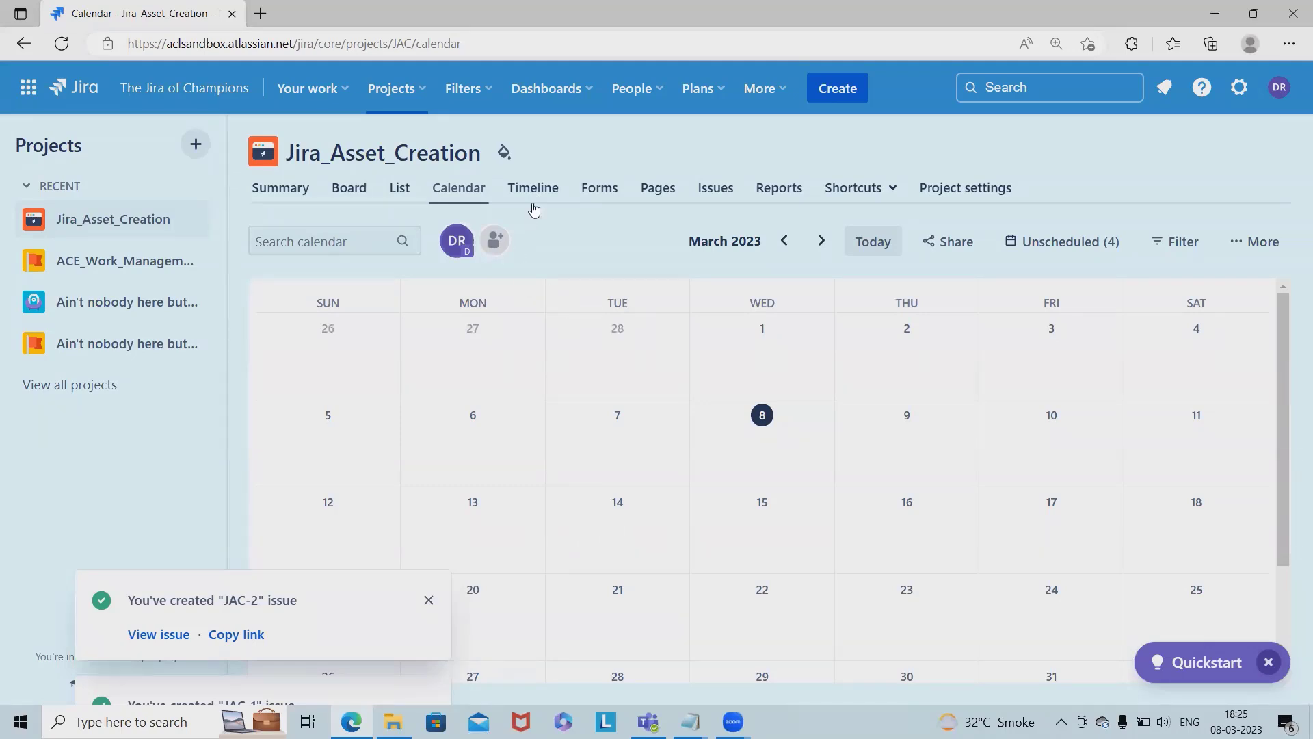
click(532, 187)
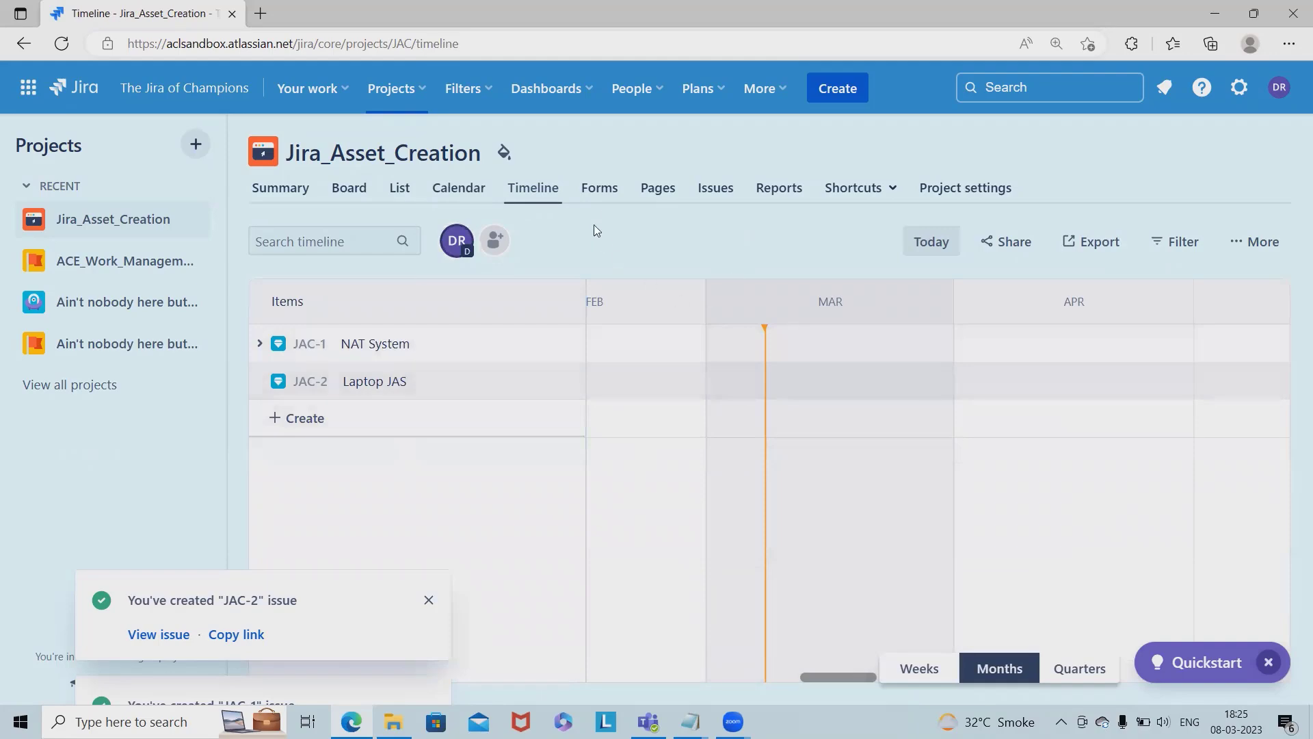
- Pass through Forms and Pages to the Issues view listing JAC-1 through JAC-4 unassigned
click(599, 187)
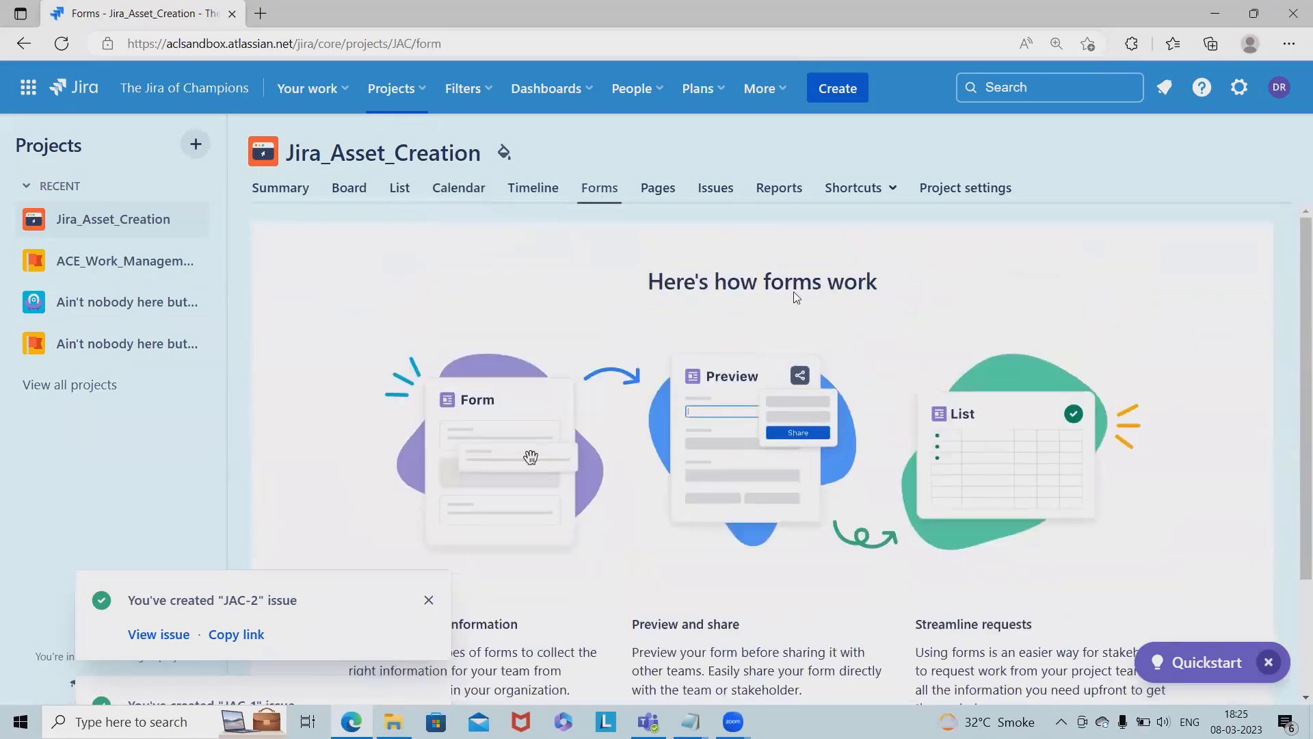
click(657, 187)
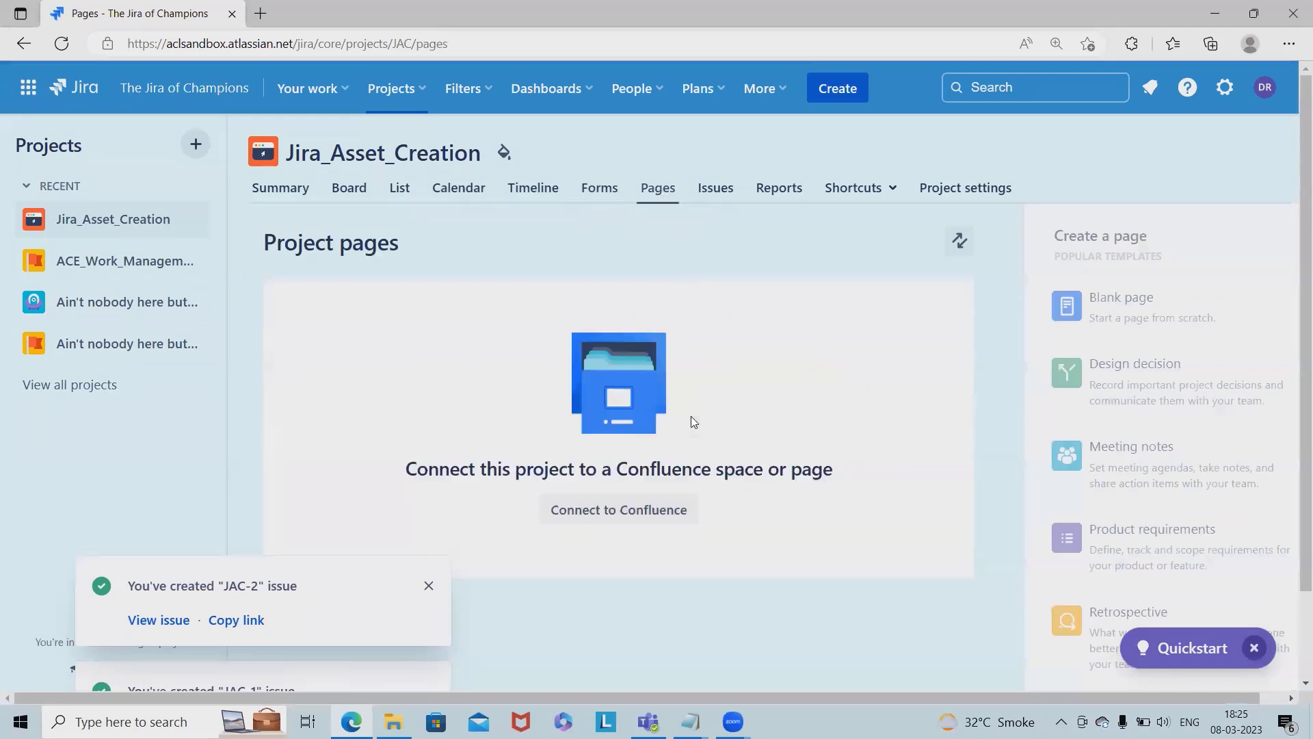
mouse_move(762, 307)
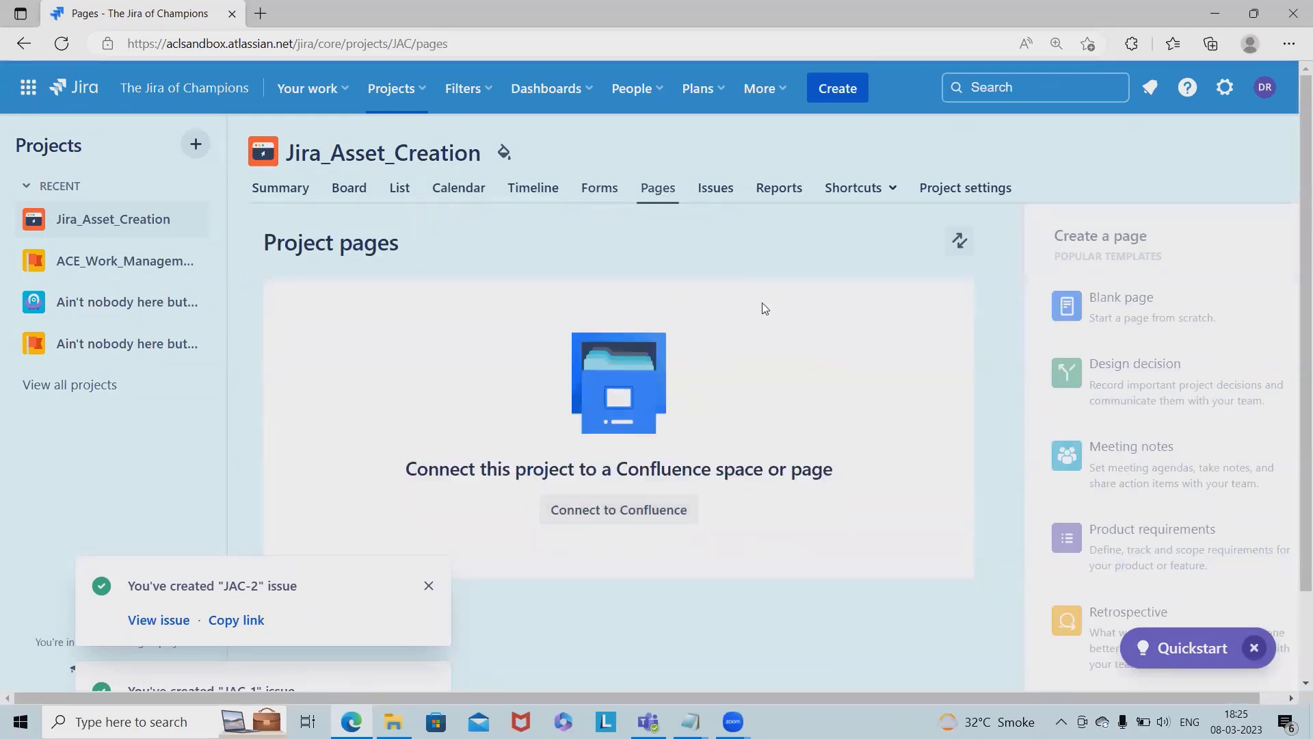
click(714, 188)
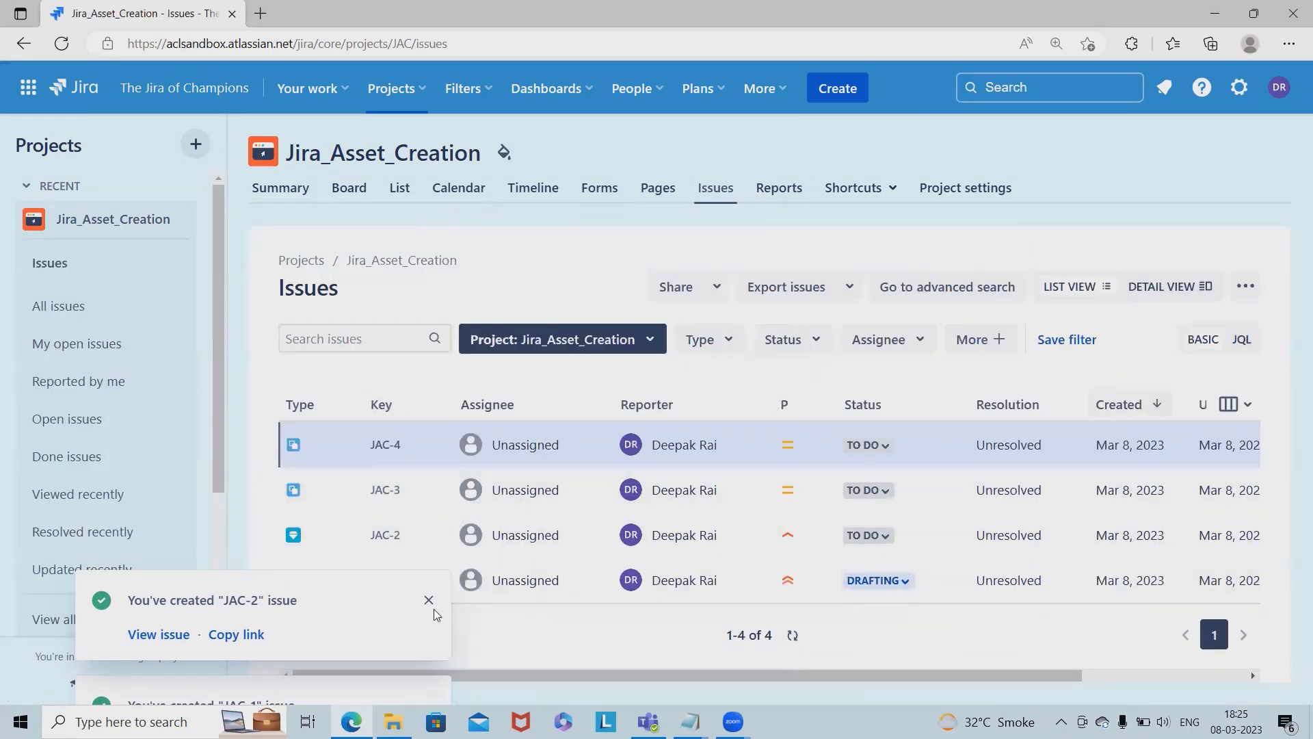
- Dismiss the JAC-1/JAC-2 creation toasts, check the Type filter, and go to the All reports page
click(429, 601)
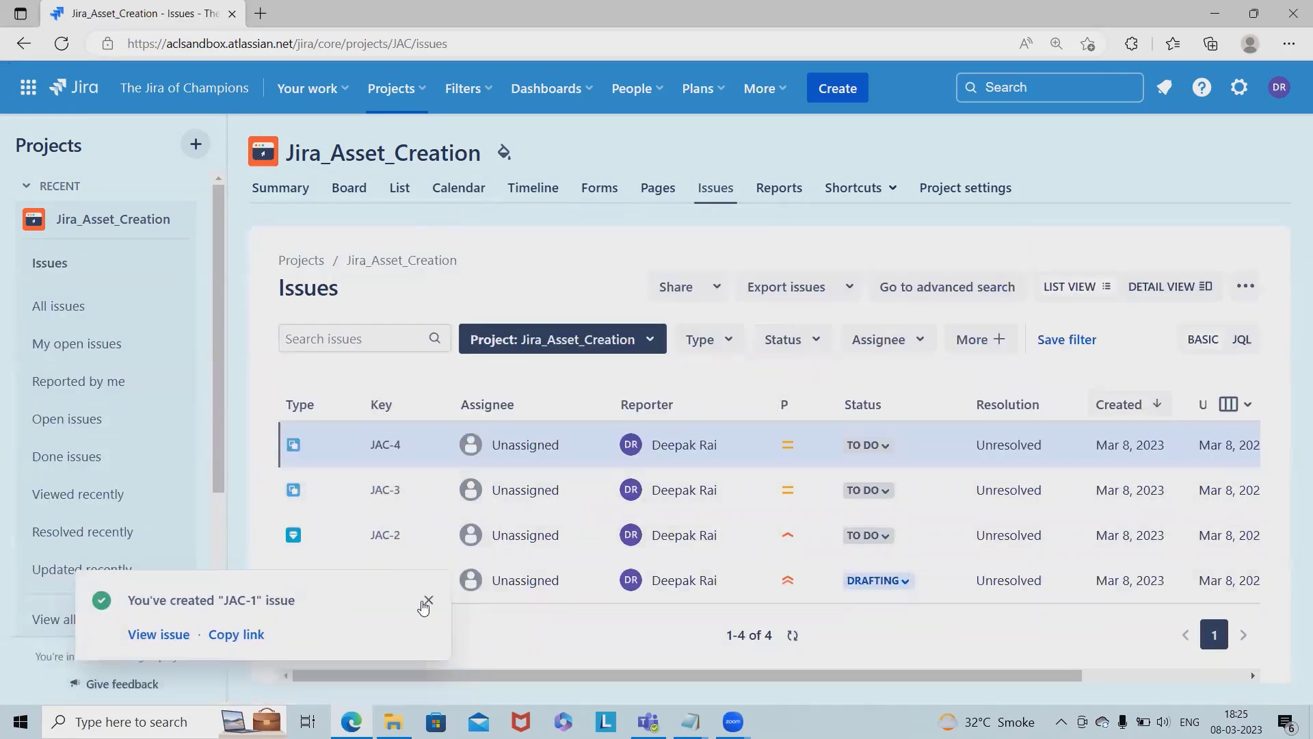
click(428, 601)
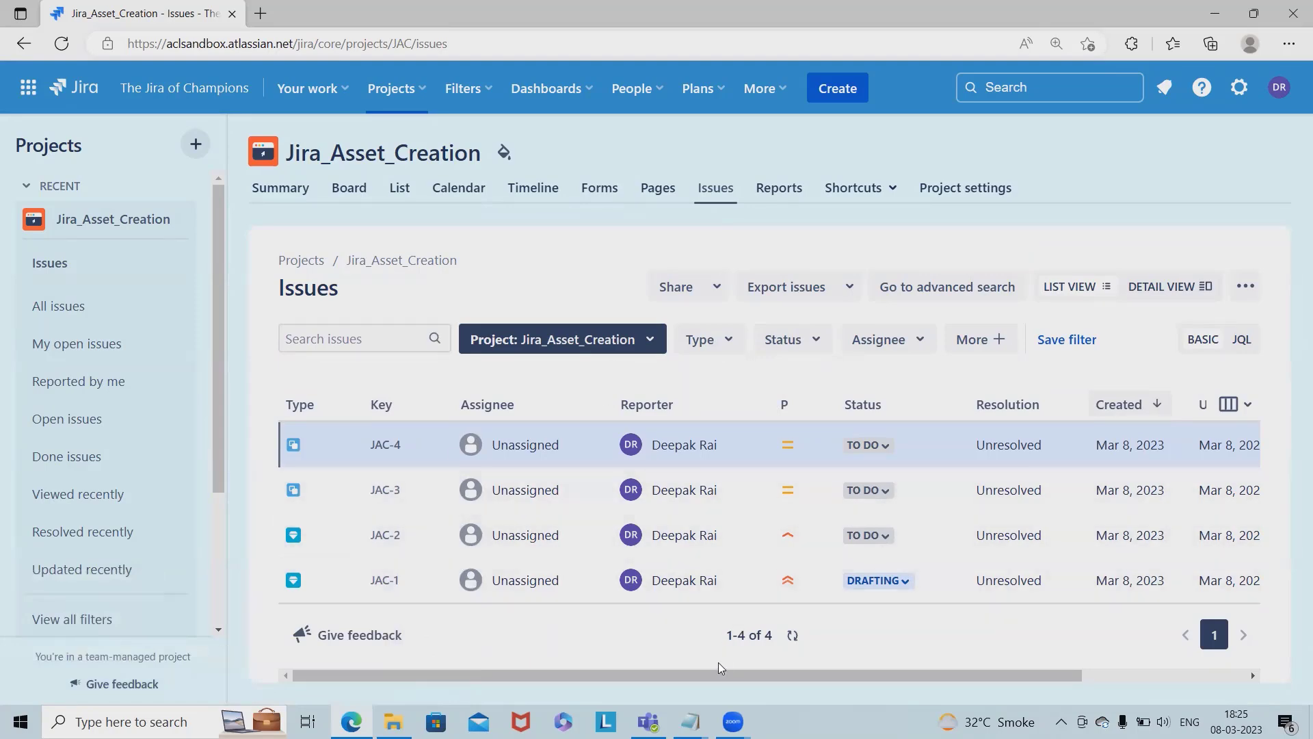
scroll(right, 3)
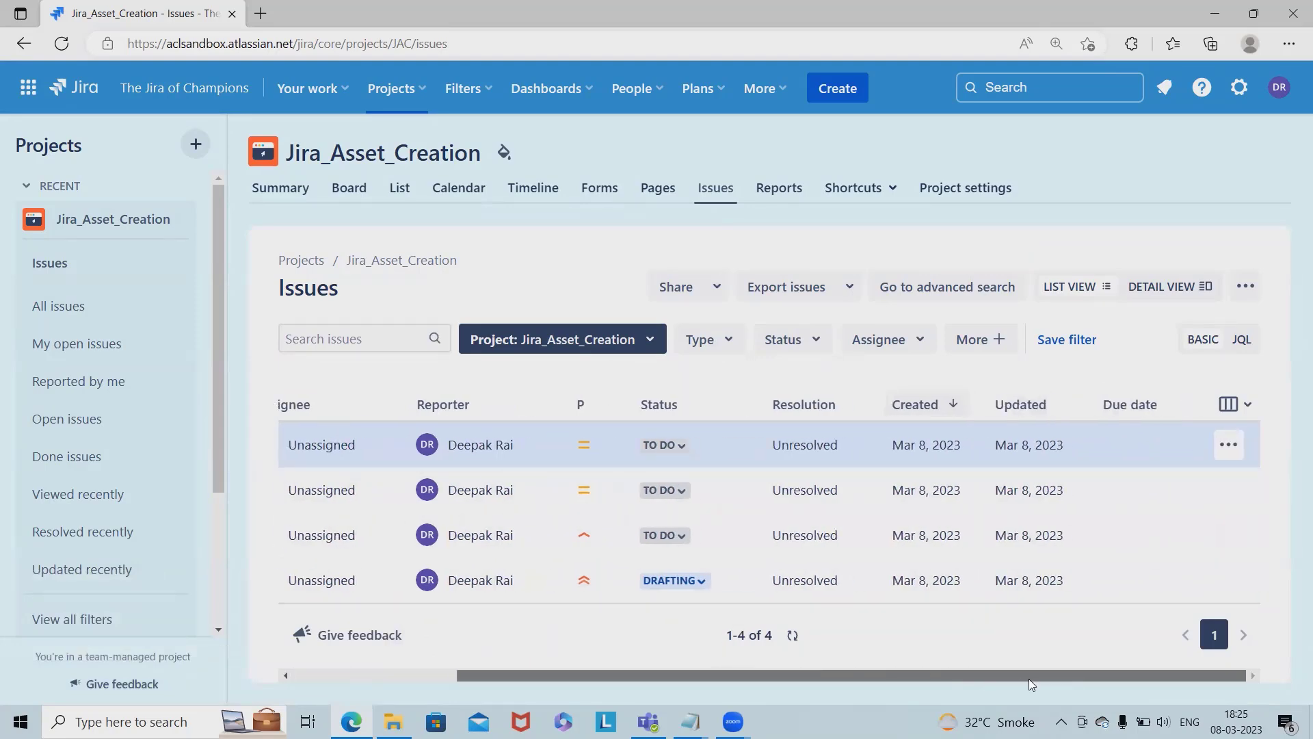
click(707, 339)
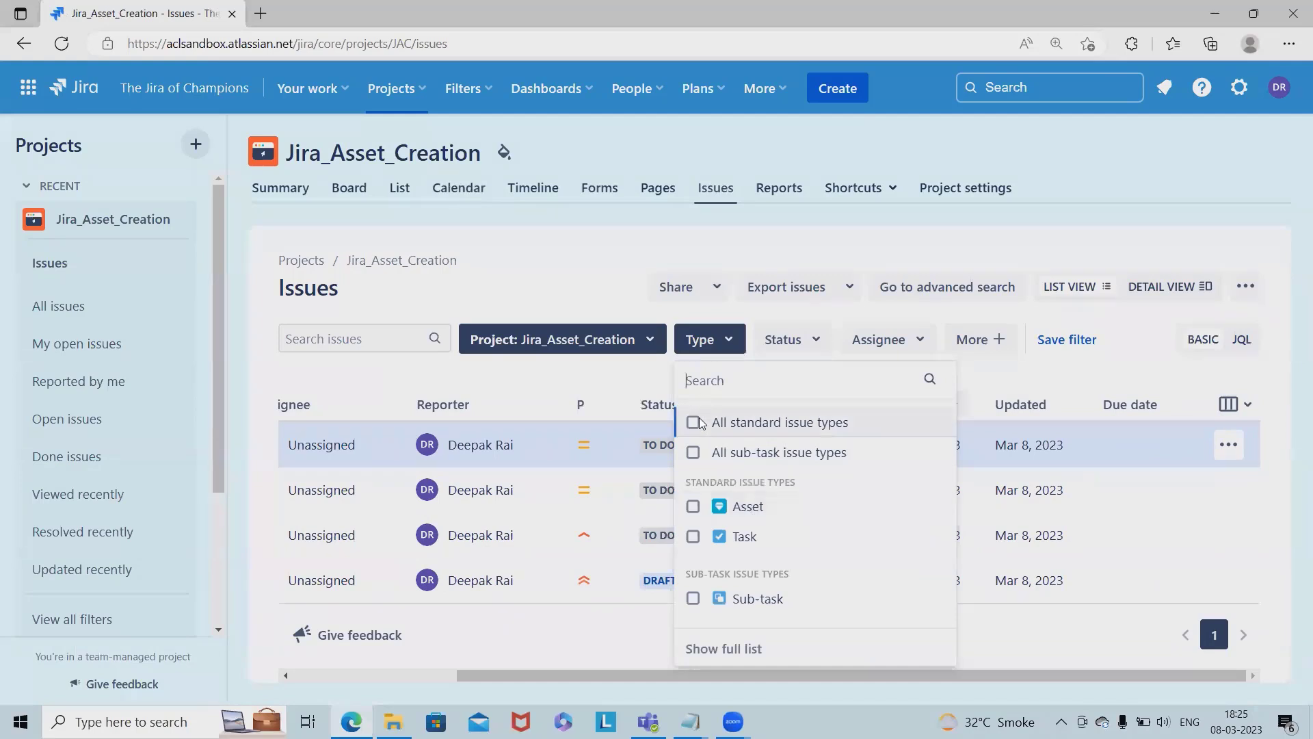
mouse_move(701, 519)
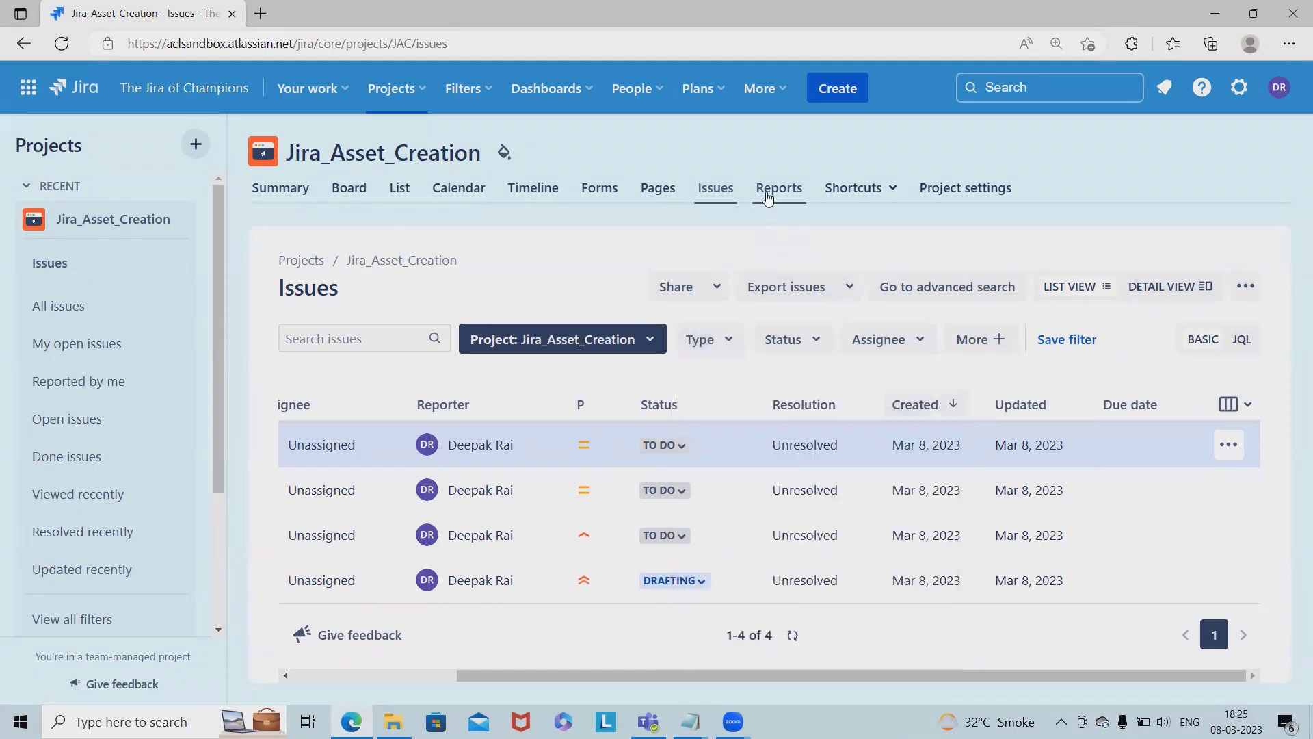
click(777, 187)
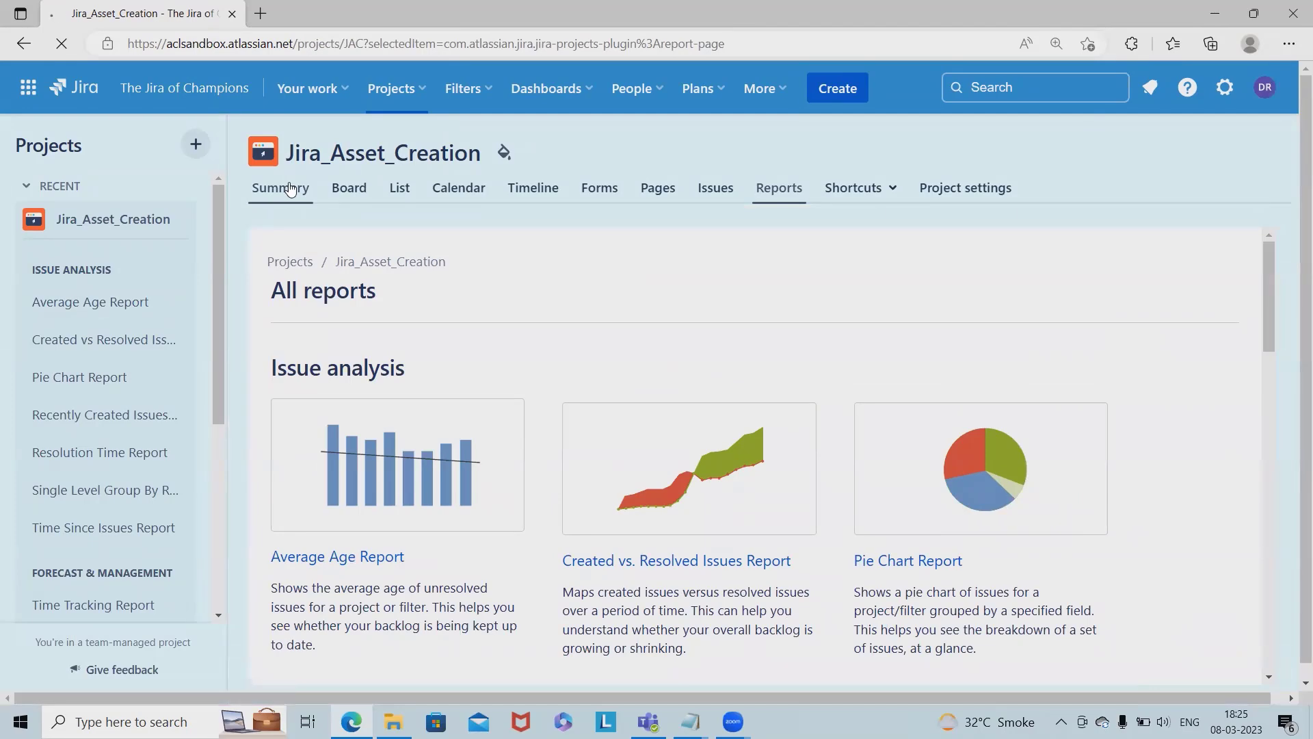
- Review the Summary page (Status overview, Priority breakdown, Team workload), then return to the Board
click(280, 187)
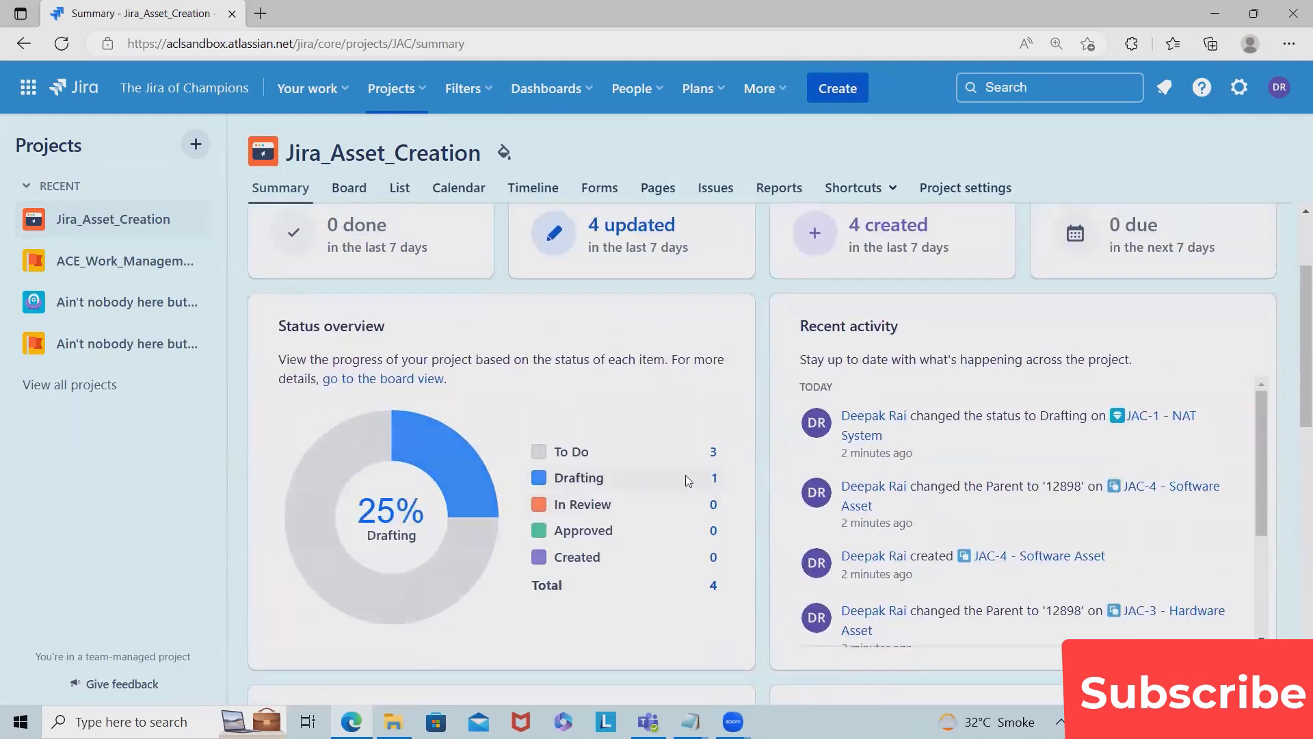
mouse_move(582, 504)
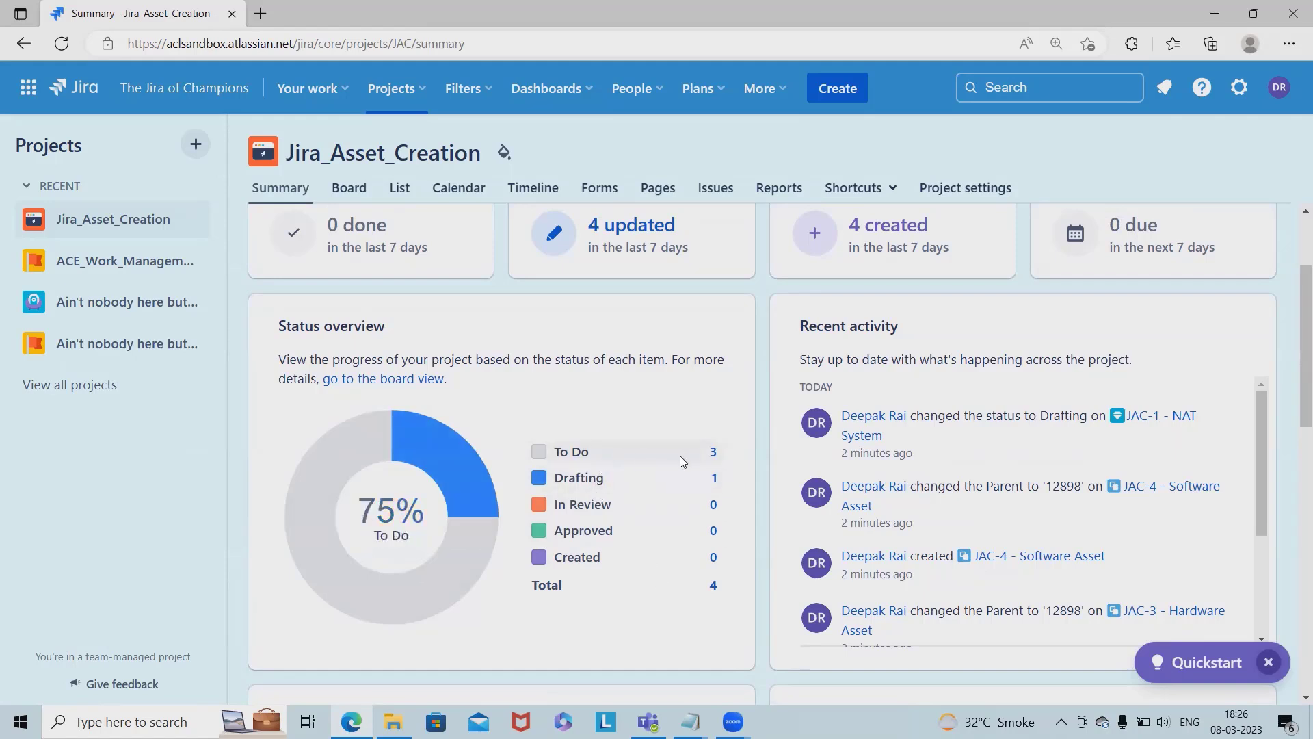
mouse_move(417, 511)
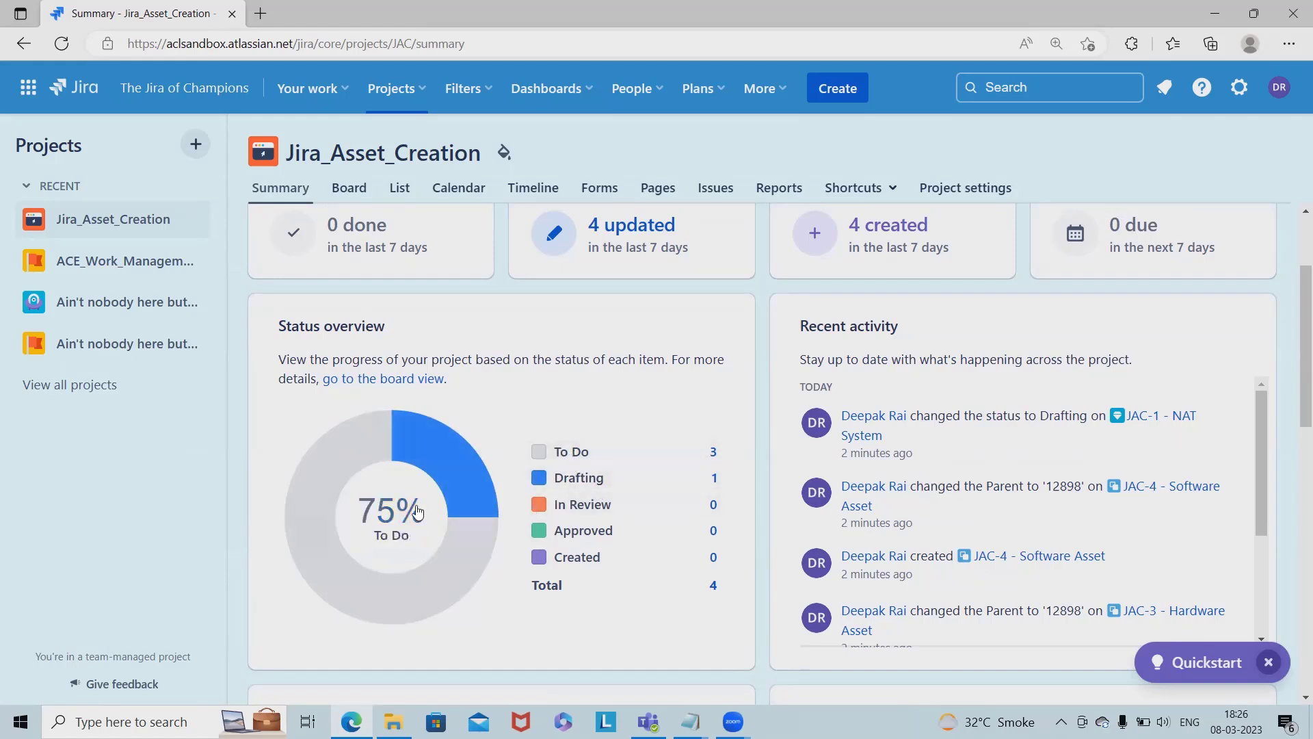
scroll(down, 3)
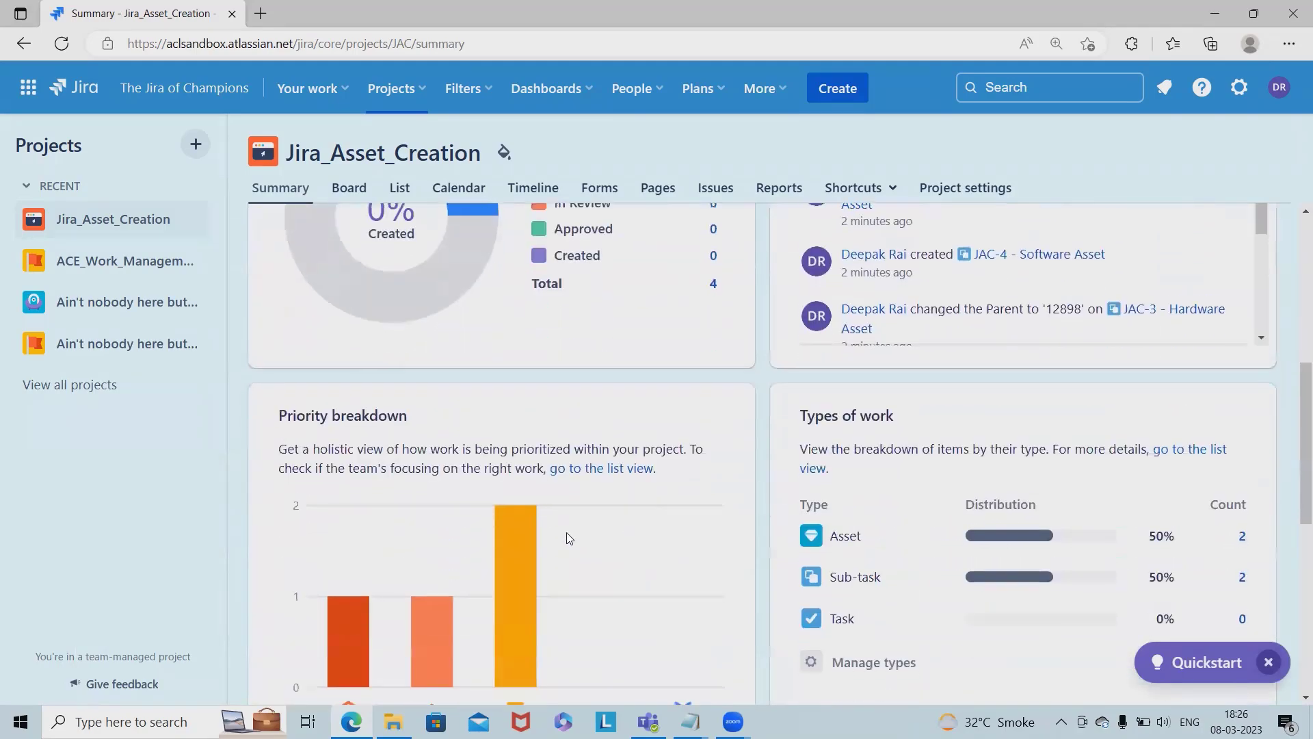
scroll(down, 3)
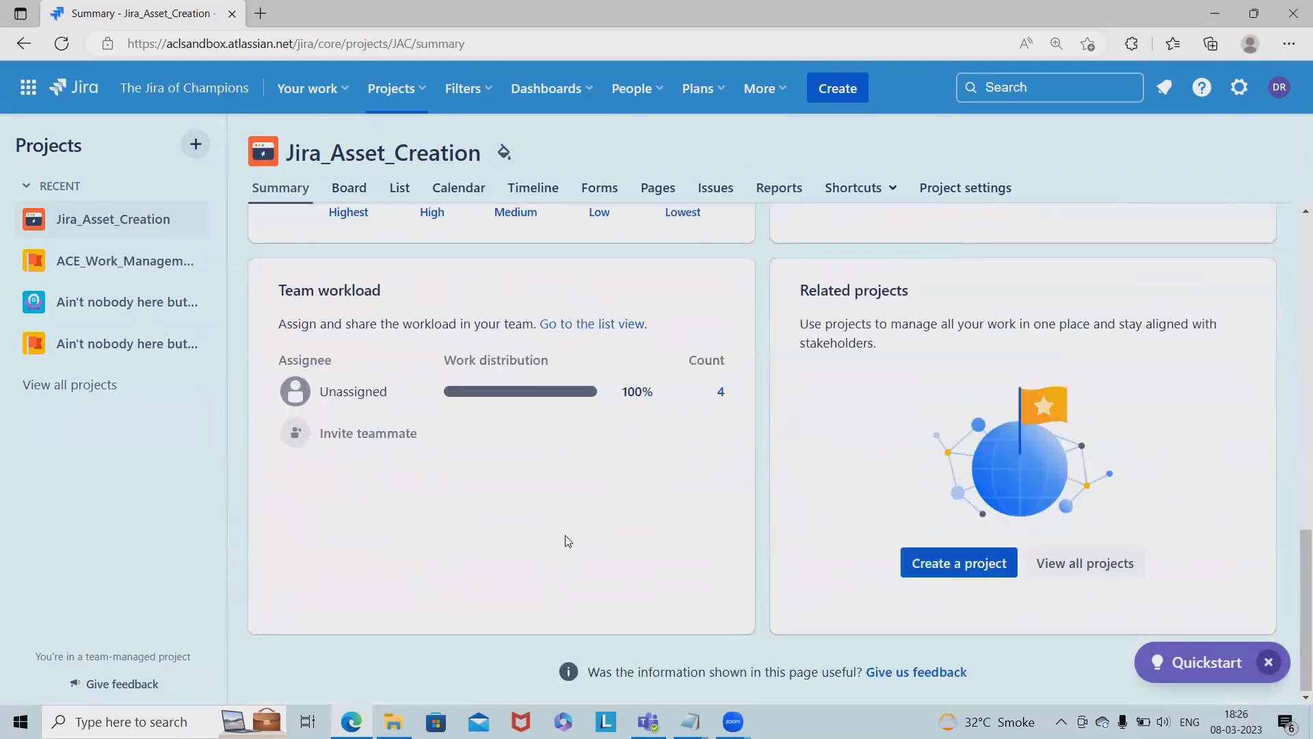
scroll(up, 3)
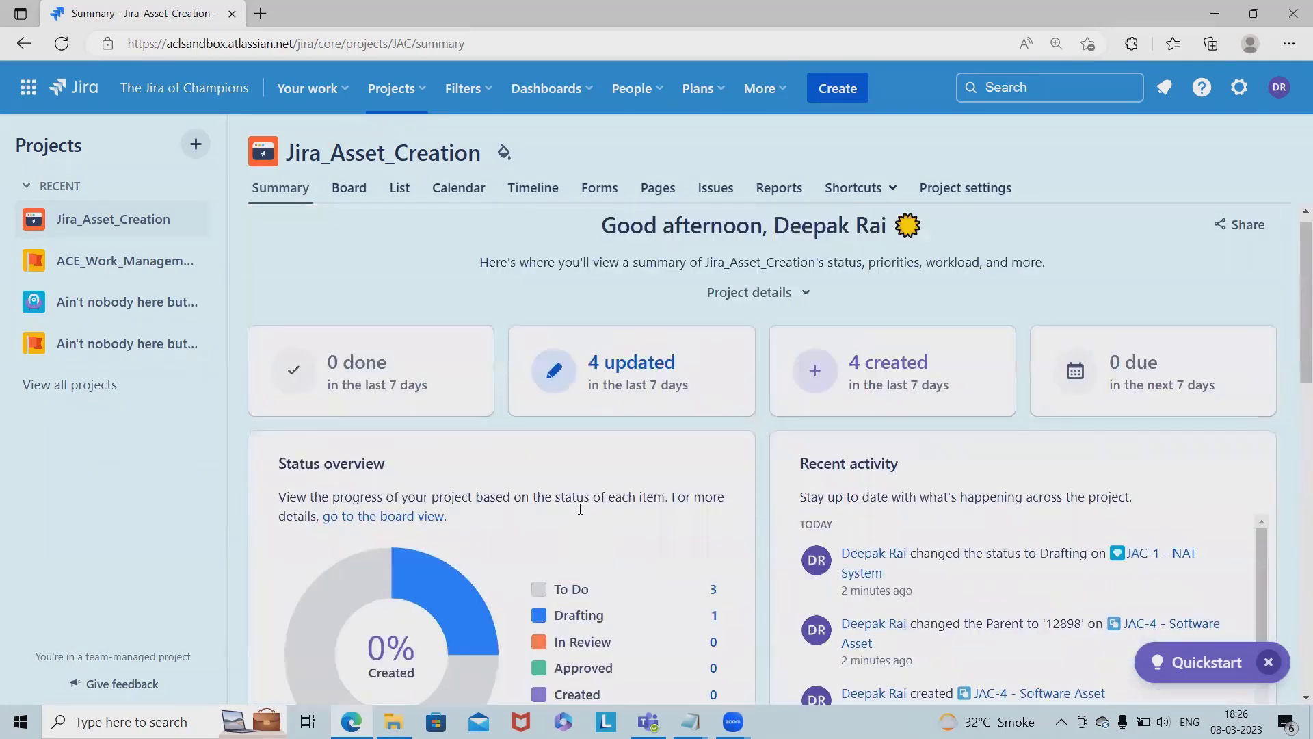
click(350, 186)
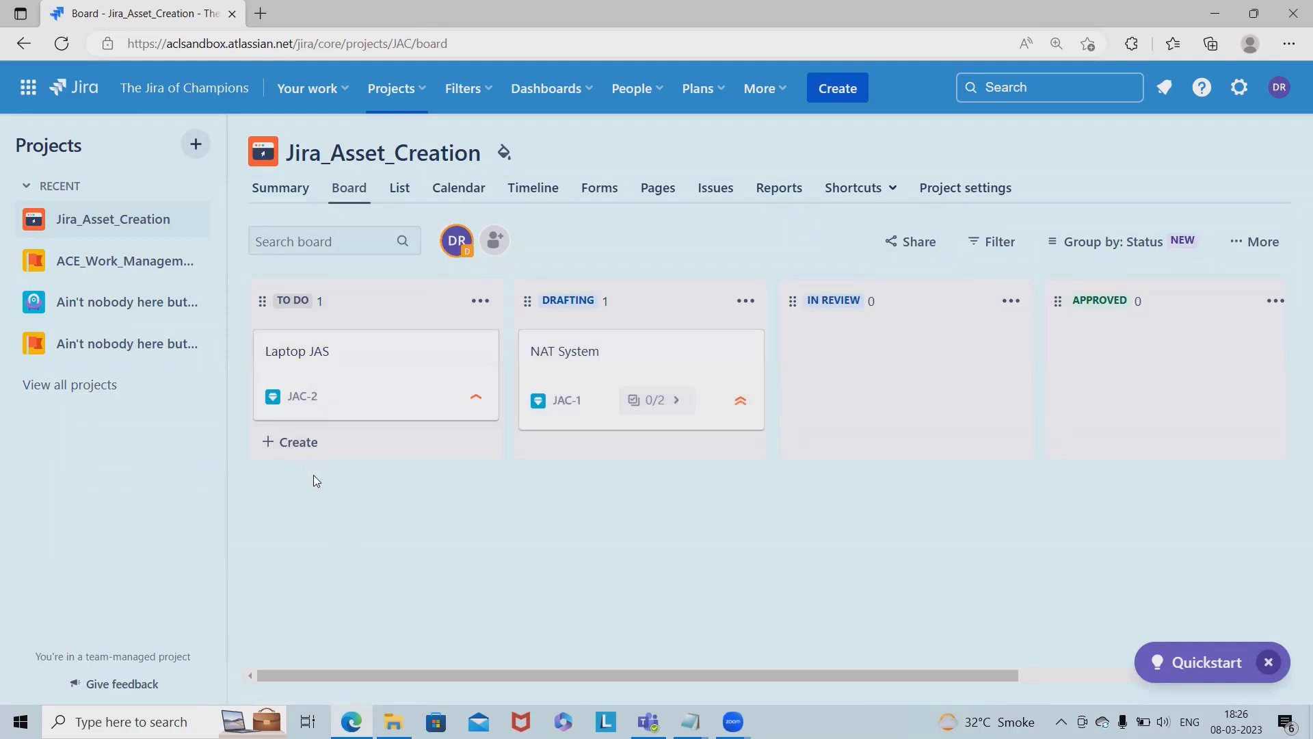
mouse_move(400, 188)
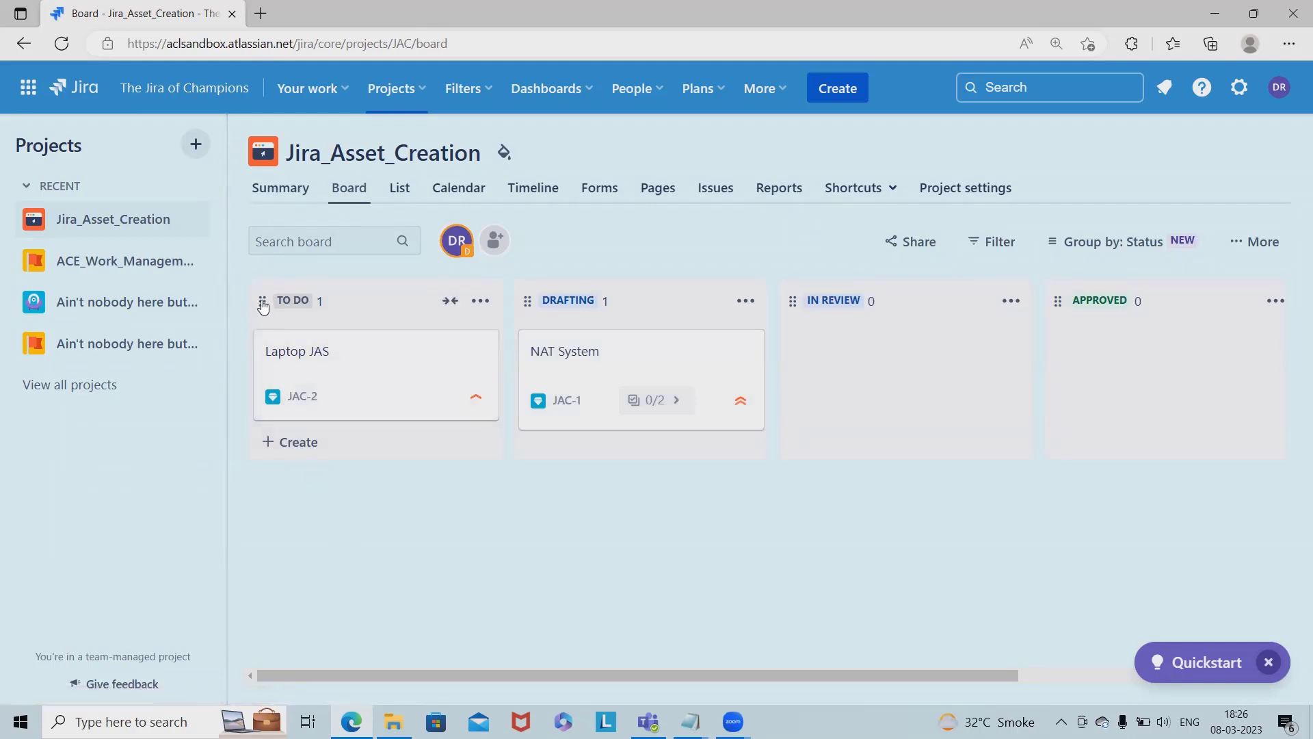
mouse_move(365, 358)
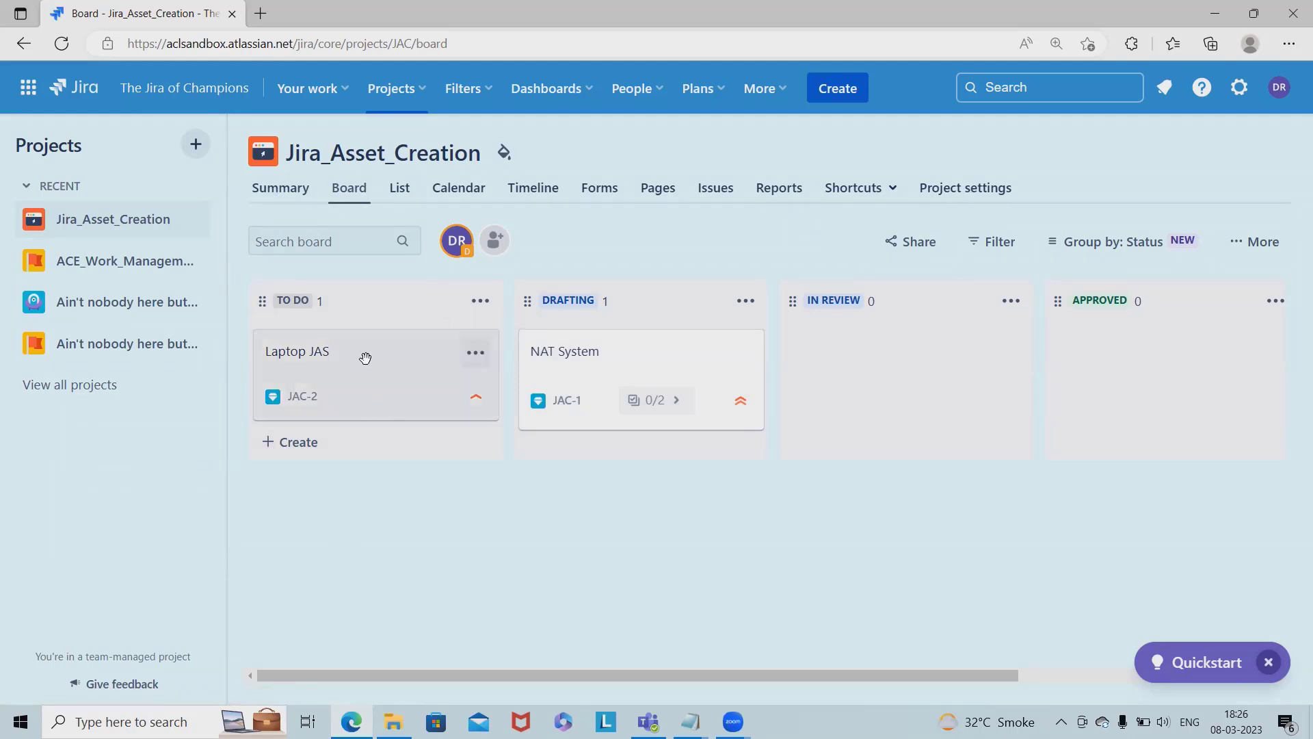
- Create a 'Hardware Asset' issue (JAC-5) in To Do and bring up its details
click(297, 441)
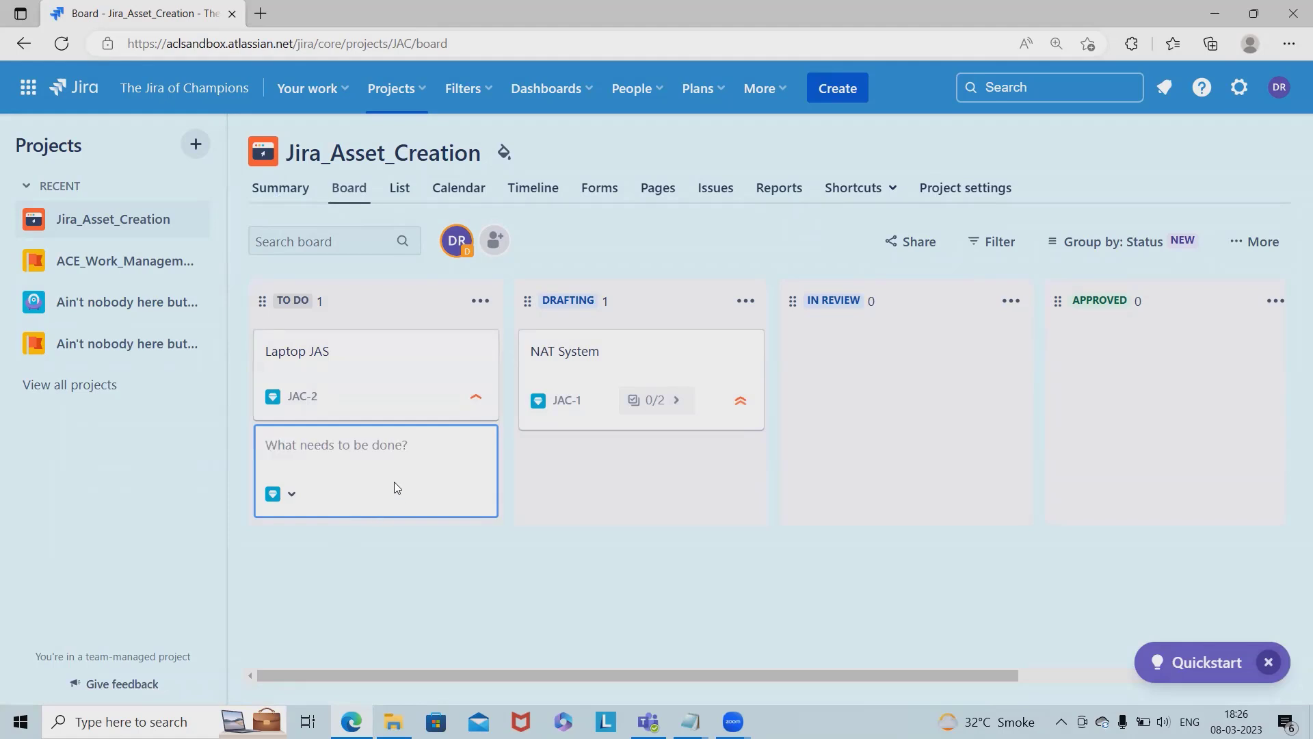
text(Hardware)
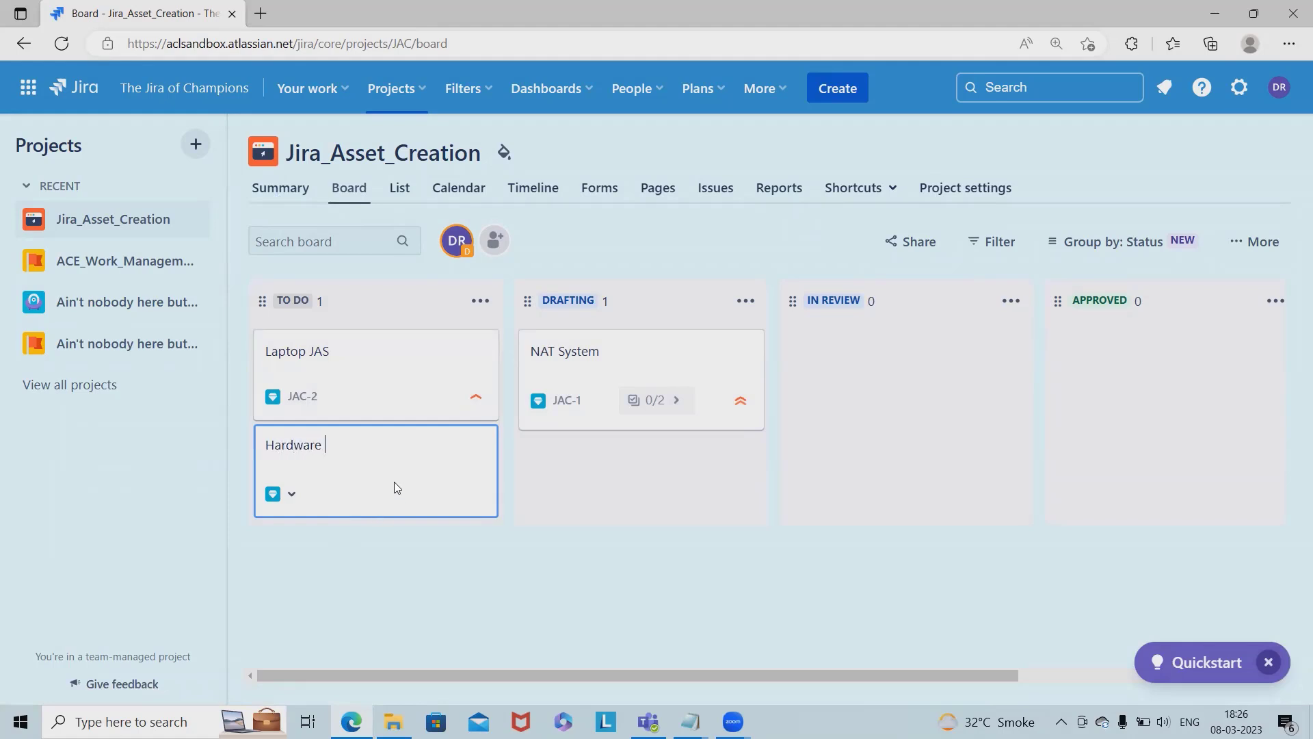
text(Ass)
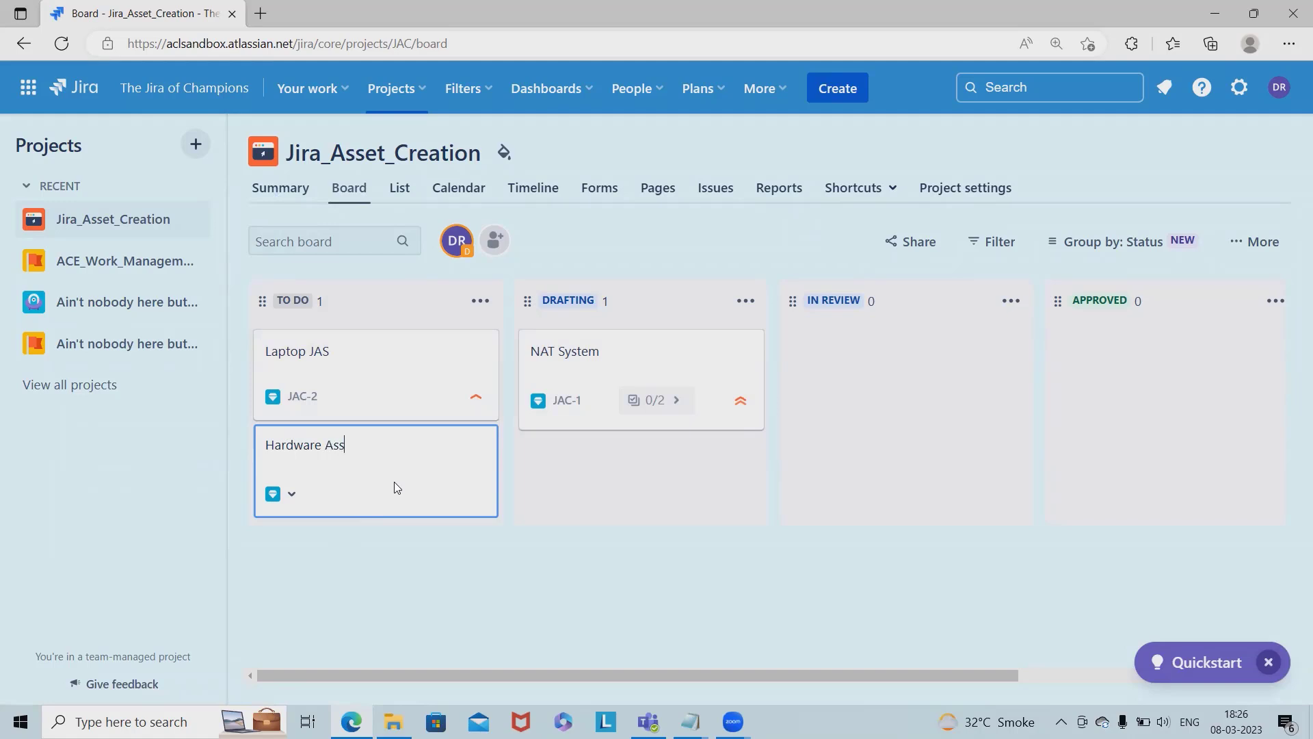
text(et)
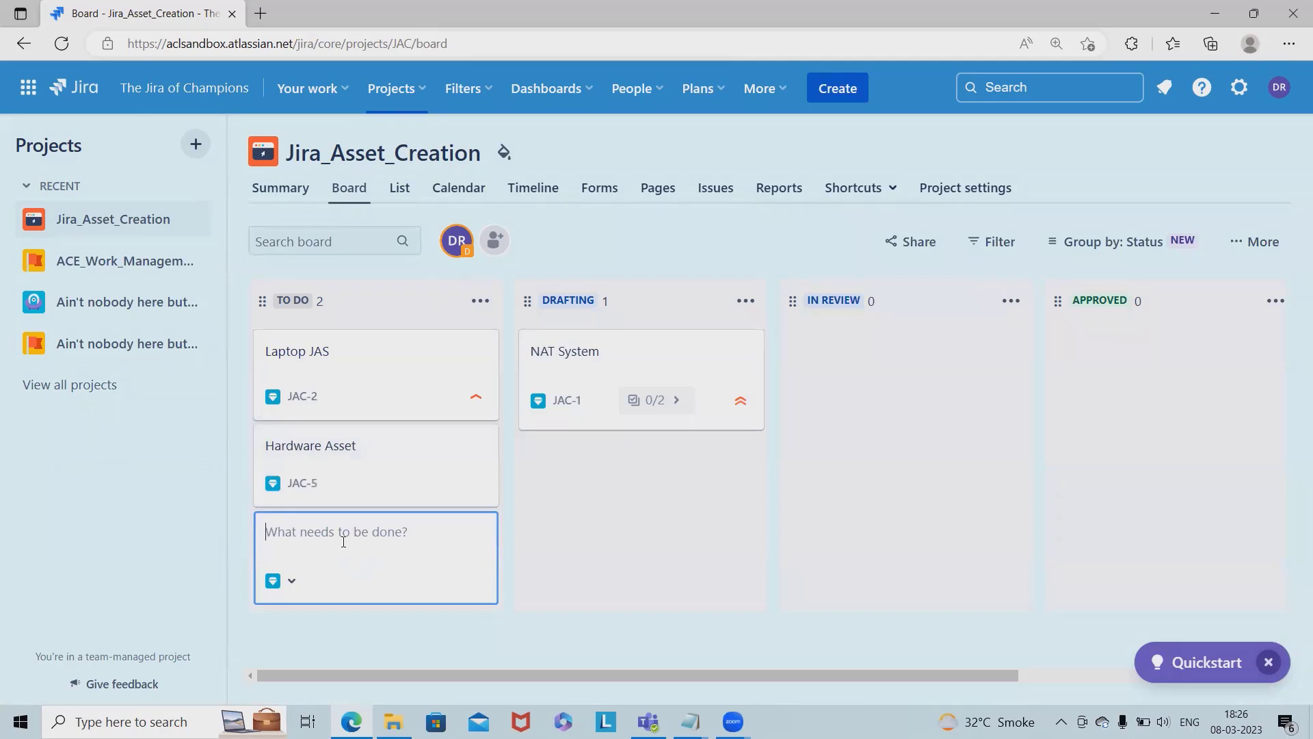
text(S)
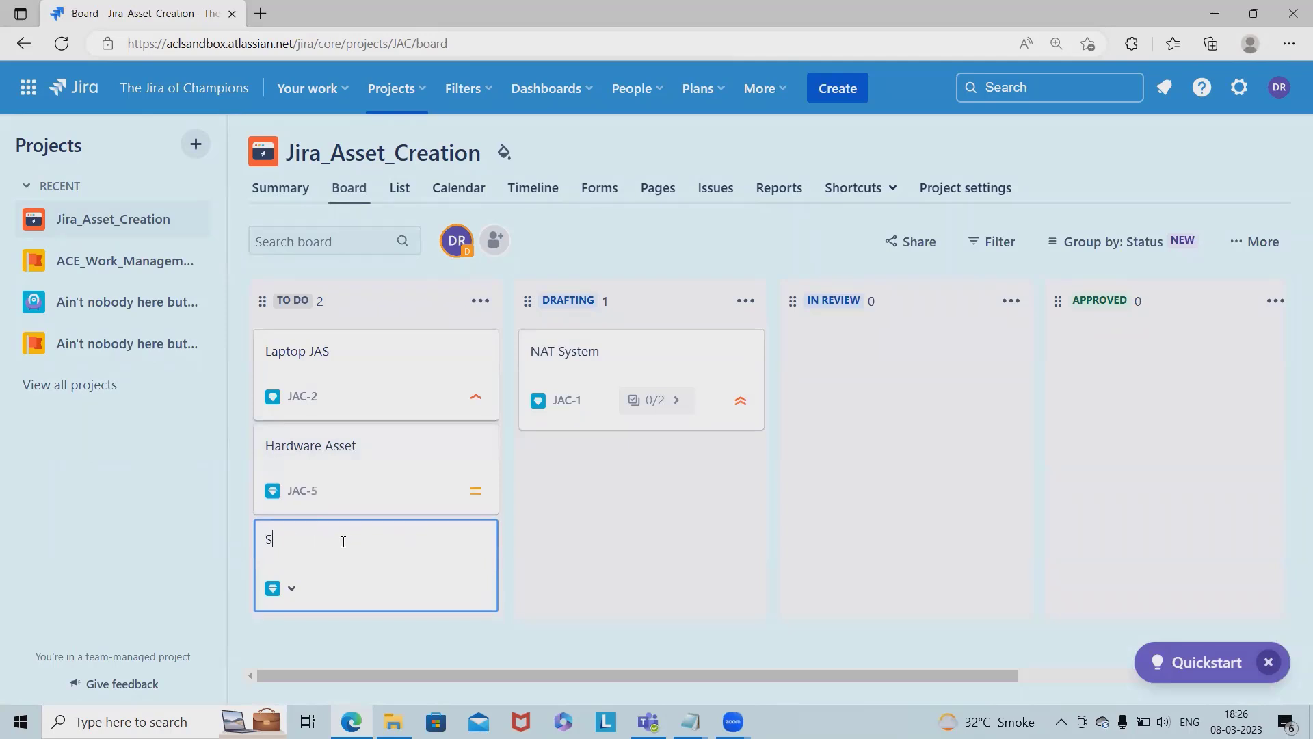
click(310, 445)
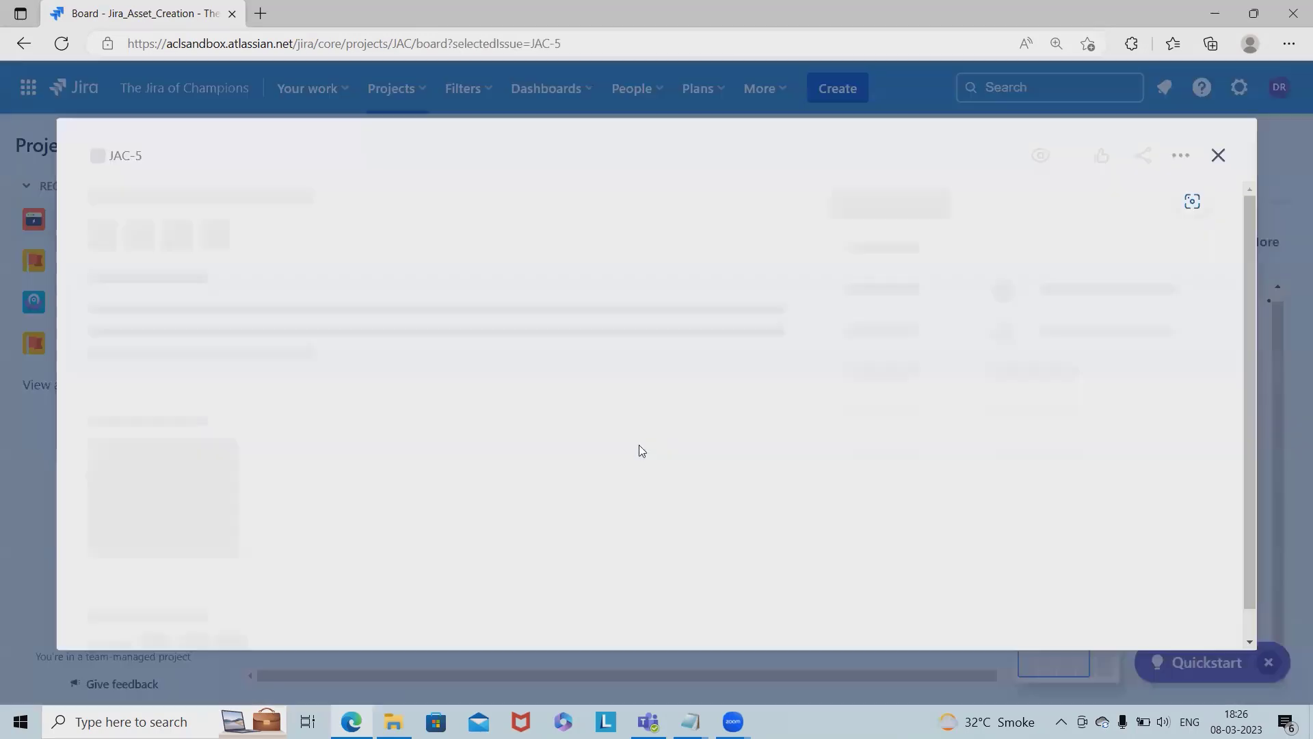
- Add child issues 25 Mouse, 20 Keyboard, 15 Chairs and 10 Mouse Pad to Hardware Asset, then return to the board
click(248, 228)
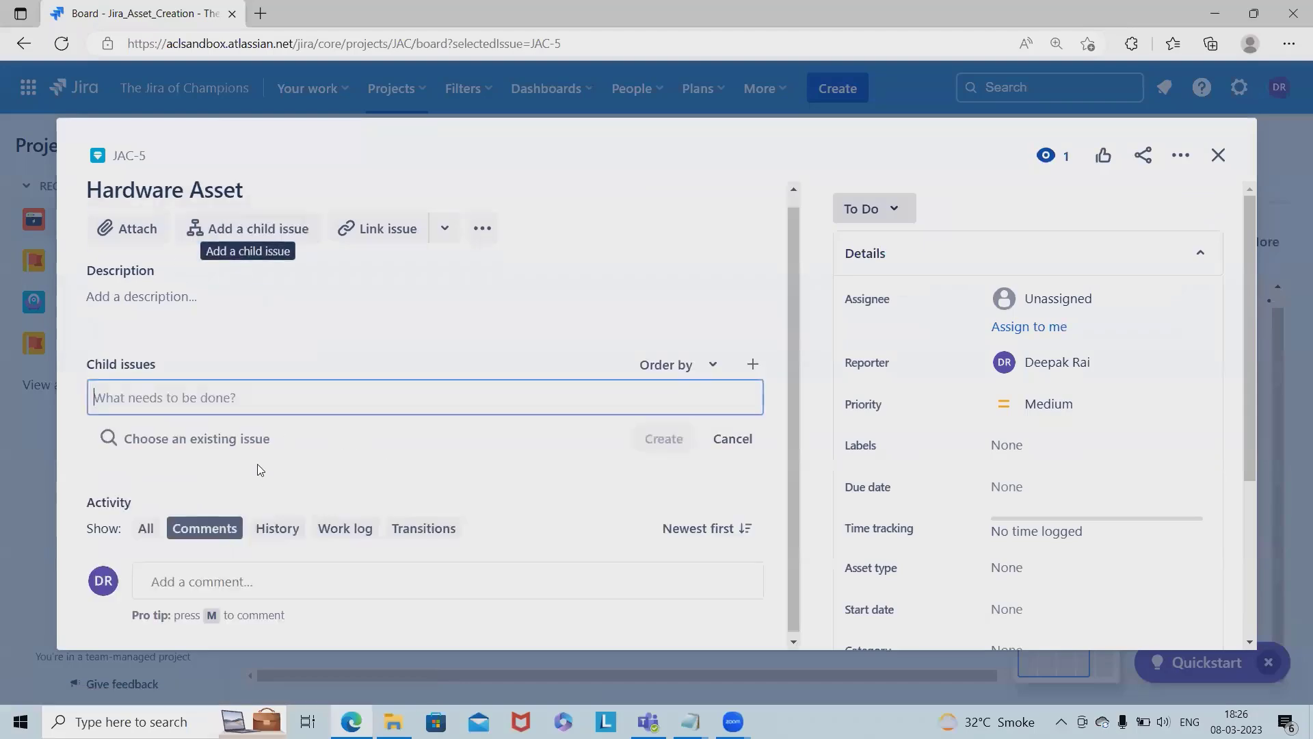
mouse_move(264, 437)
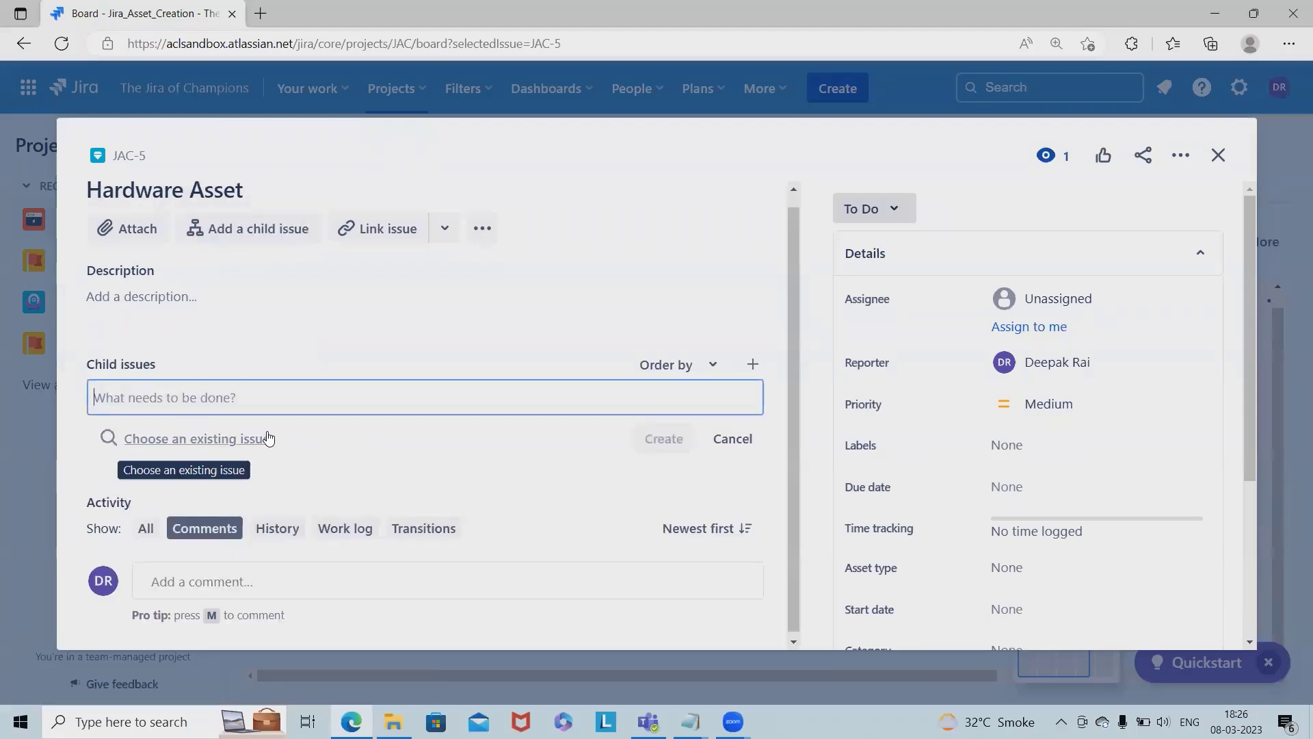
text(25 Mouse)
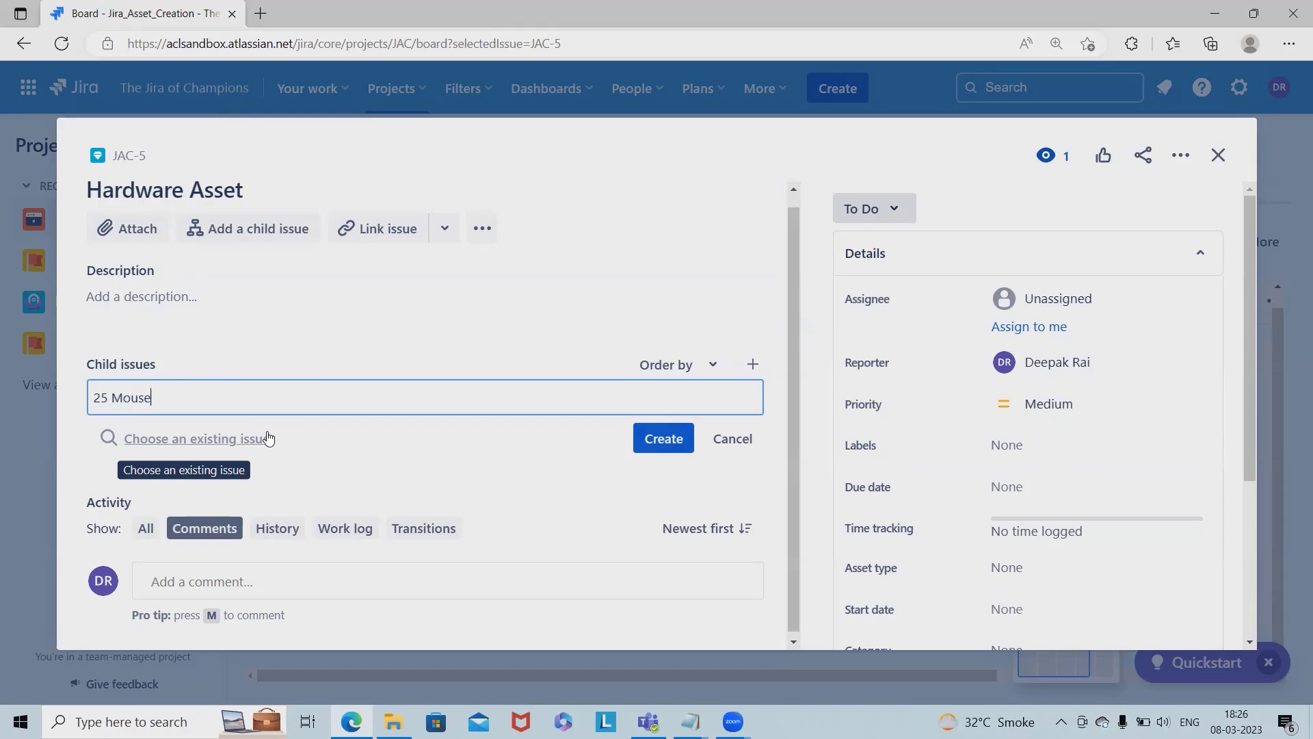
click(663, 438)
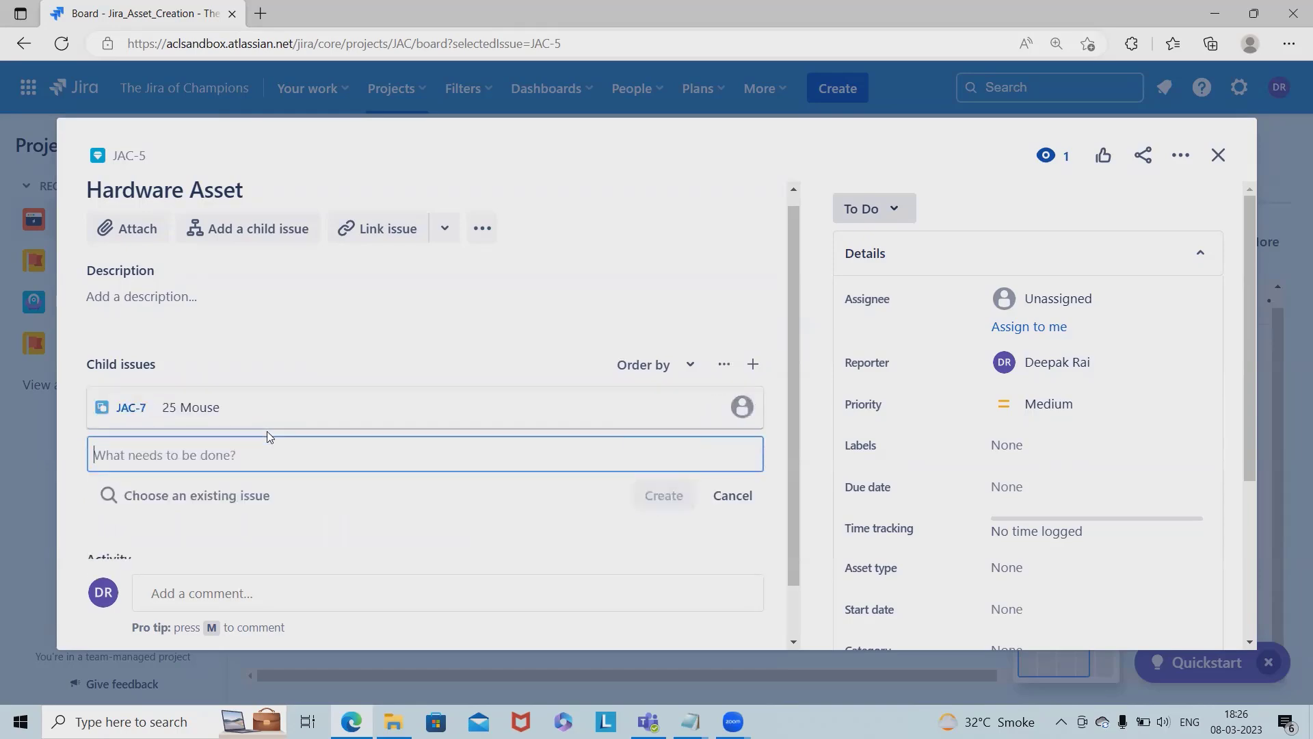
text(20 Ke)
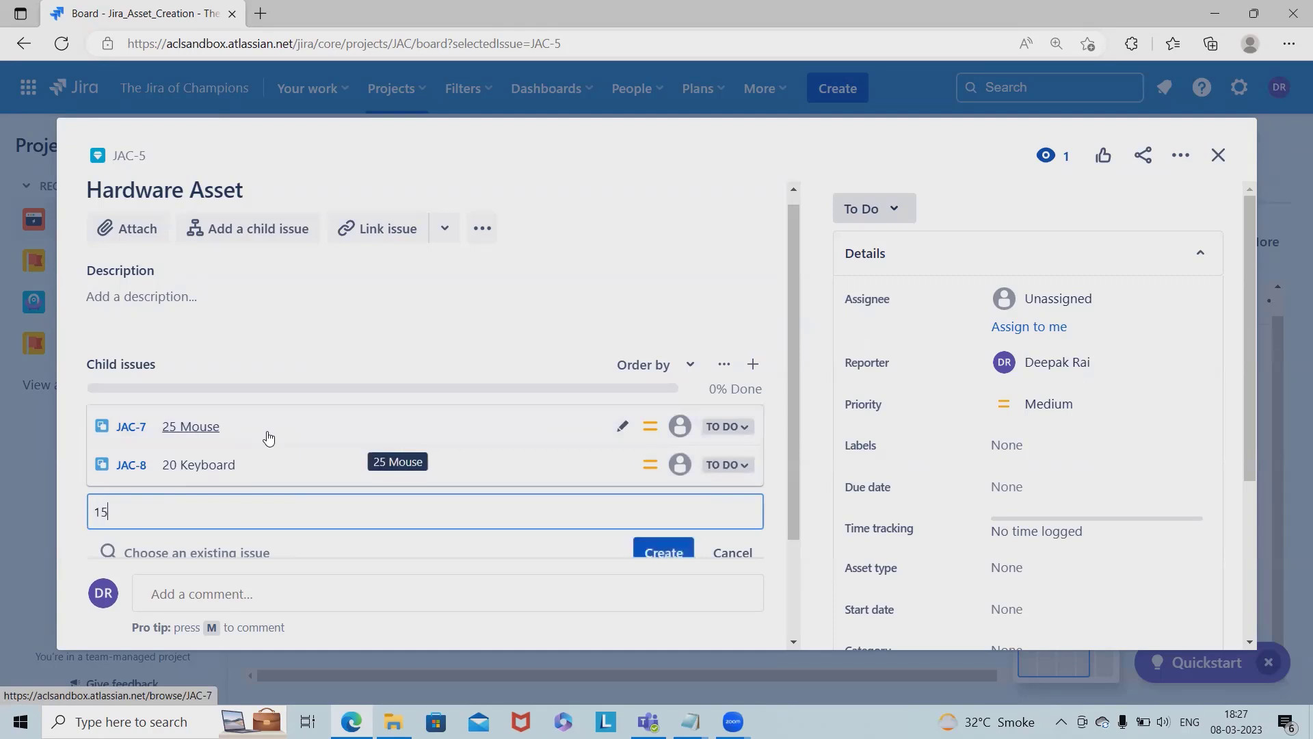
text(Chairs)
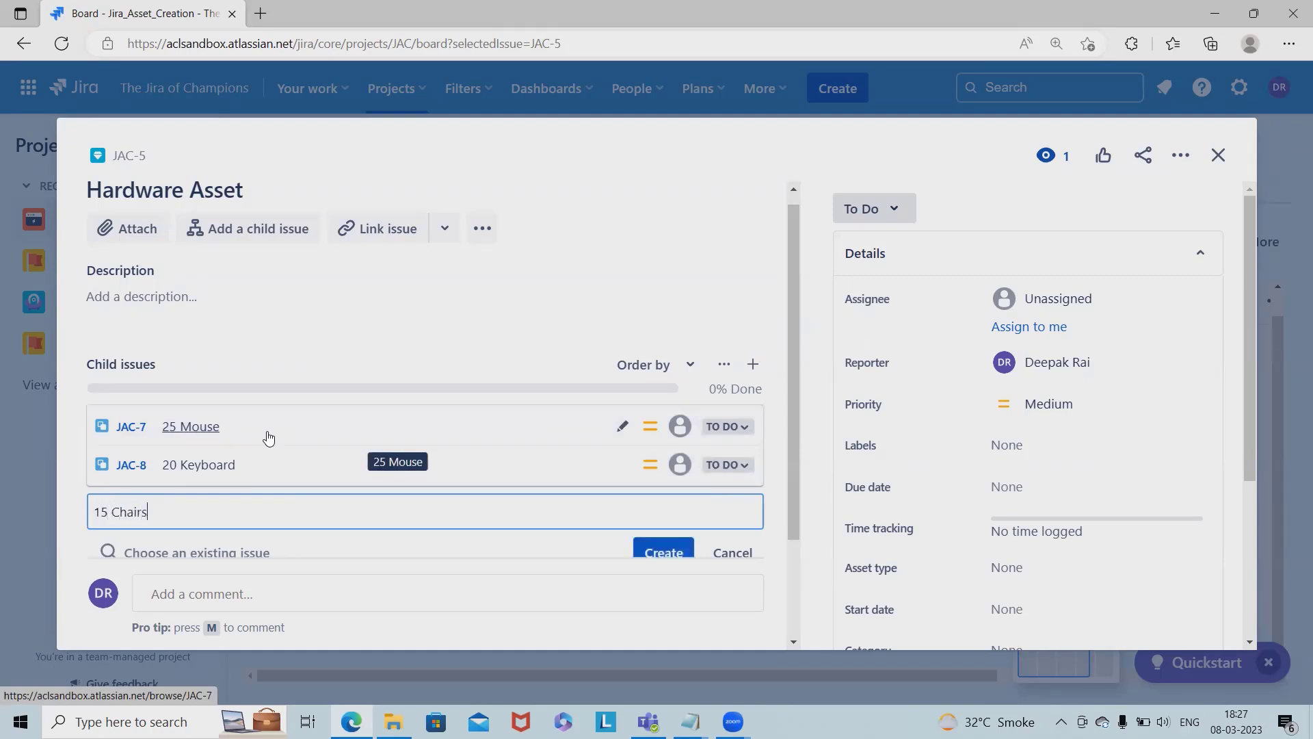
click(662, 552)
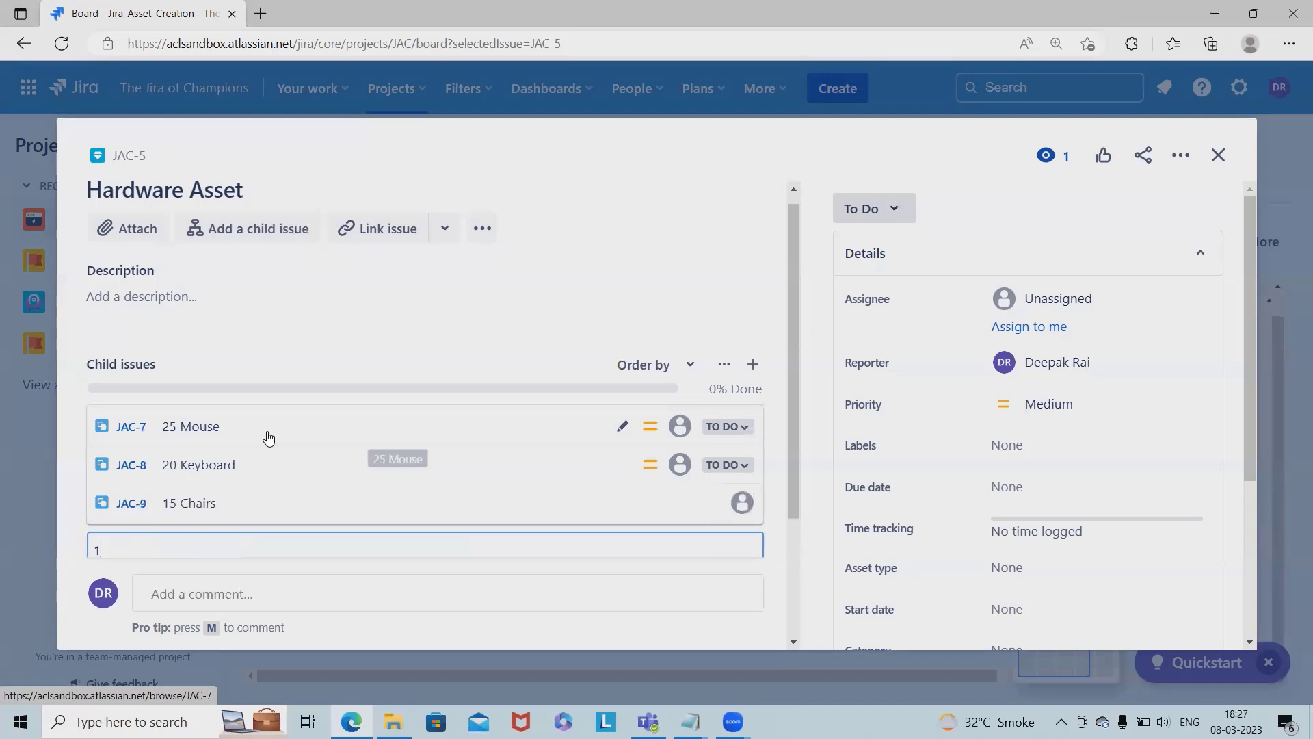
text(0)
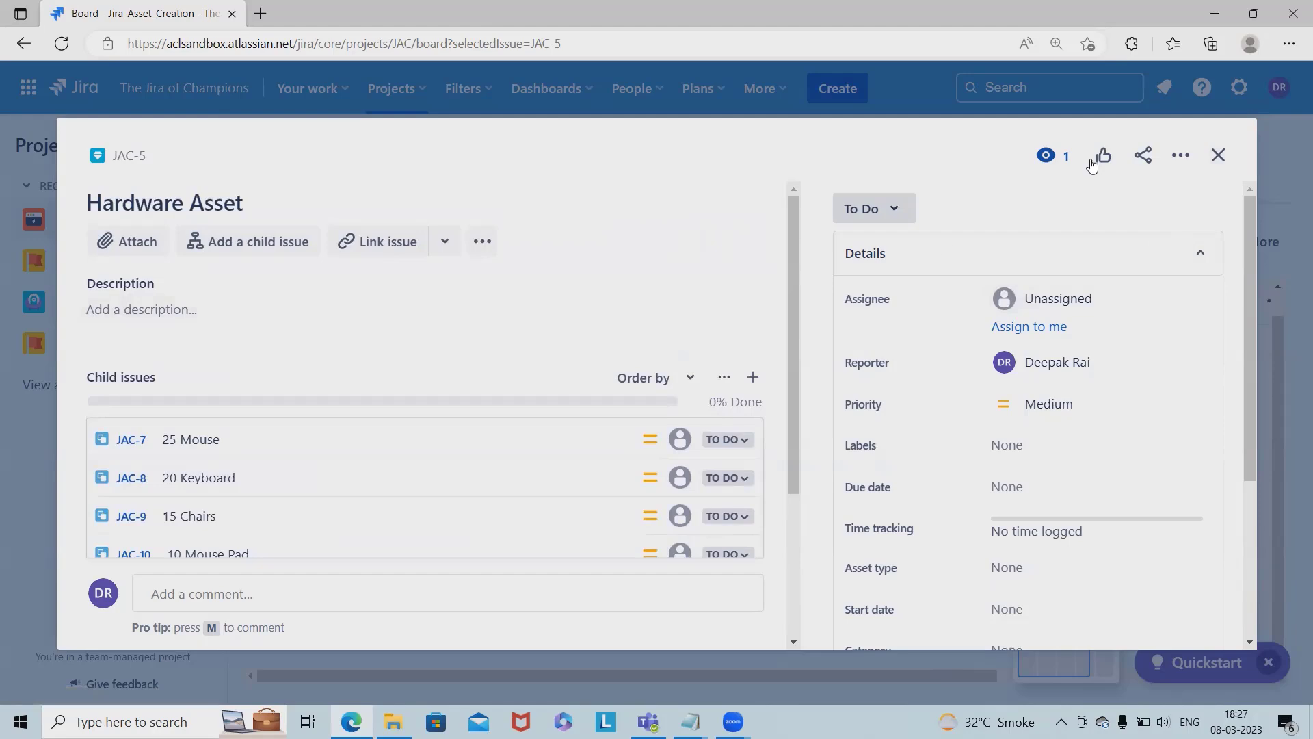
click(1217, 155)
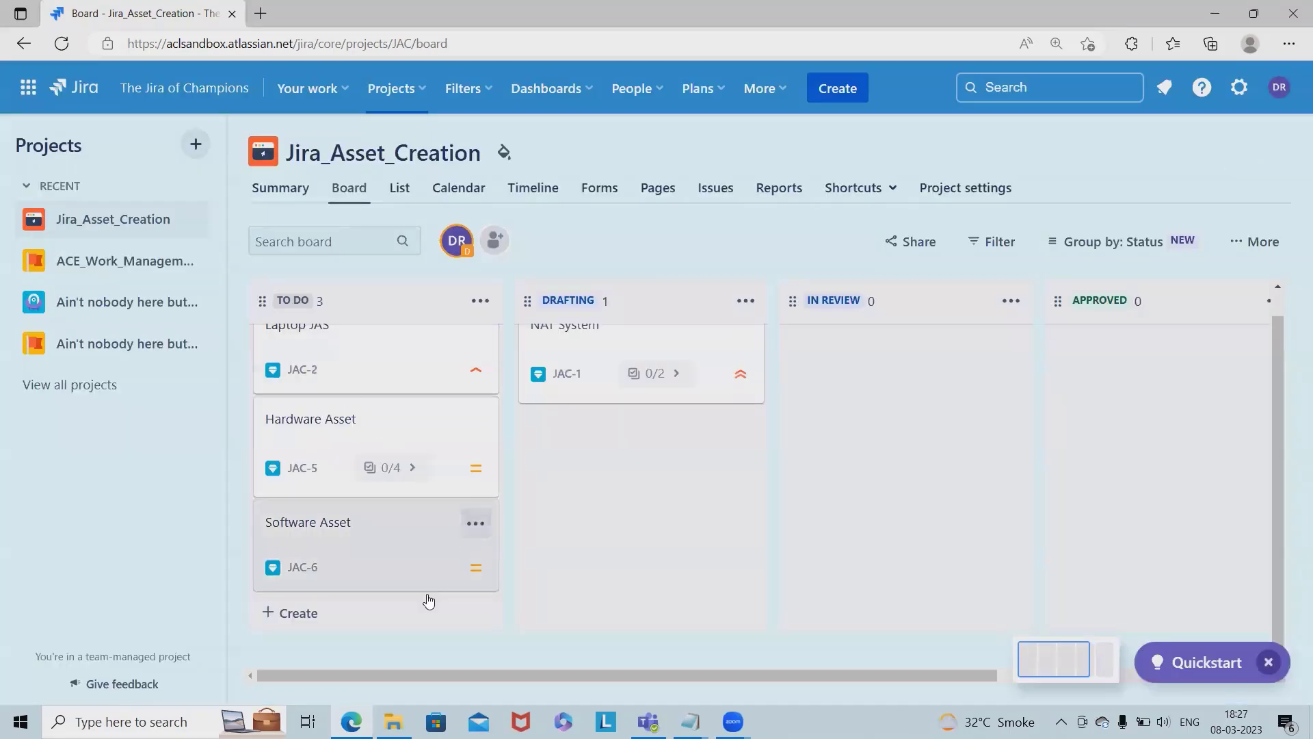
- In Software Asset, add child issues Oracle Software and 25 MS Office License
click(307, 522)
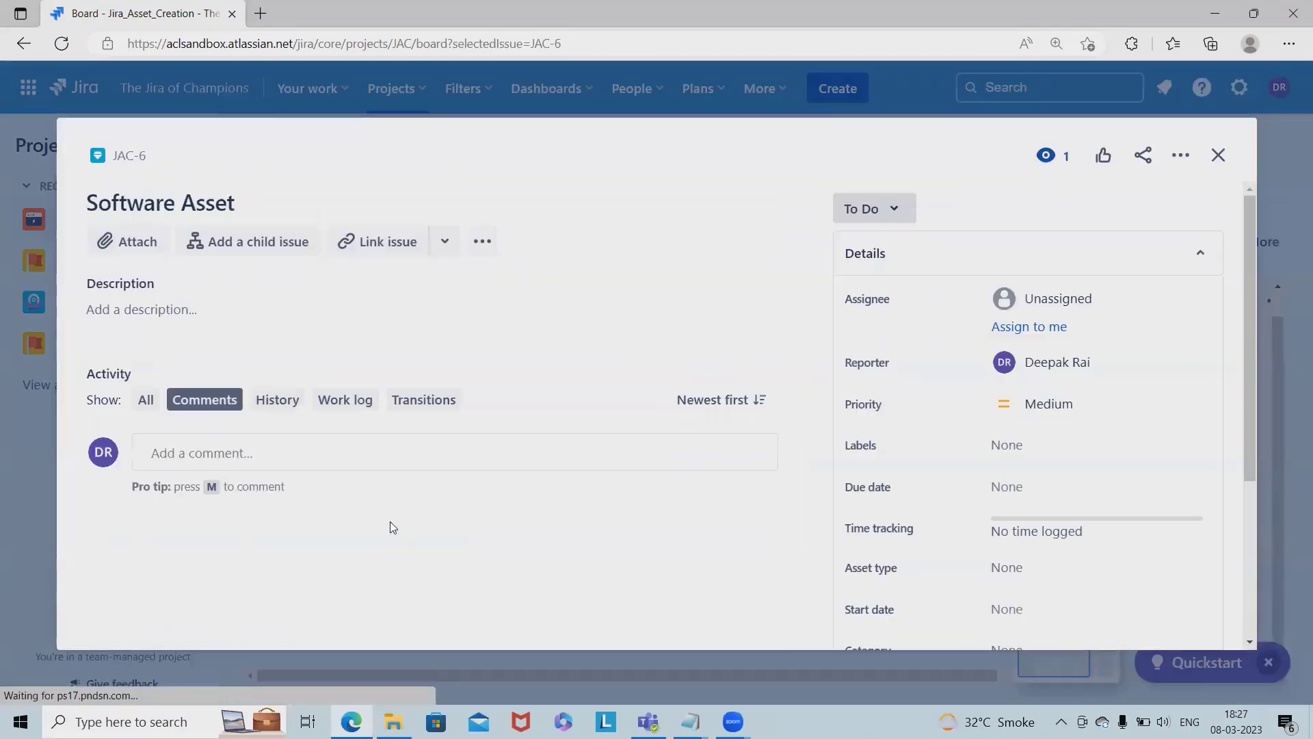
click(257, 241)
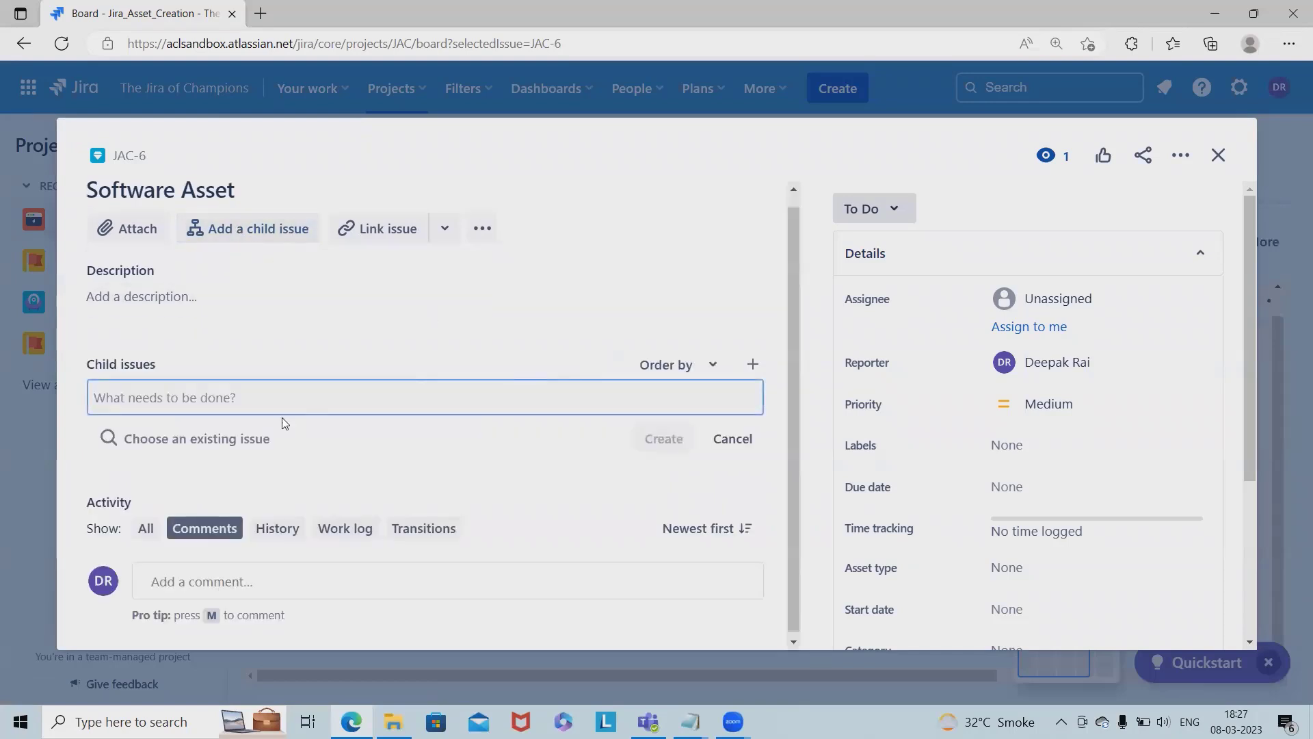
text(PO)
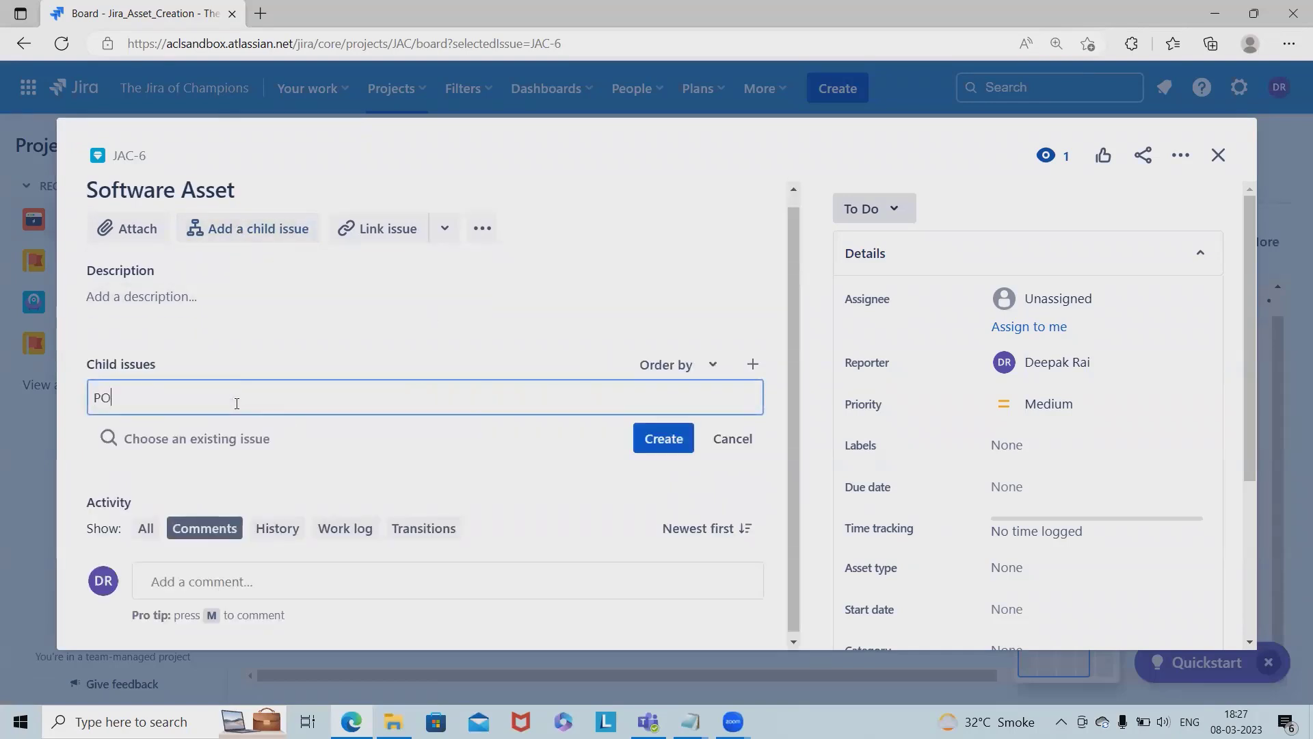
click(663, 438)
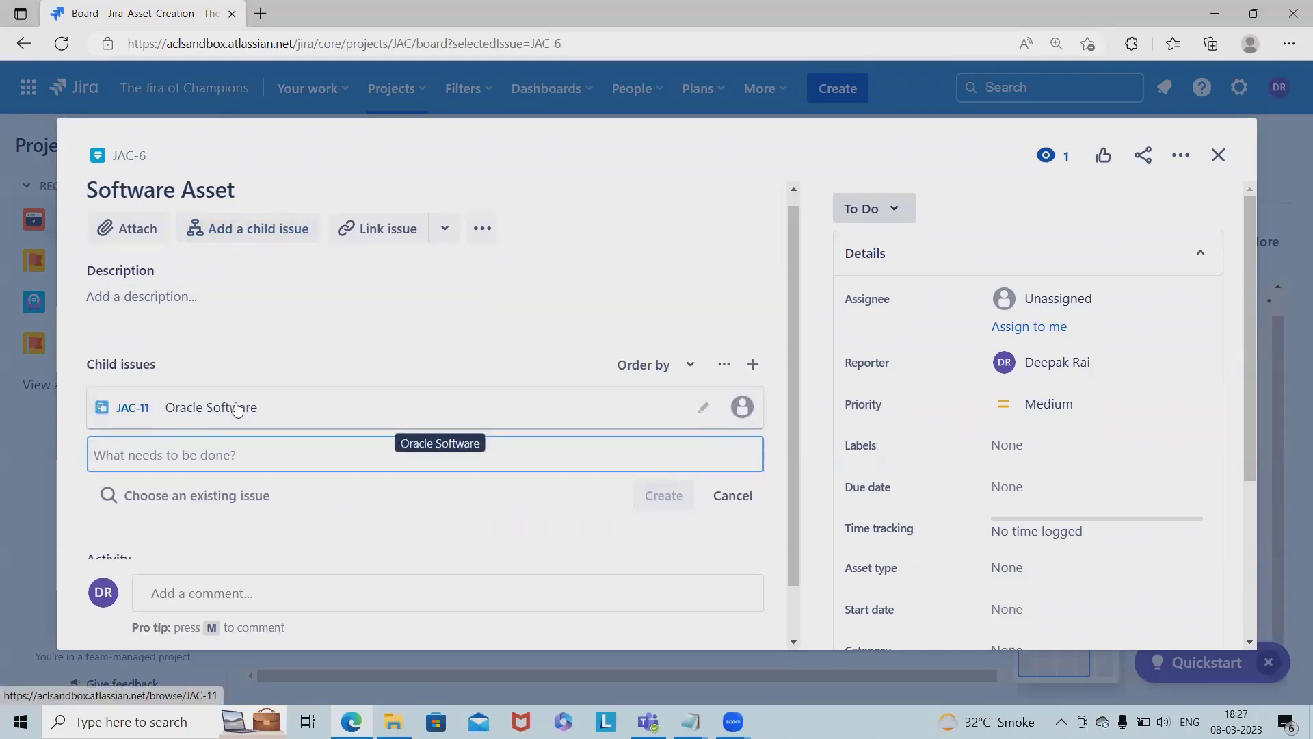
text(2)
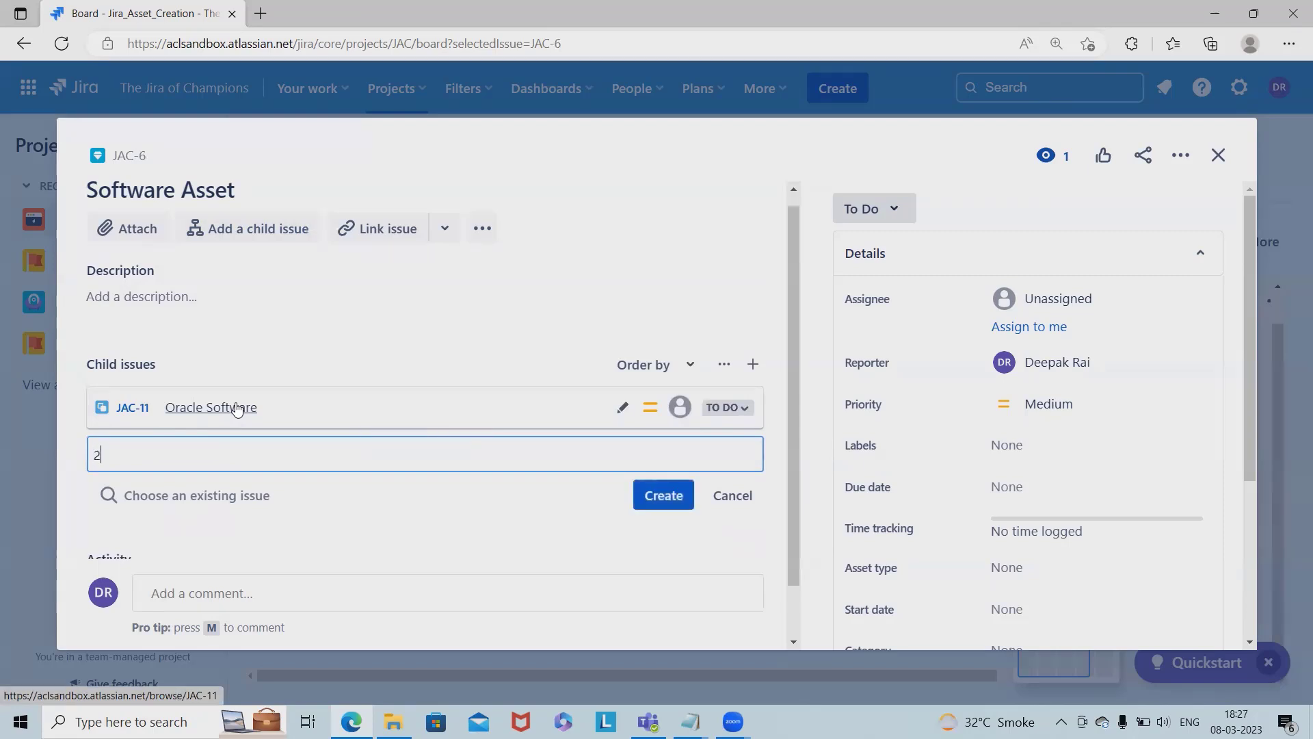
text(5 MS)
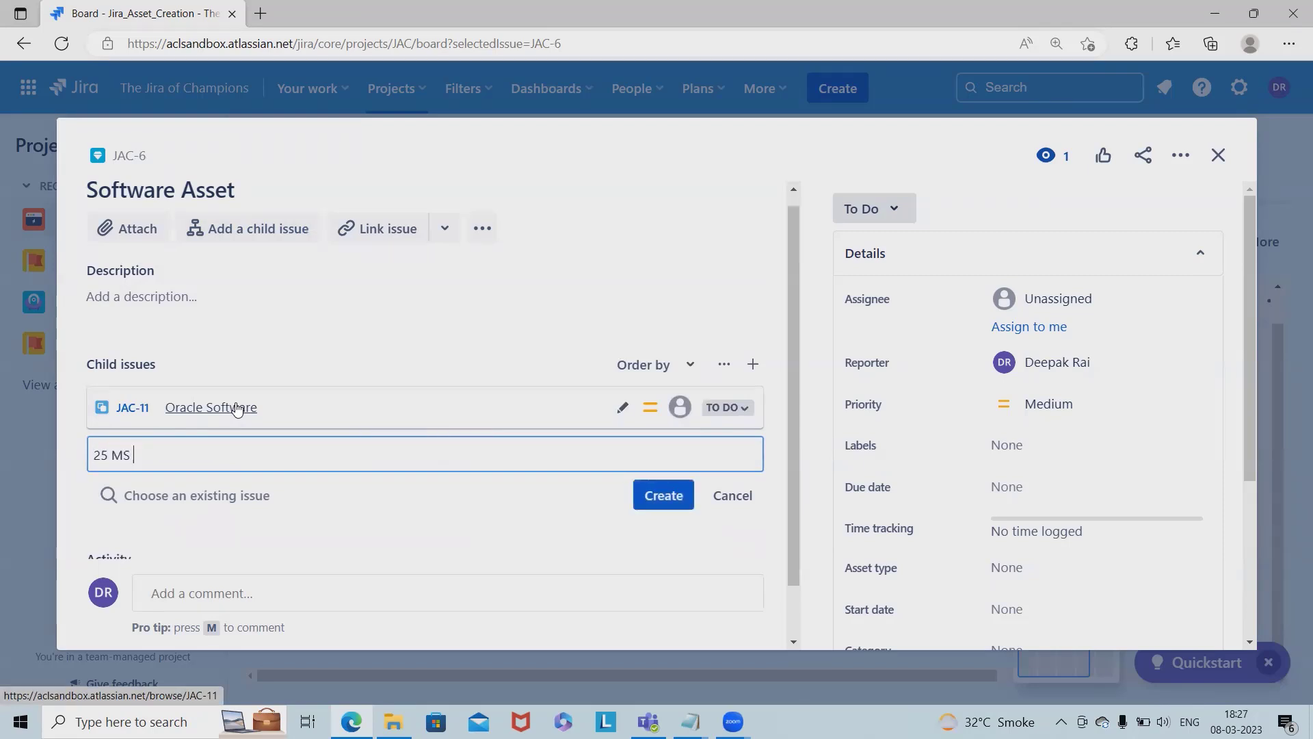
click(661, 495)
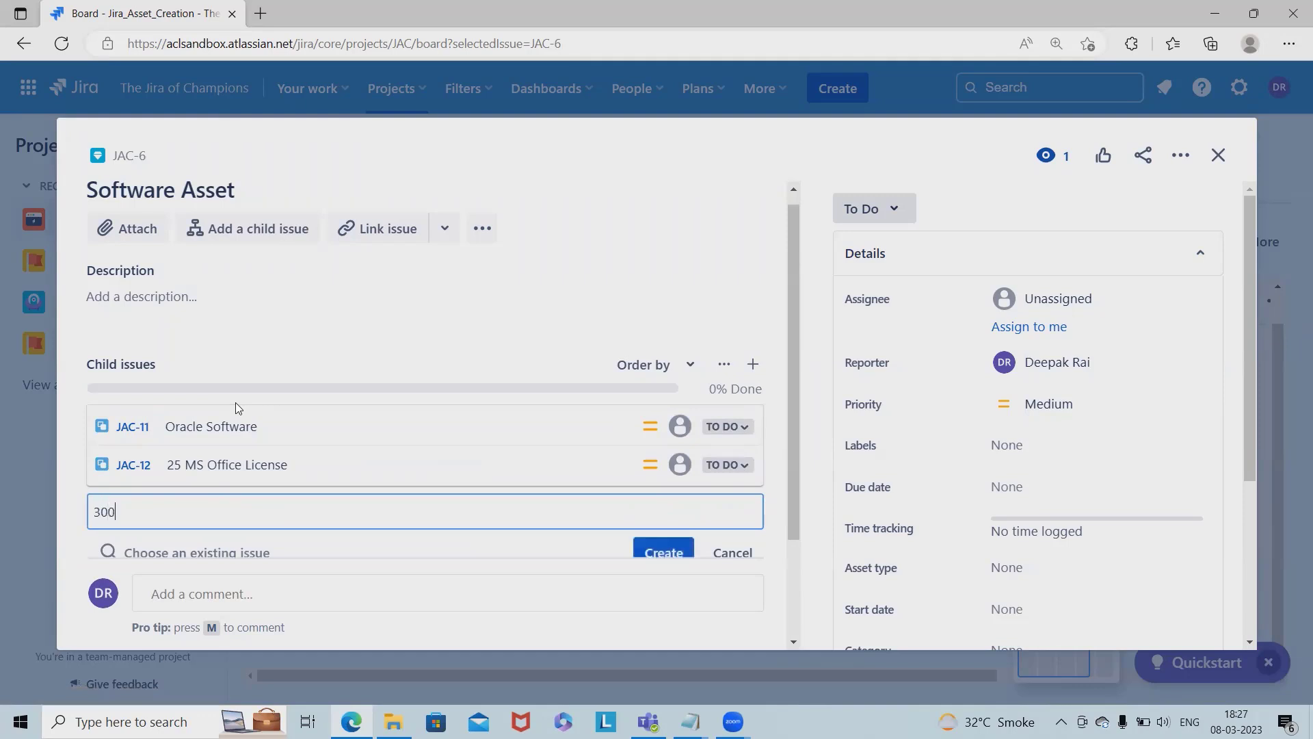
- Add child issues 300 Jira Accounts and 150 AWS Accounts to Software Asset
text(Jira)
text(150)
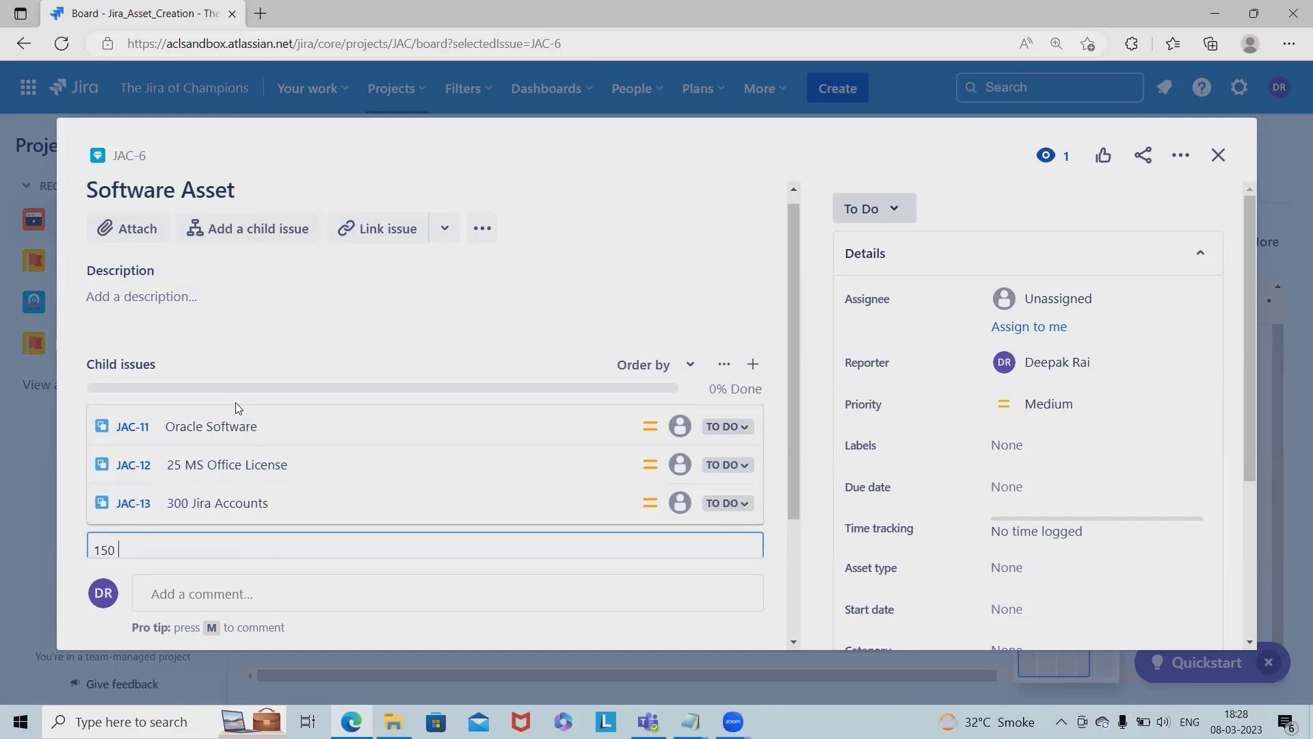
text(AWS Accounts)
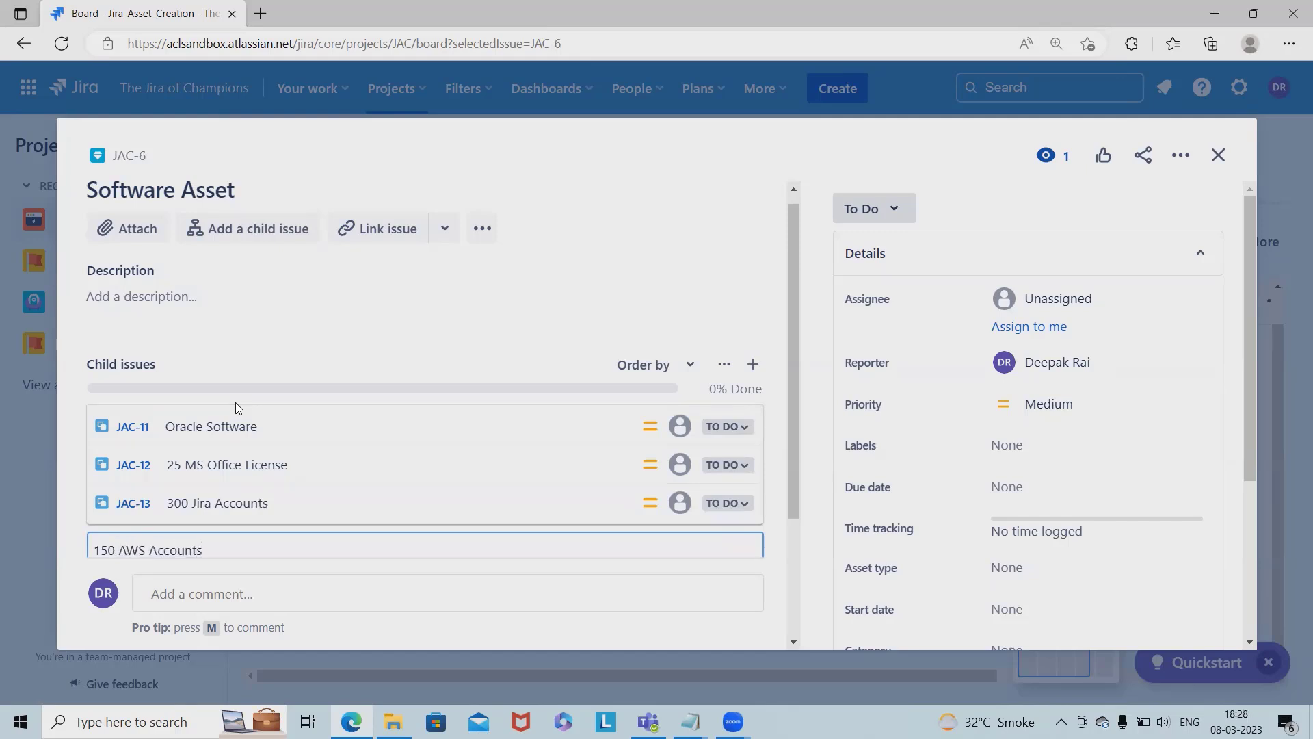
key(Enter)
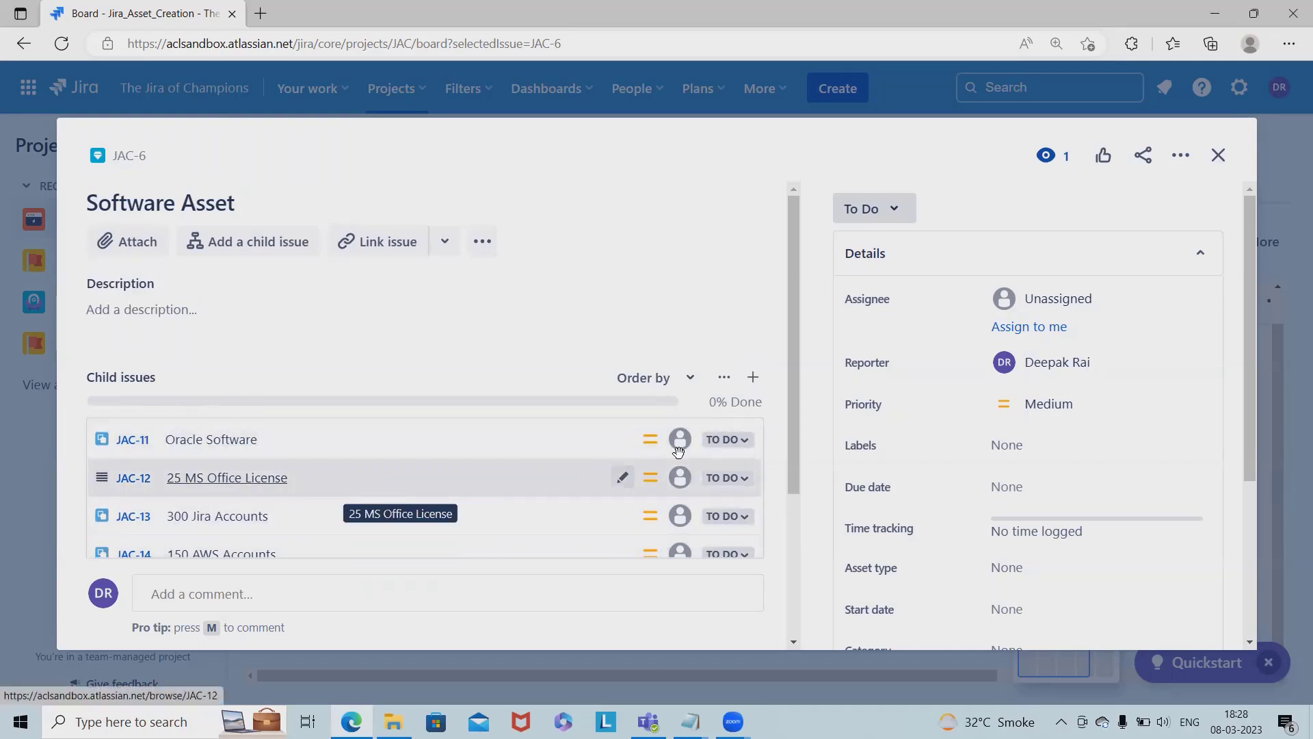
mouse_move(201, 287)
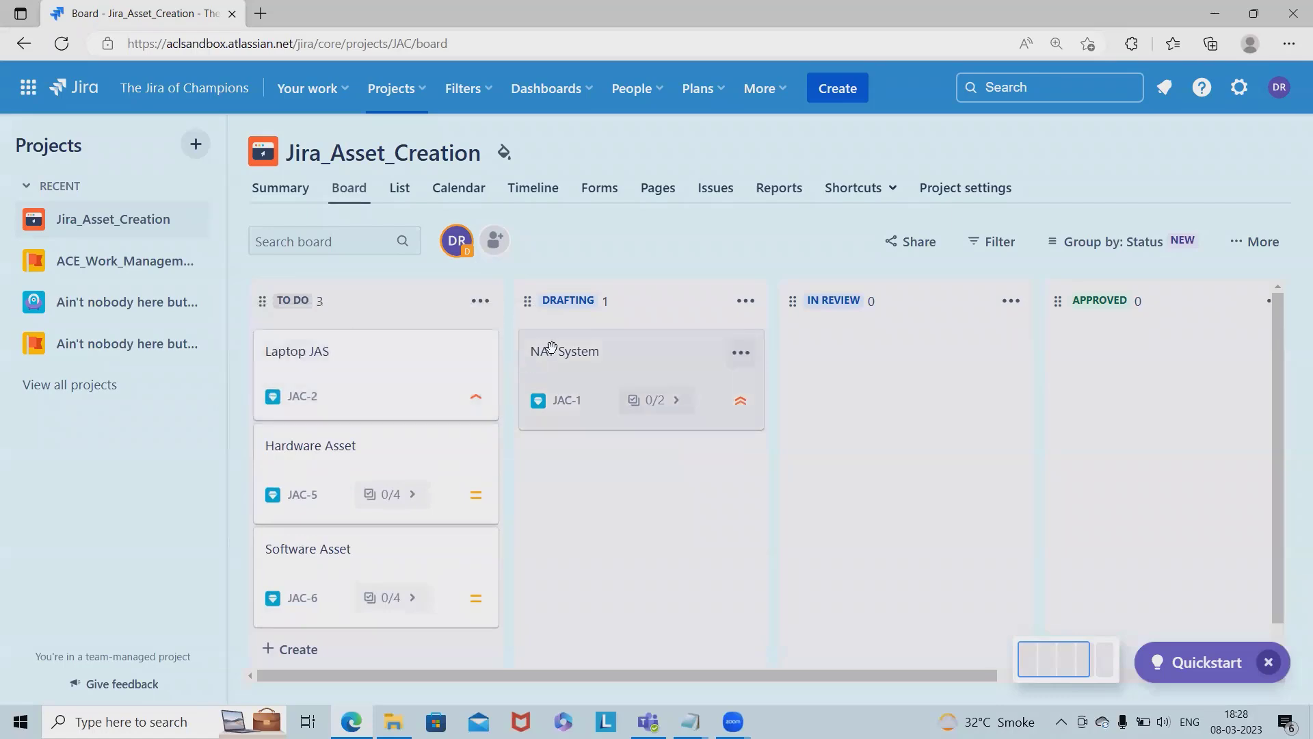
- Check the Summary (14 issues created), then show JAC-1, JAC-2, JAC-5 and JAC-6 in the List view
click(280, 187)
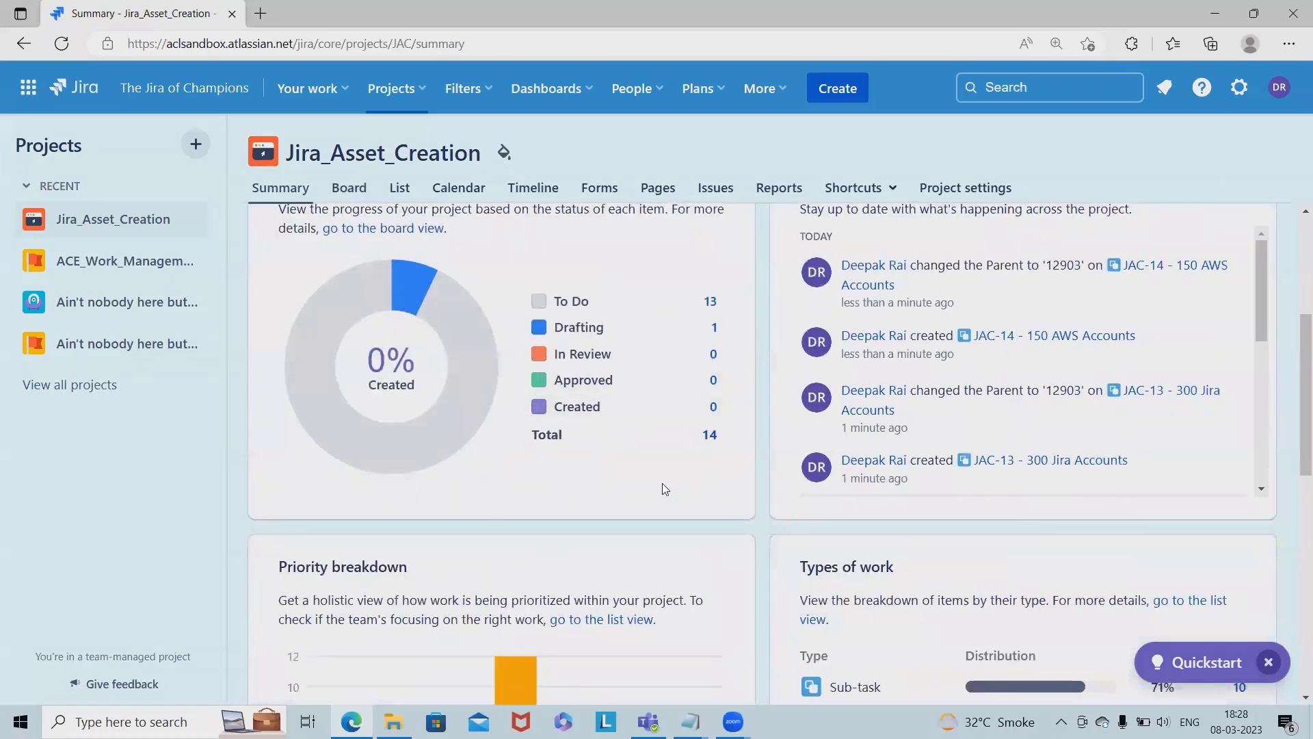
scroll(up, 3)
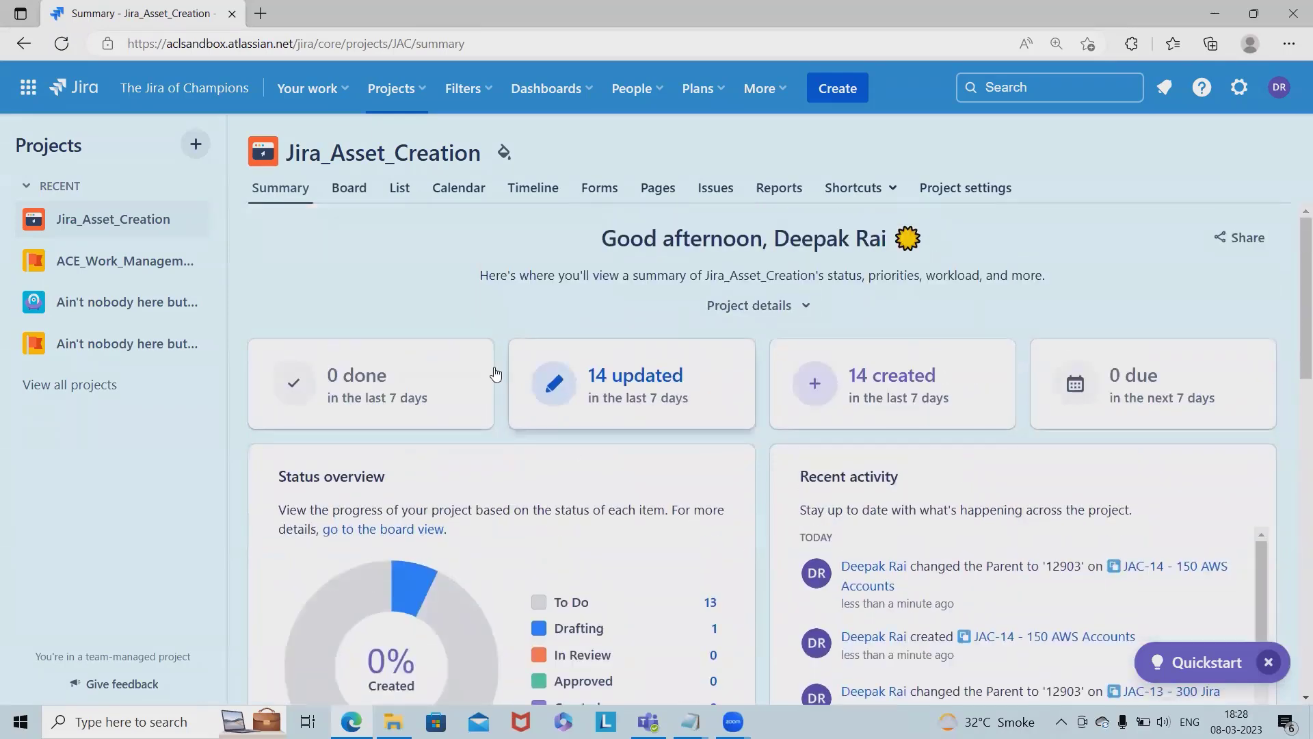
click(348, 187)
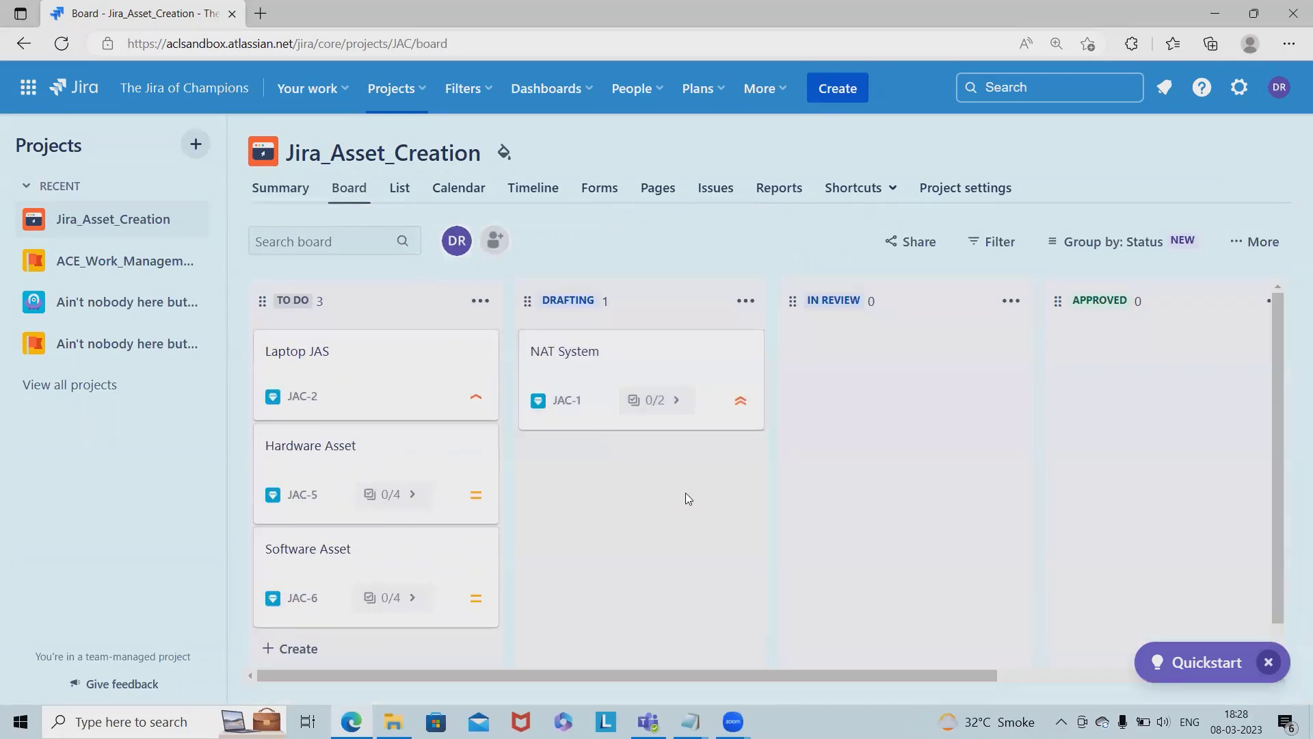
click(400, 187)
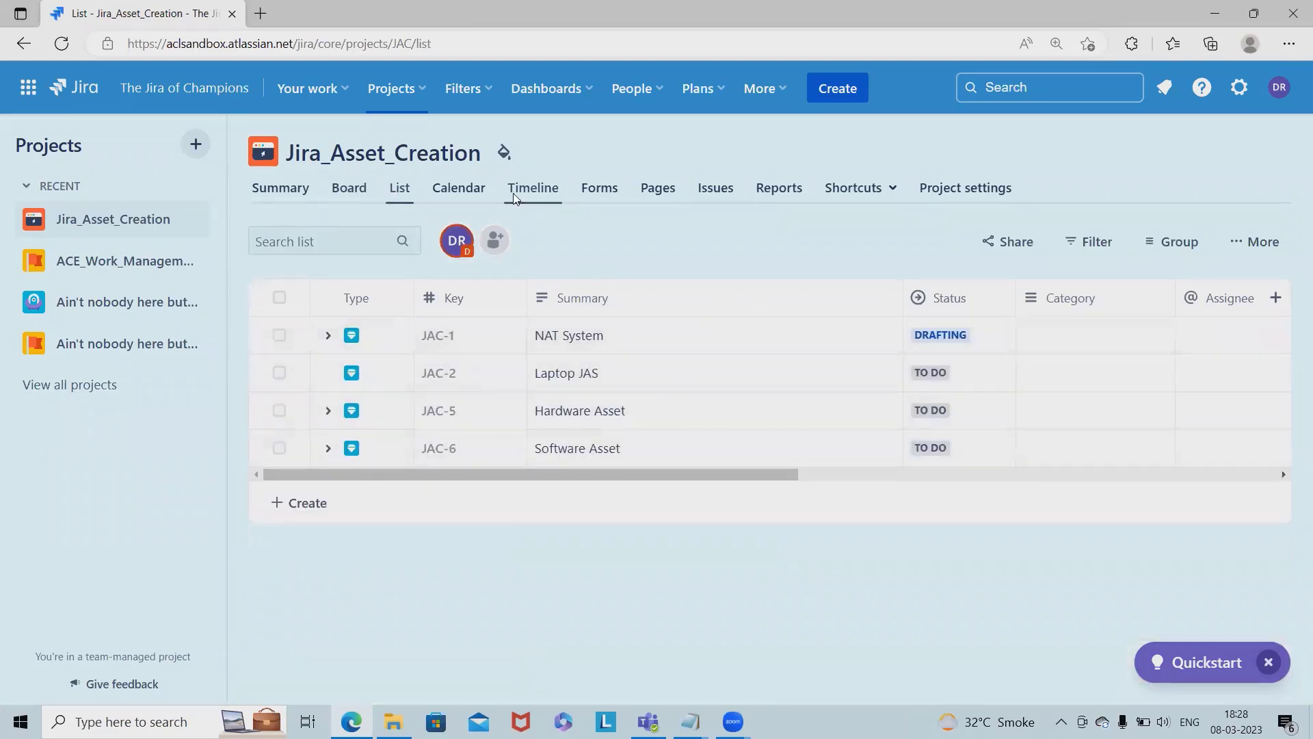
- Display the four issues on the project Timeline across February to April
click(533, 187)
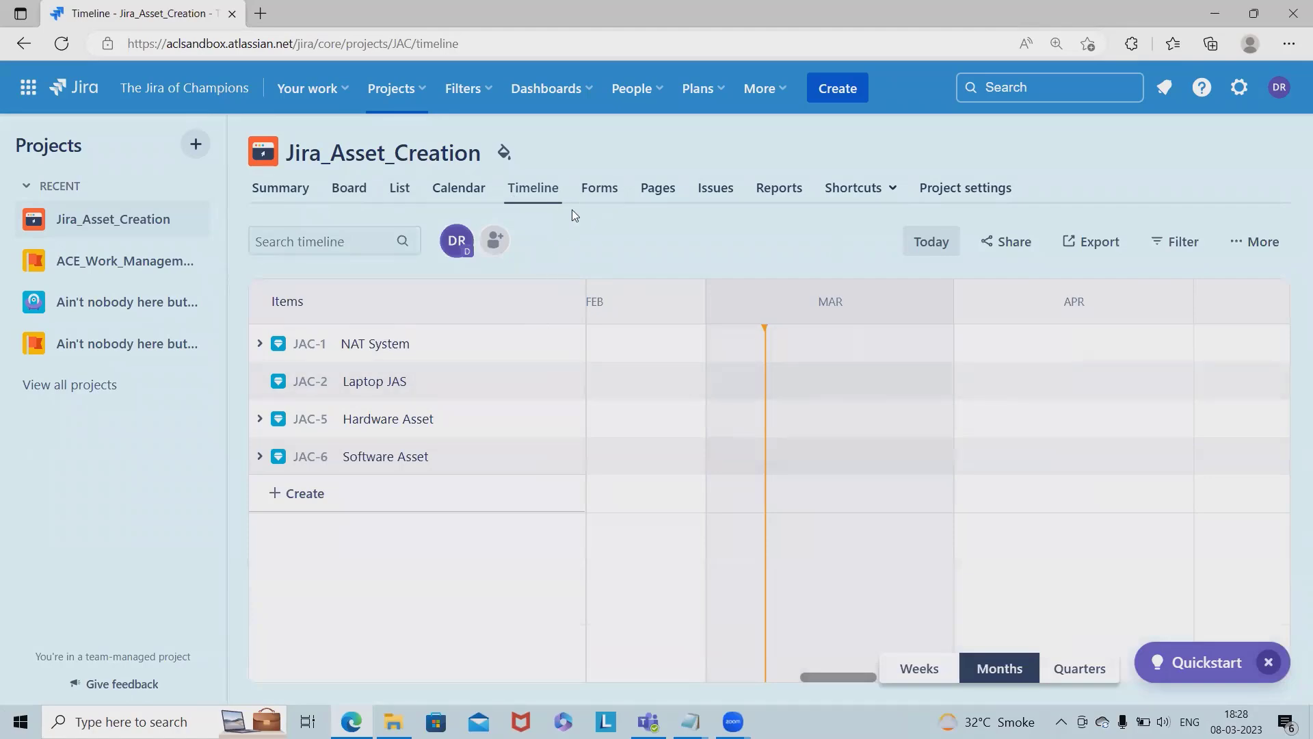
mouse_move(662, 564)
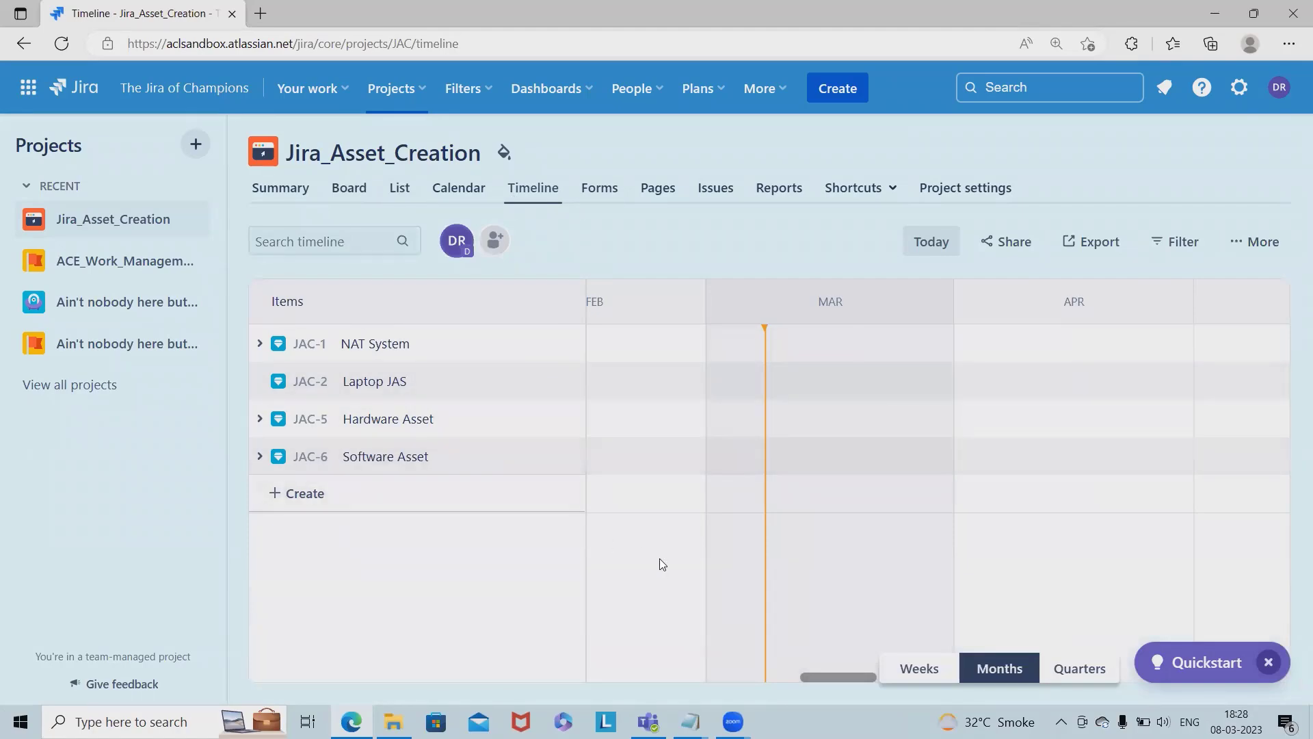
mouse_move(443, 556)
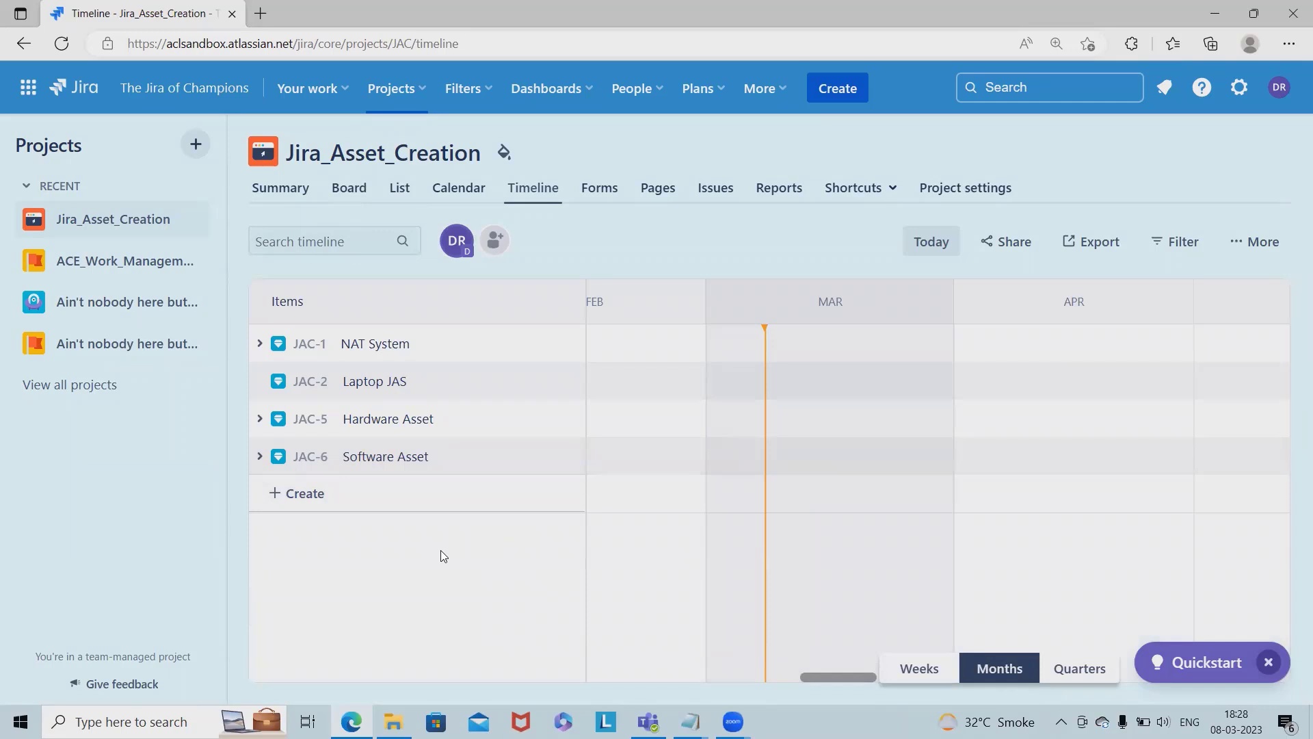
mouse_move(458, 567)
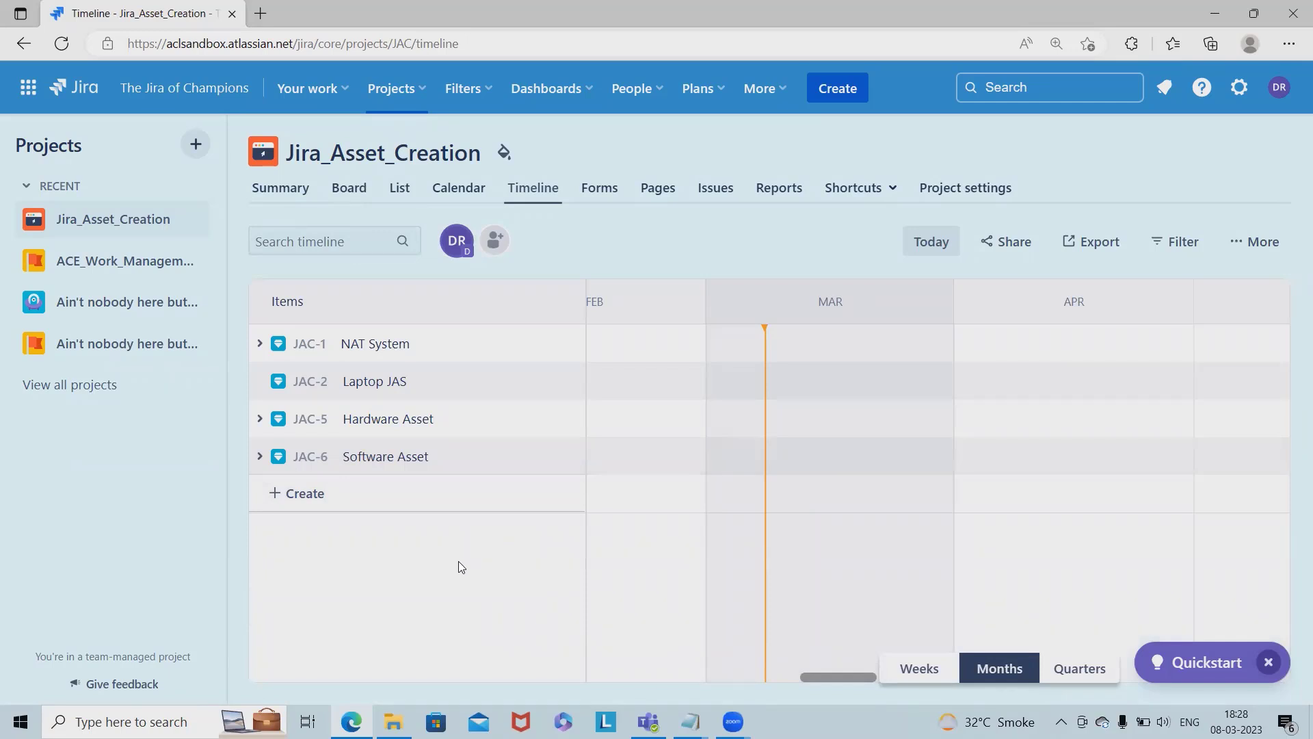
mouse_move(753, 716)
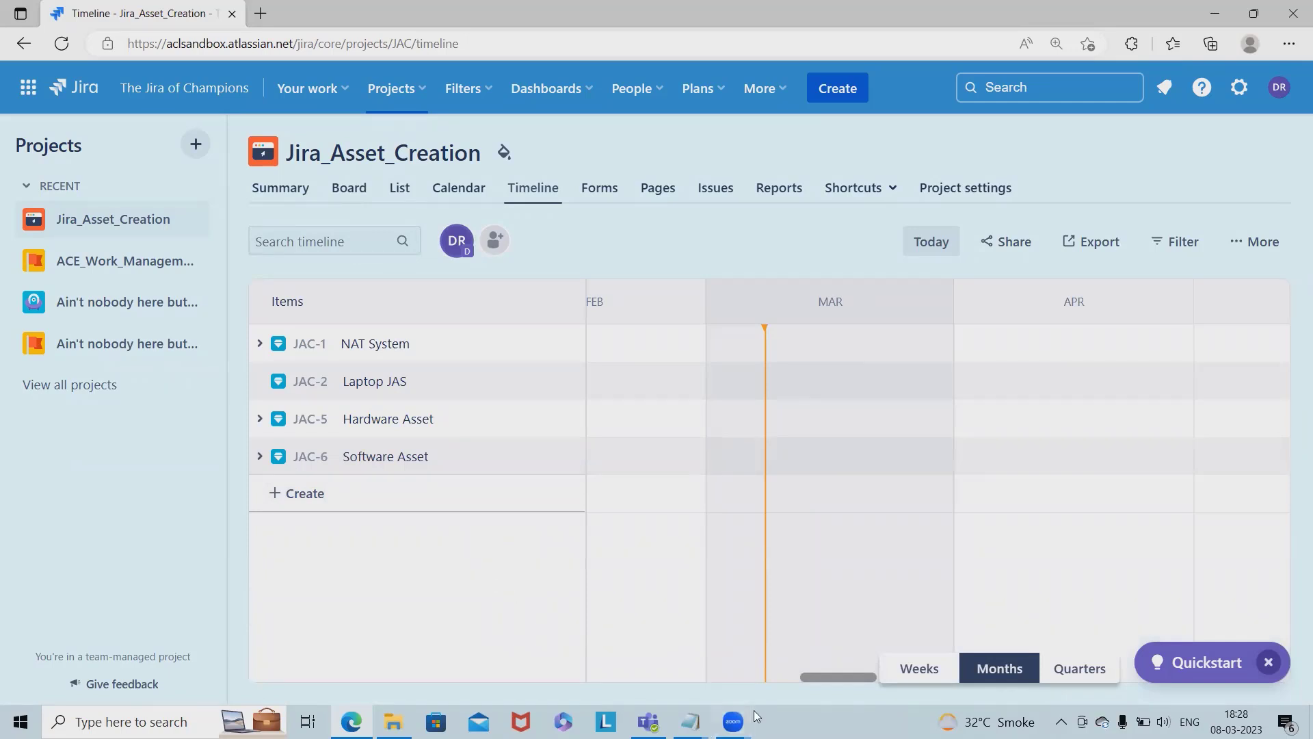